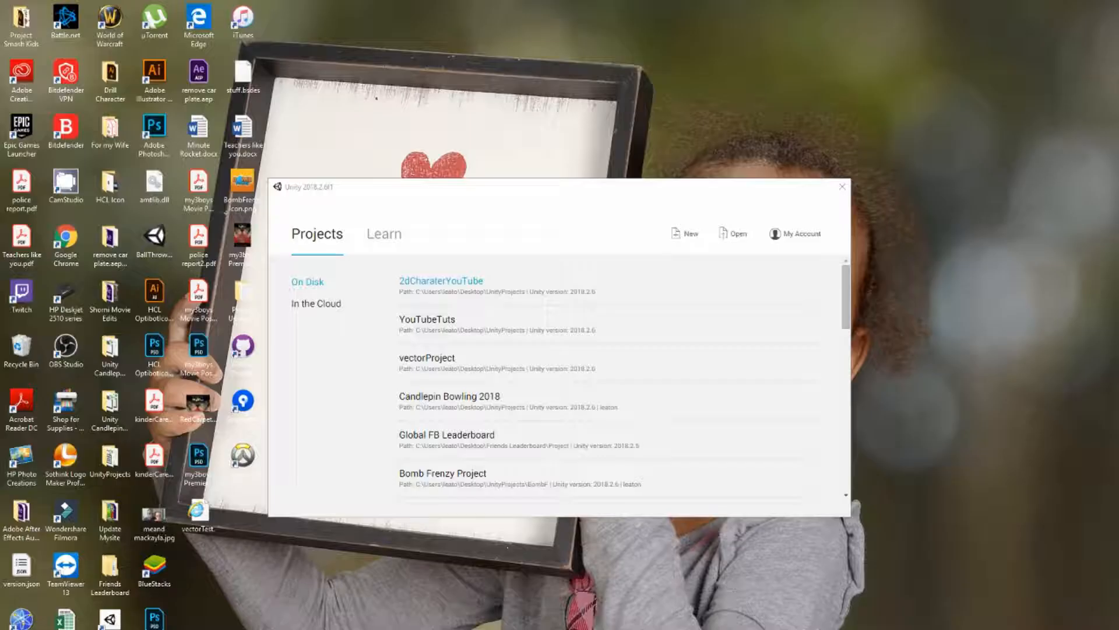
pyautogui.moveTo(678, 450)
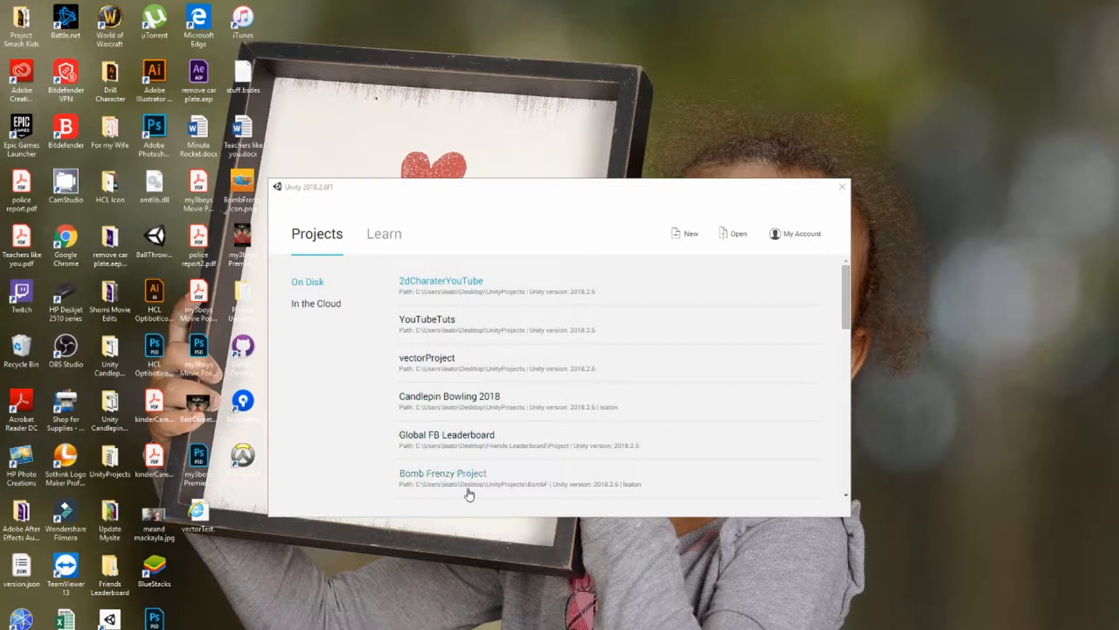
pyautogui.moveTo(479, 371)
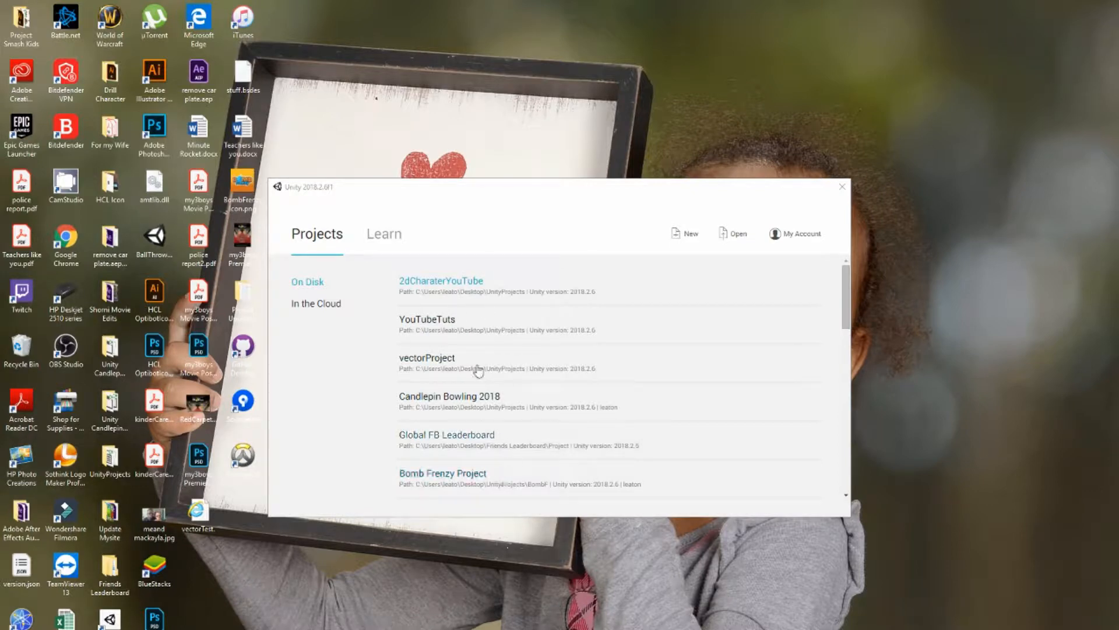
pyautogui.moveTo(524, 415)
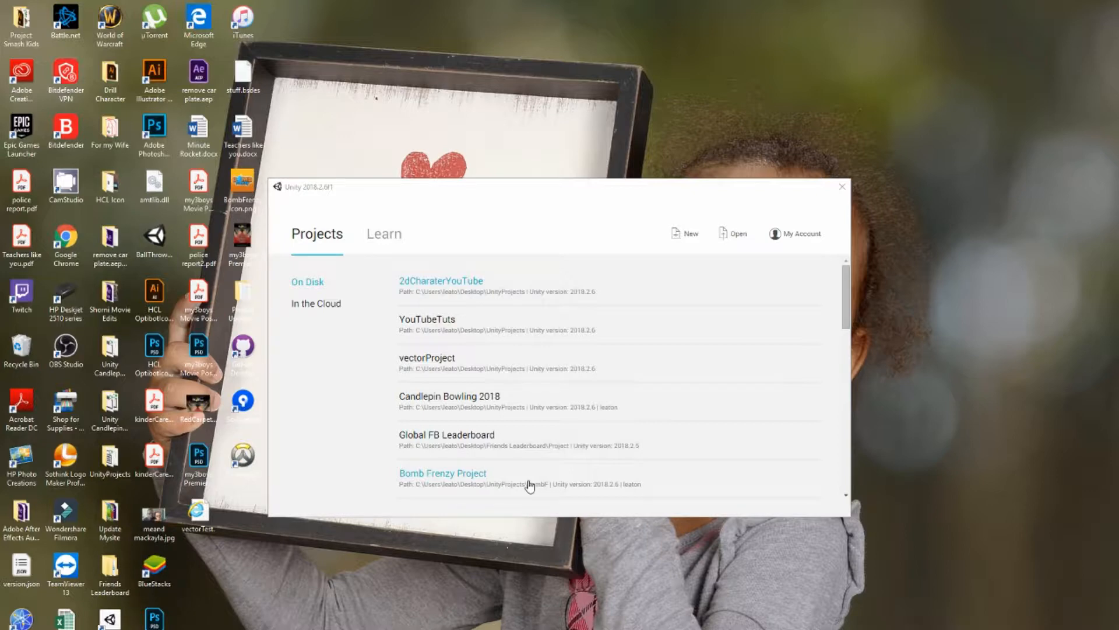
pyautogui.moveTo(553, 122)
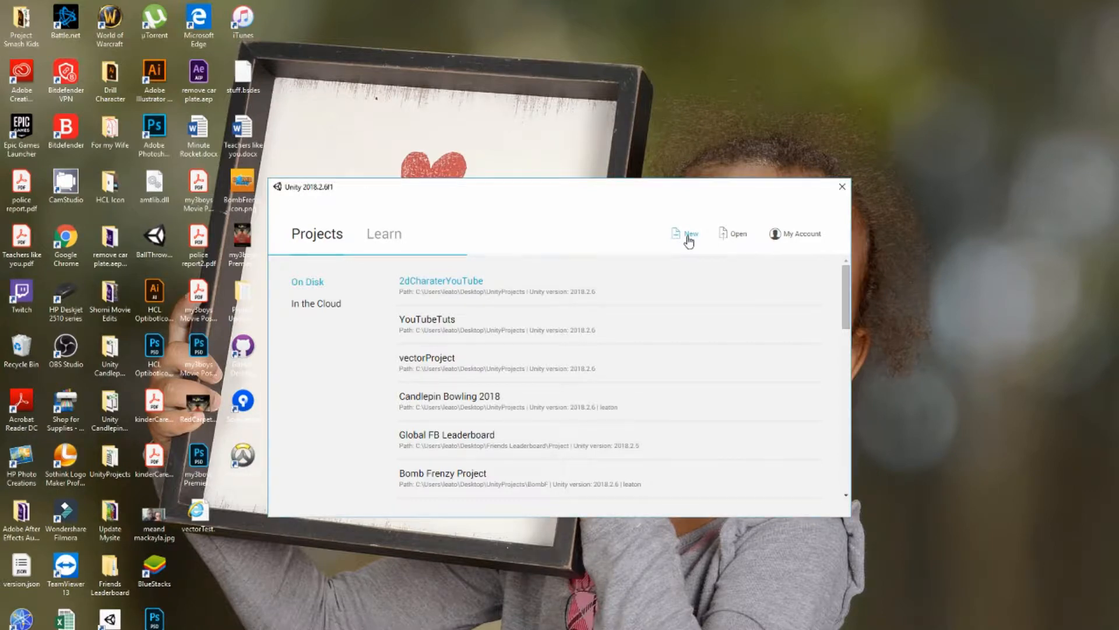
# - Create a new 3D-template project named example, correcting the mistyped name before creating it
pyautogui.click(687, 233)
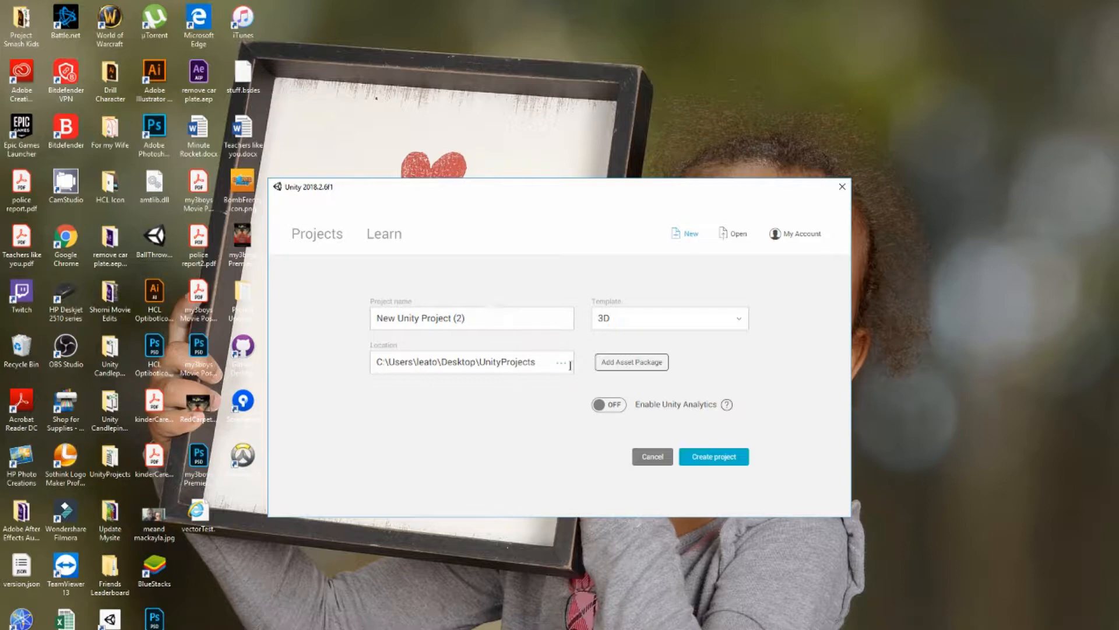
pyautogui.click(667, 317)
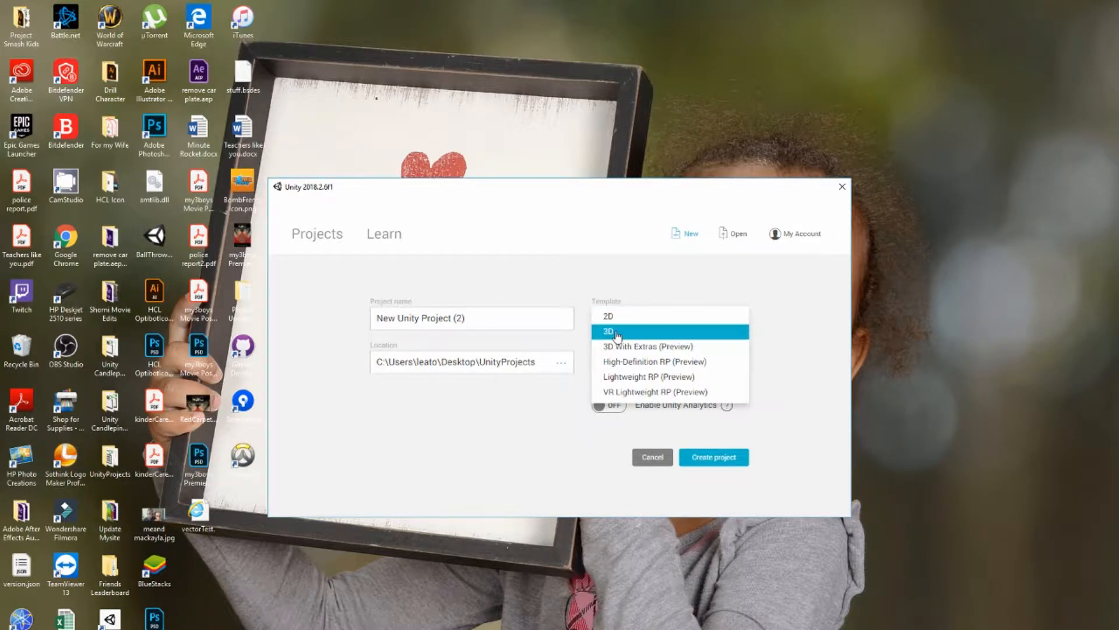
pyautogui.click(616, 332)
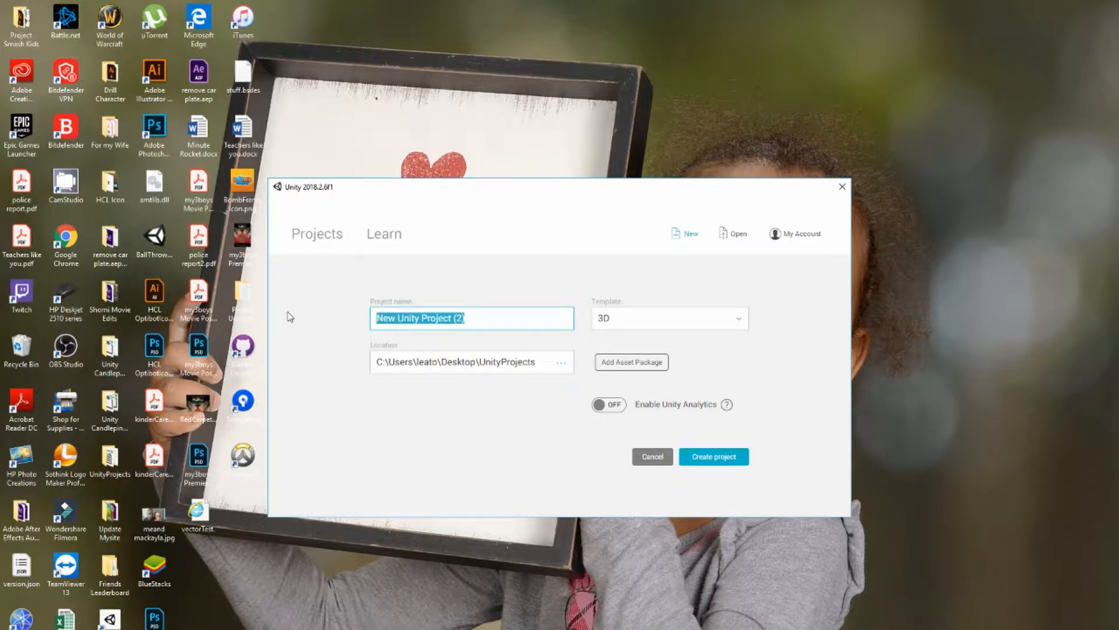
pyautogui.write('emacpm')
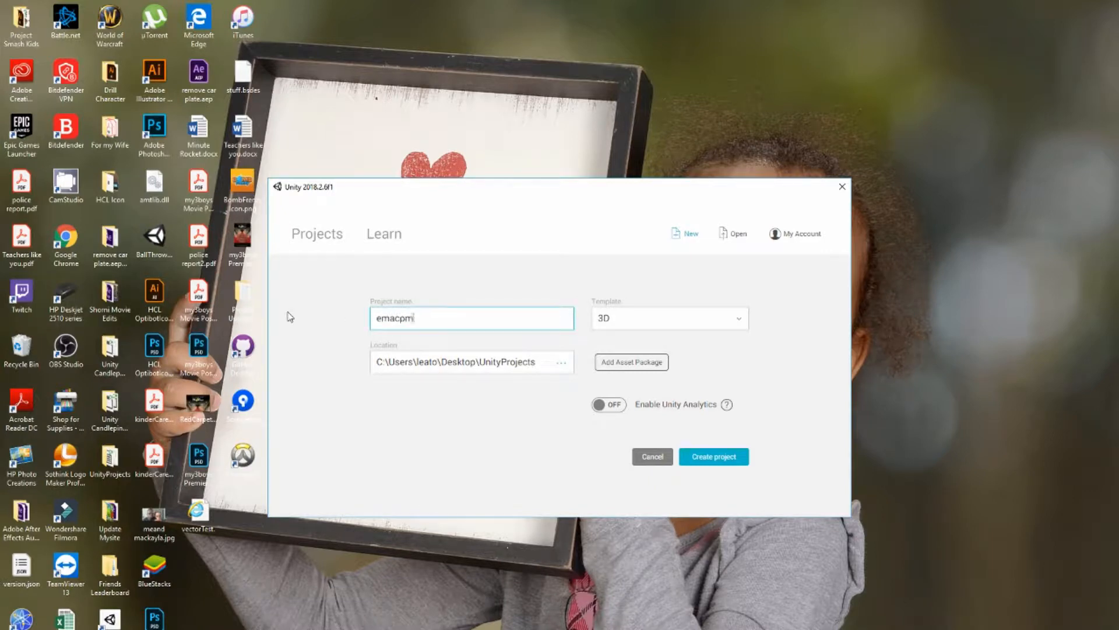
pyautogui.press('Backspace')
pyautogui.write('xample')
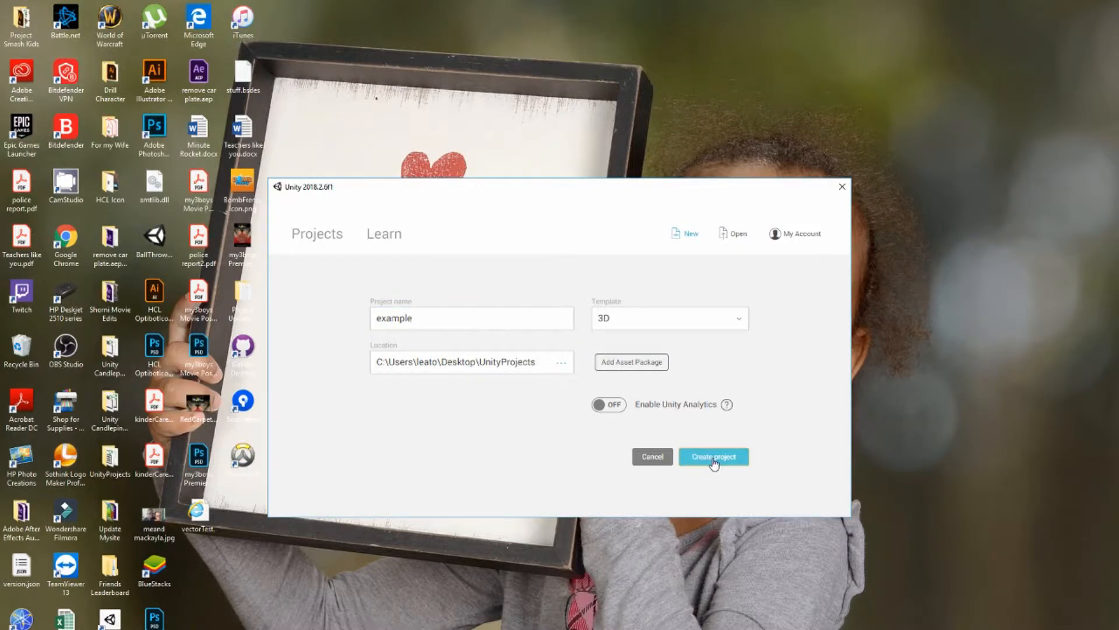
pyautogui.click(714, 456)
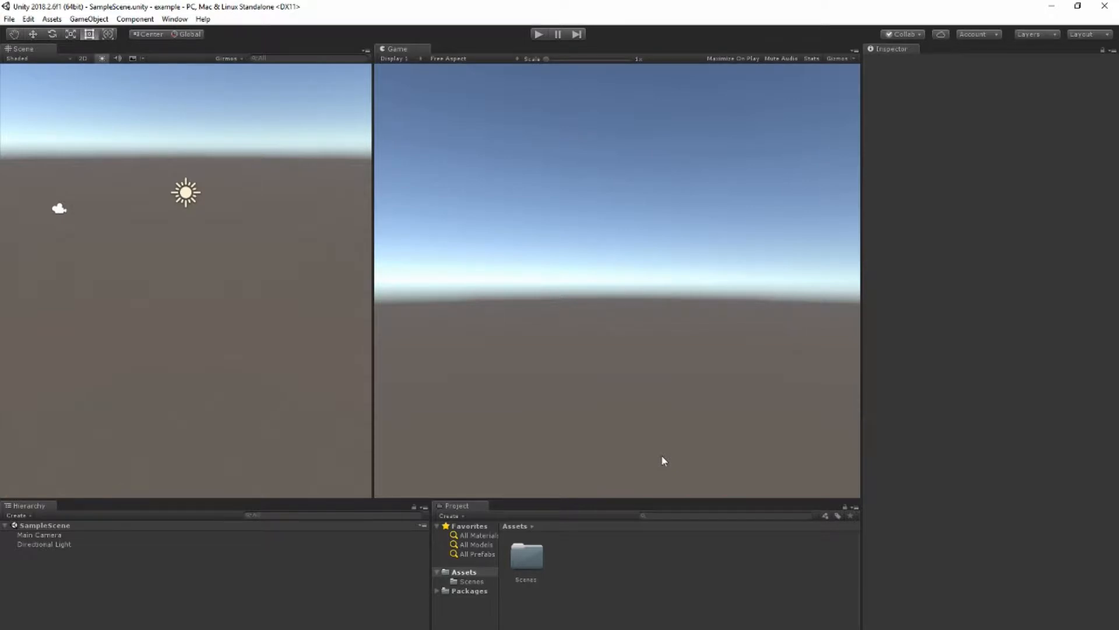
# - Switch the editor to the Default layout and flip between the Game and Scene views
pyautogui.click(1086, 33)
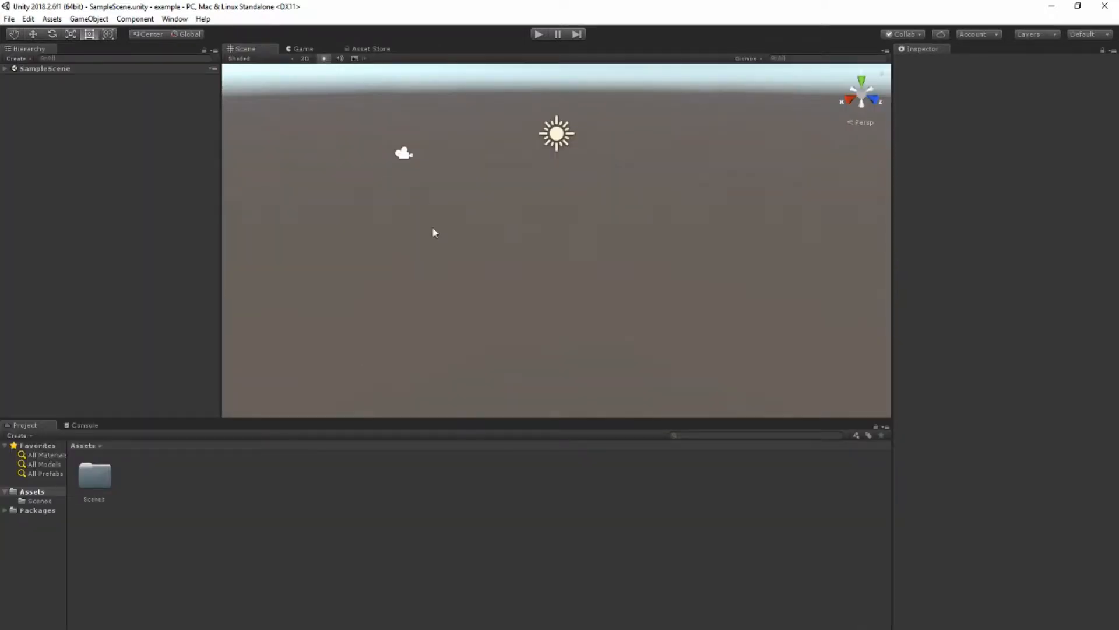
pyautogui.click(303, 49)
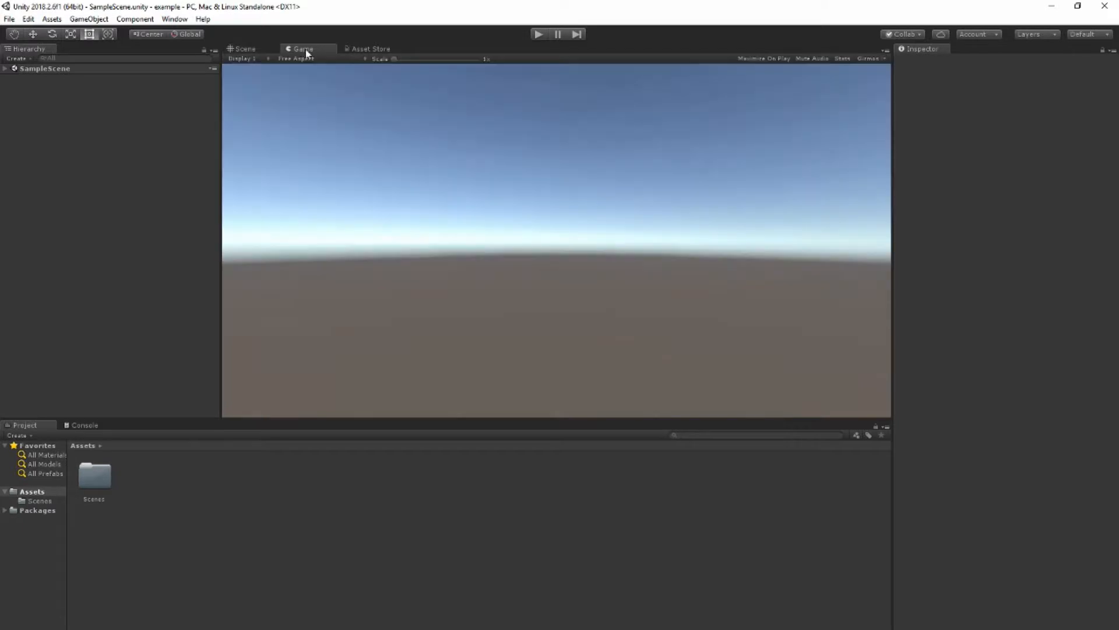
pyautogui.moveTo(496, 387)
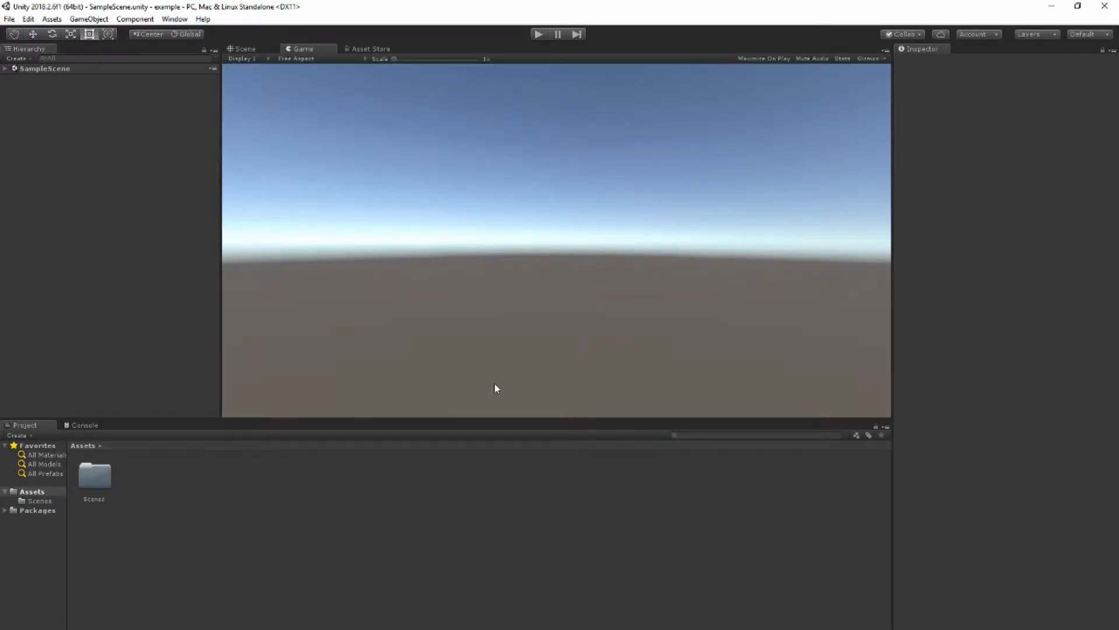
pyautogui.moveTo(313, 139)
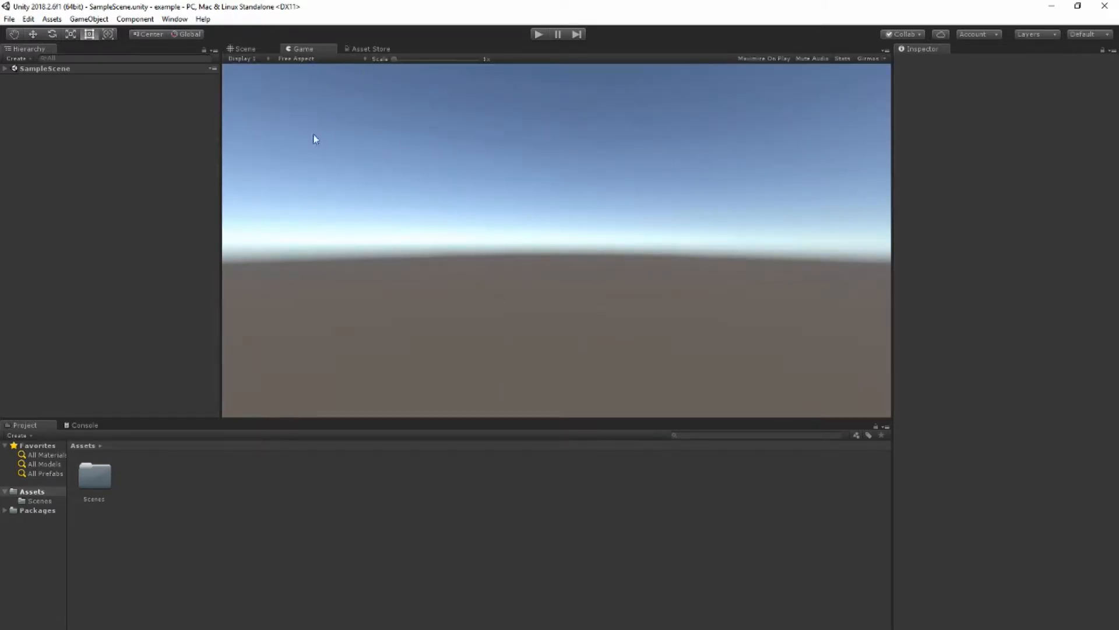
pyautogui.click(245, 49)
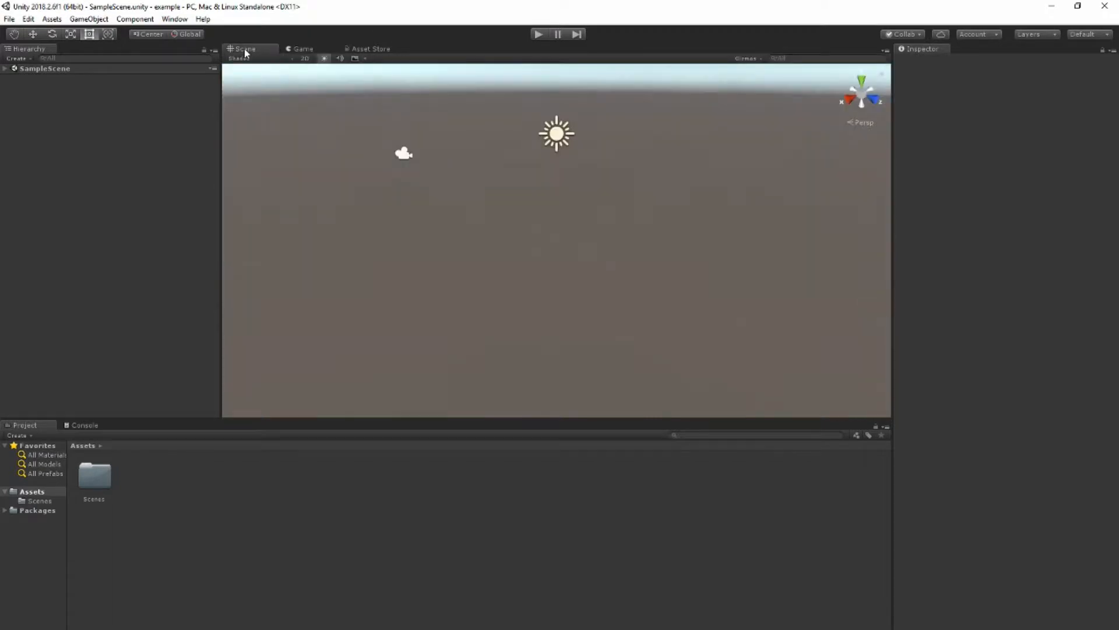
pyautogui.moveTo(383, 367)
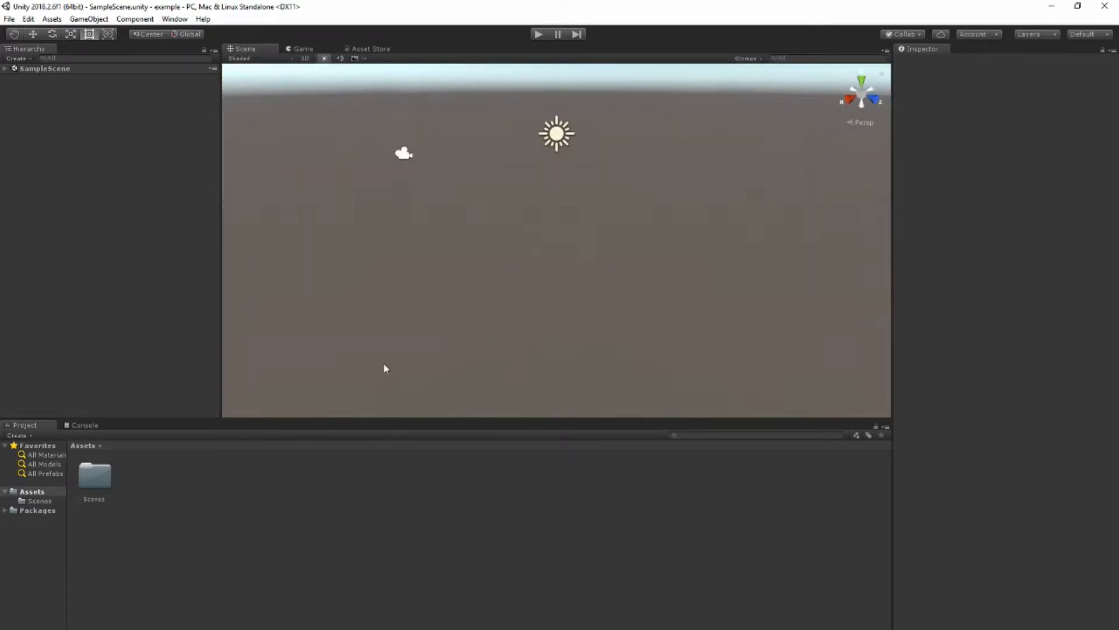
pyautogui.moveTo(4, 59)
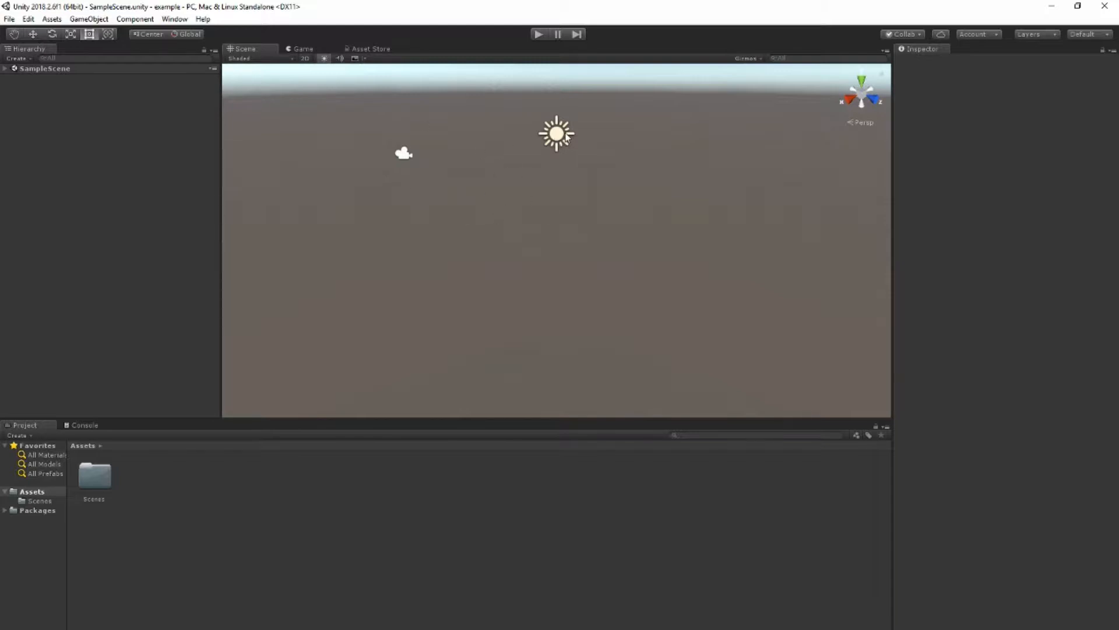
# - Alternate between Main Camera and Directional Light in the Hierarchy to view their Inspector settings
pyautogui.click(403, 153)
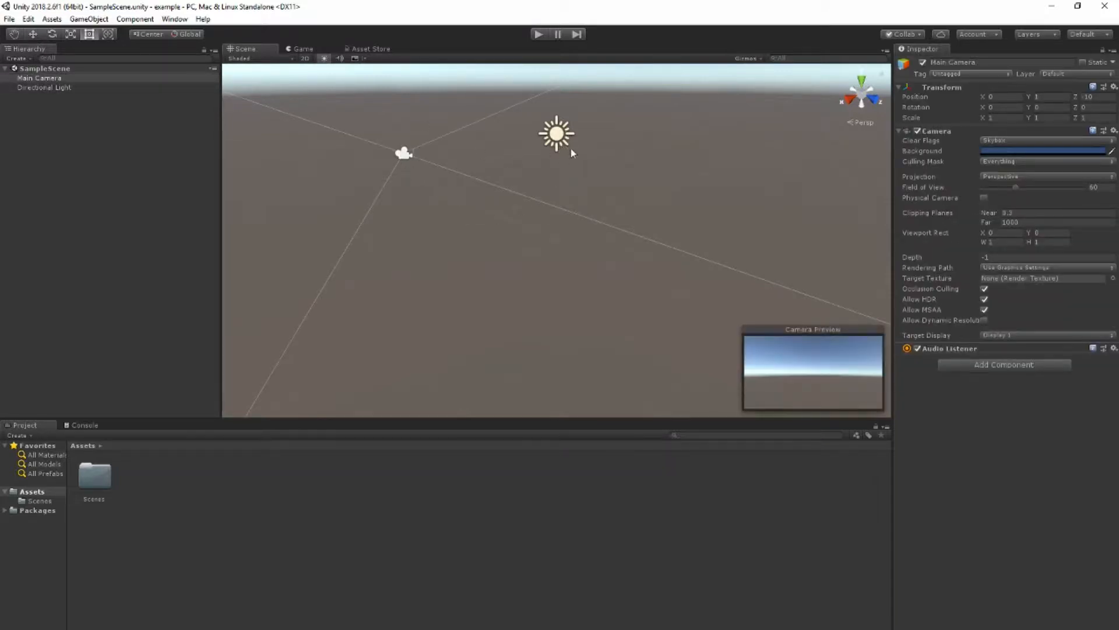
pyautogui.click(44, 88)
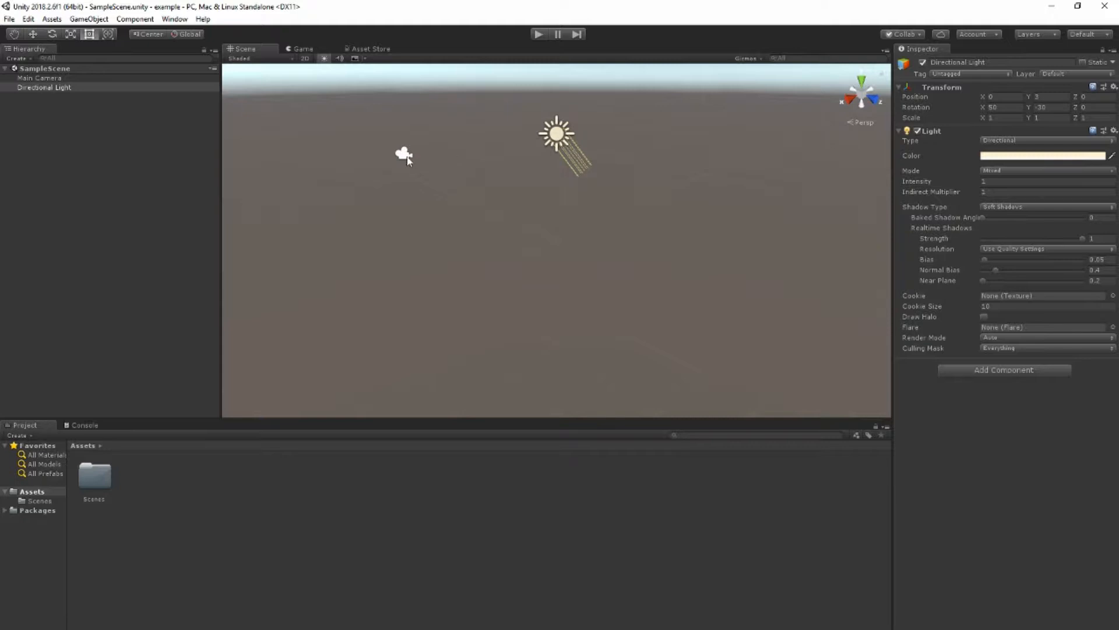
pyautogui.click(39, 78)
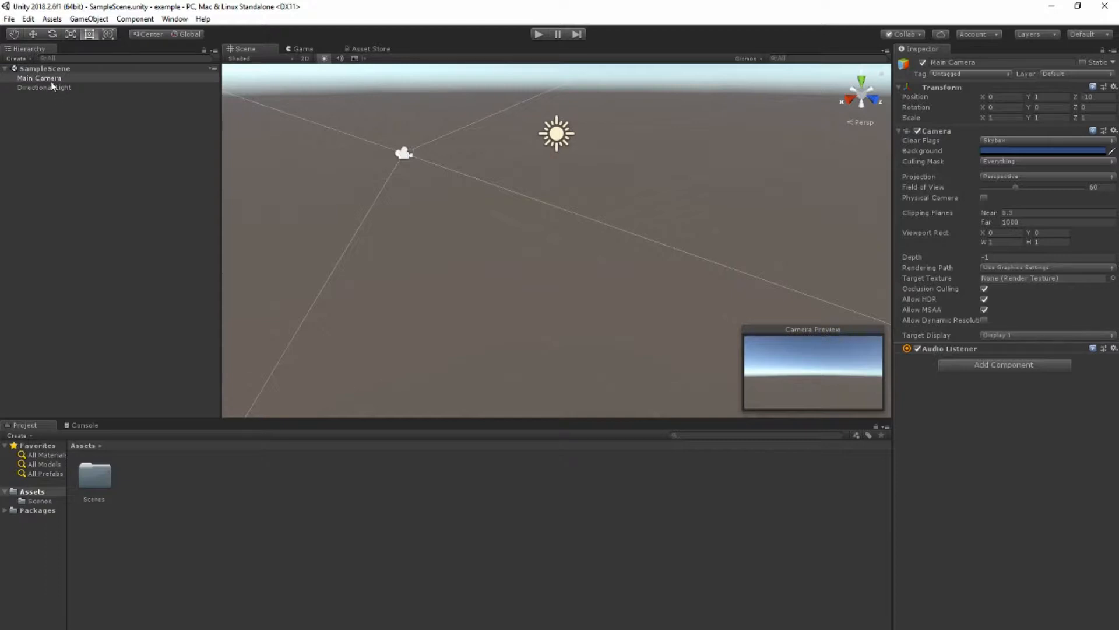
pyautogui.click(44, 87)
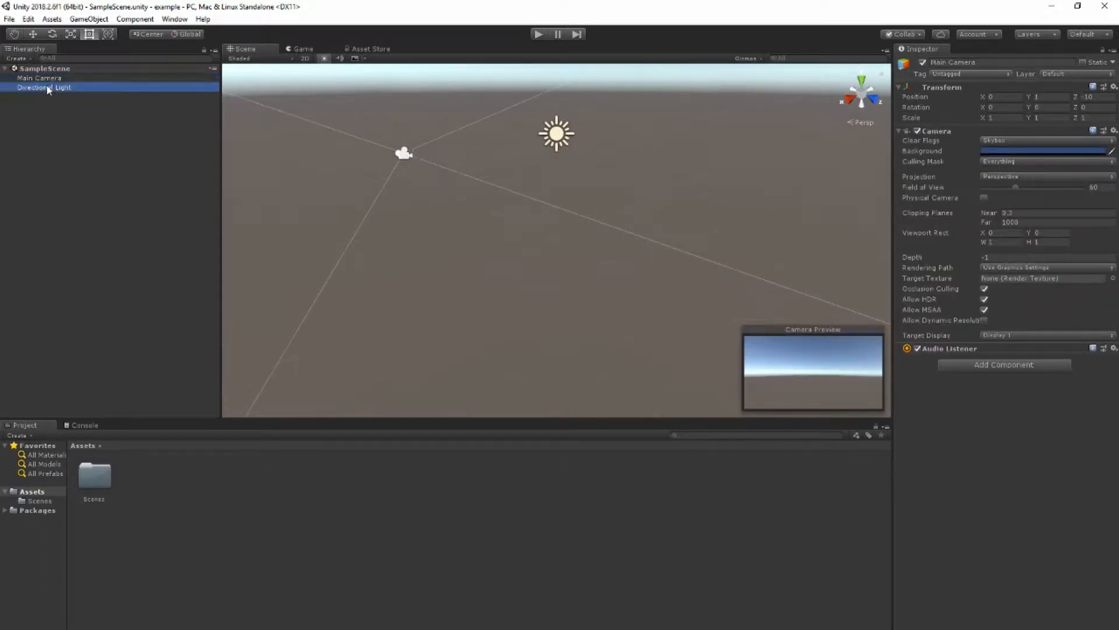
pyautogui.click(39, 77)
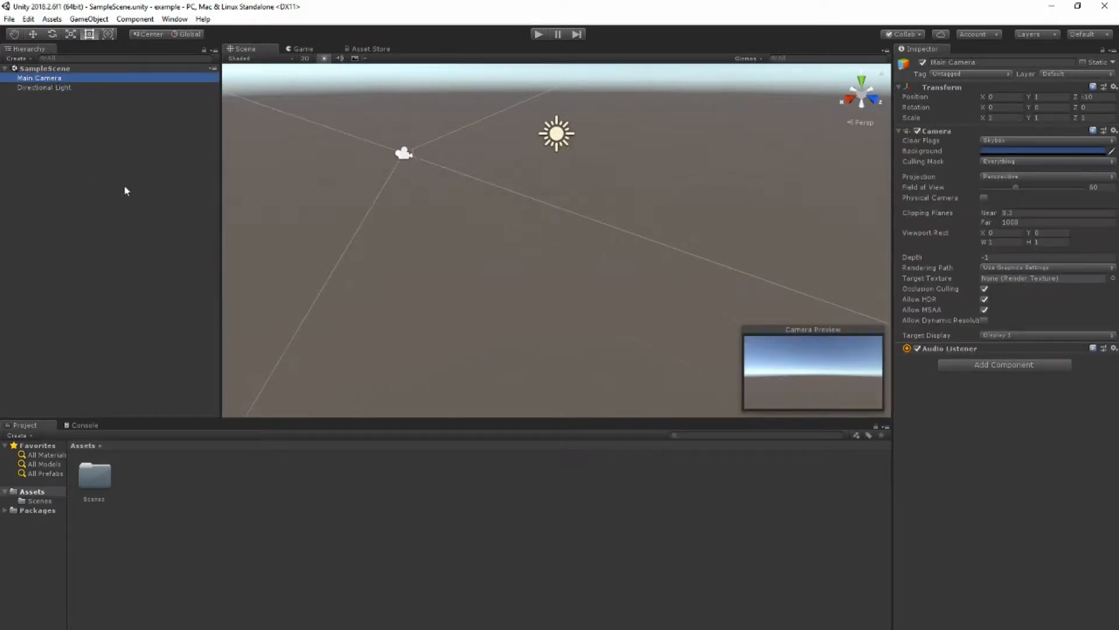
pyautogui.moveTo(56, 210)
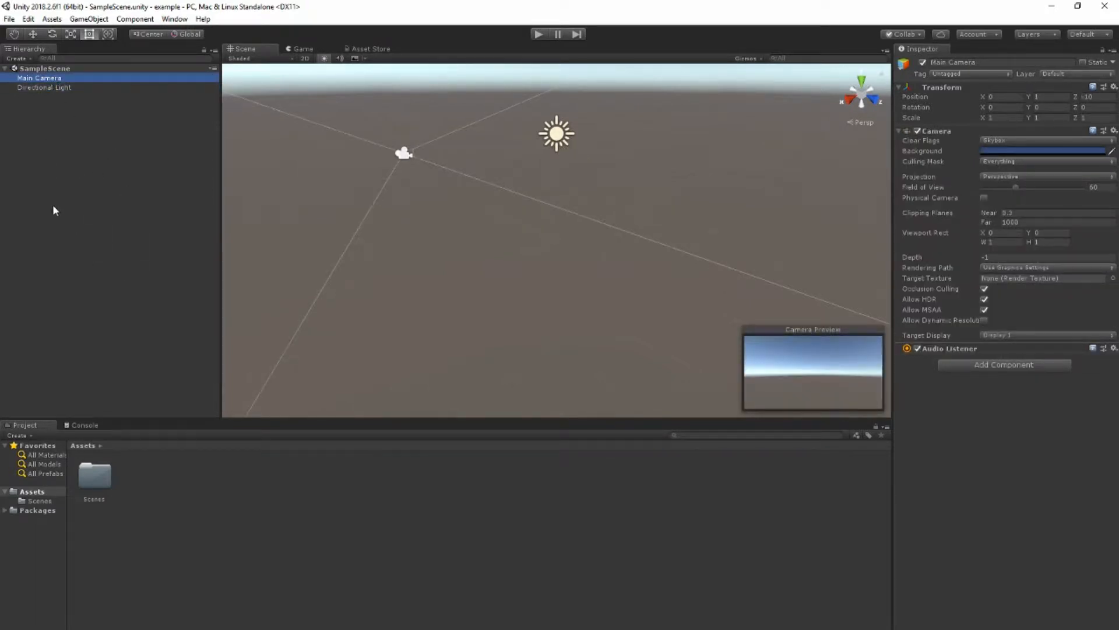
pyautogui.moveTo(61, 253)
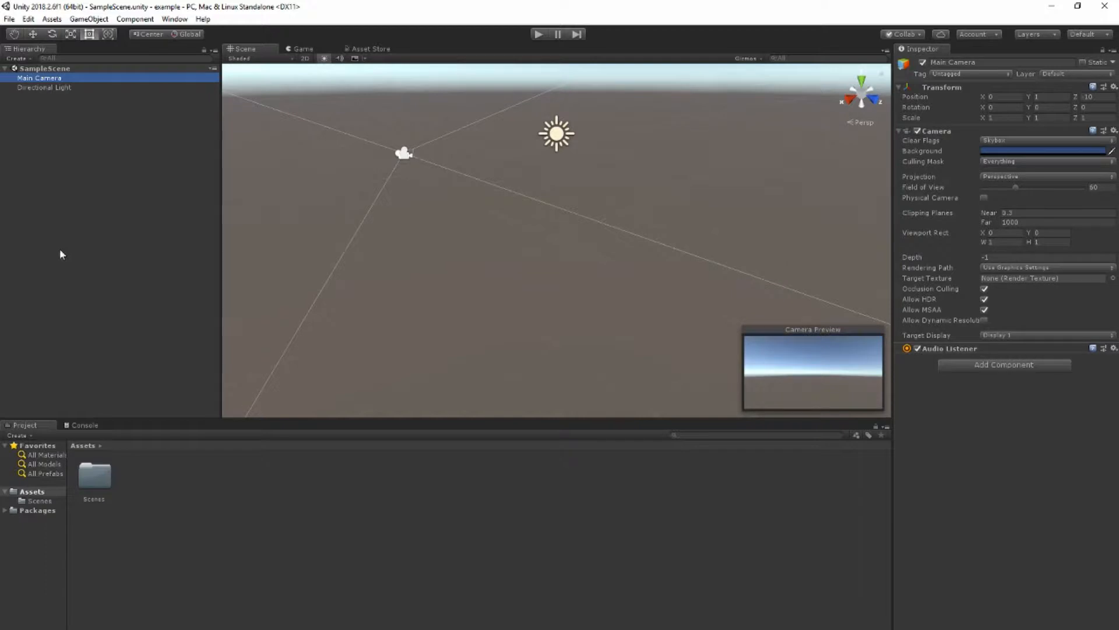
pyautogui.moveTo(57, 272)
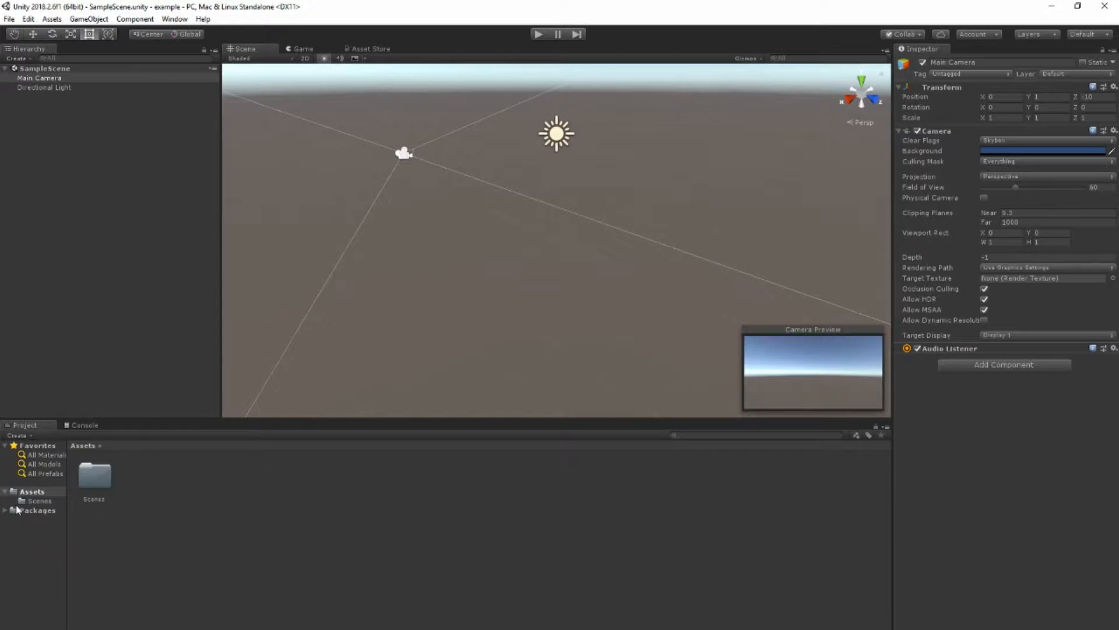
# - Browse the Assets and Packages folders, then dock the Game view beside the Scene view
pyautogui.click(32, 491)
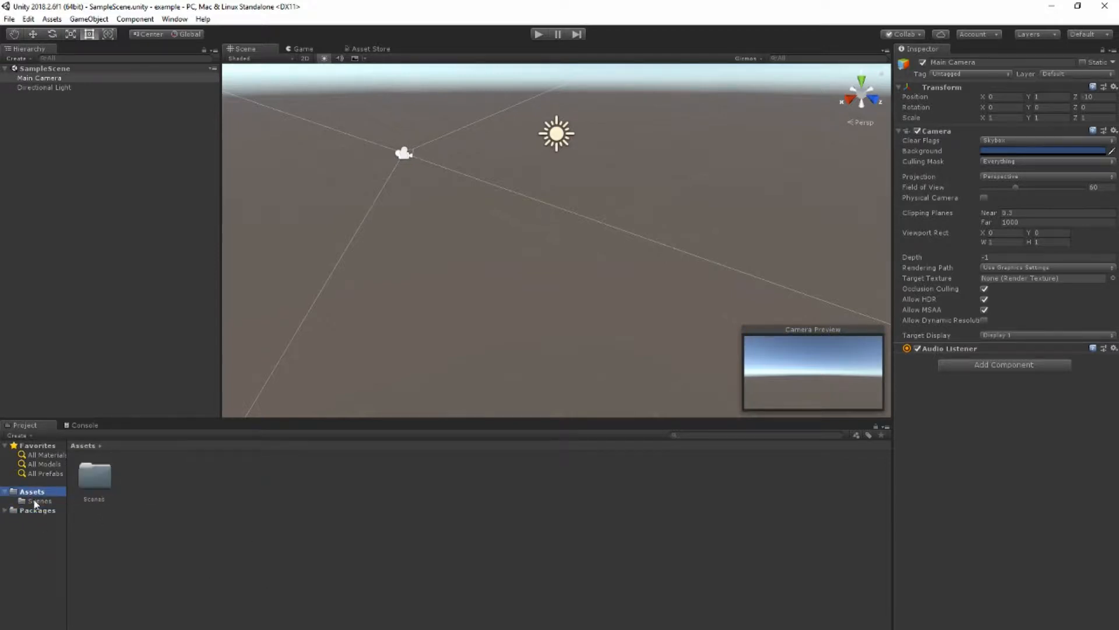
pyautogui.click(36, 509)
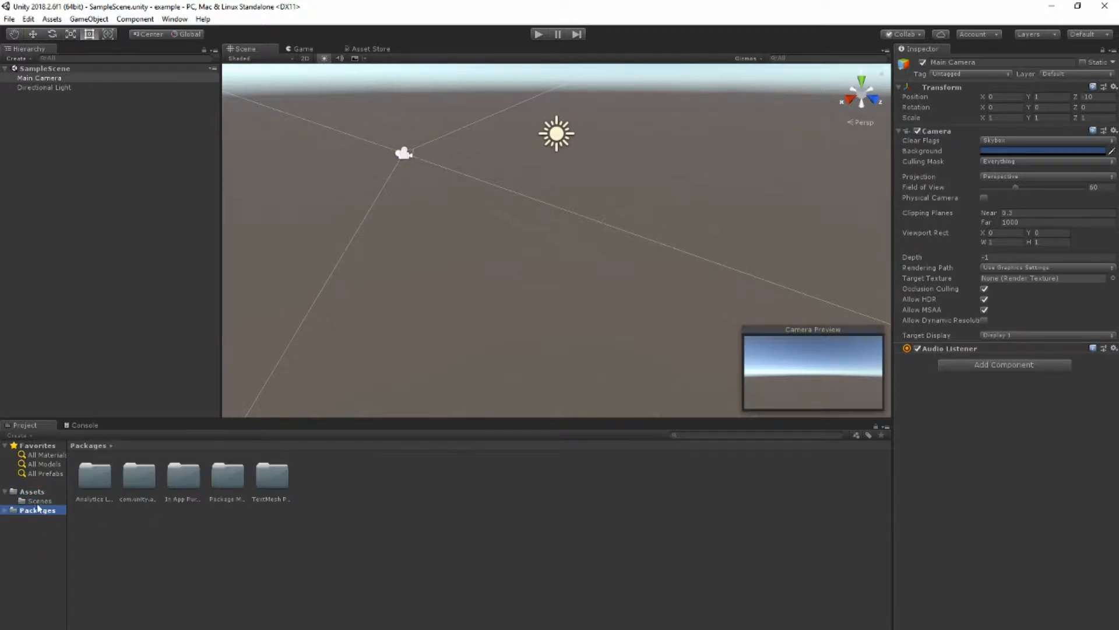
pyautogui.click(31, 490)
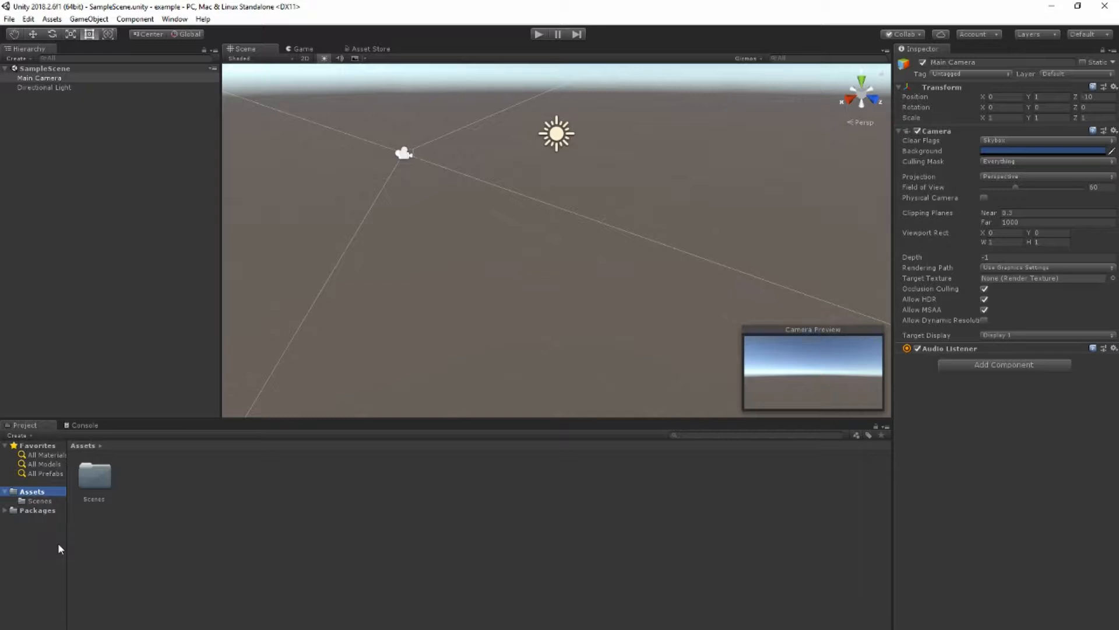
pyautogui.moveTo(77, 553)
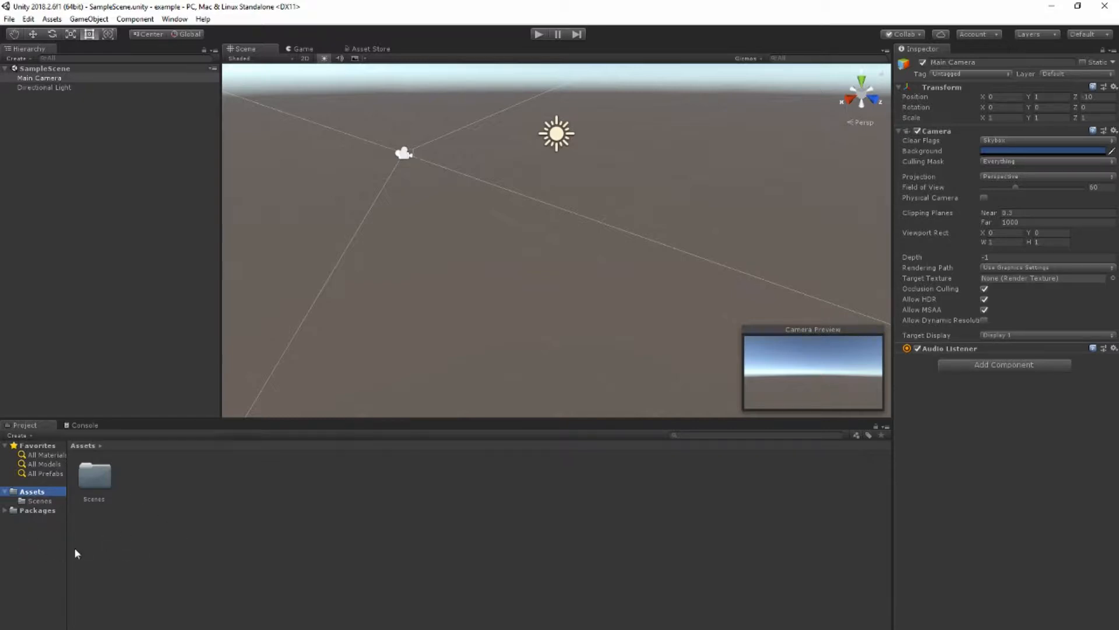
pyautogui.moveTo(44, 550)
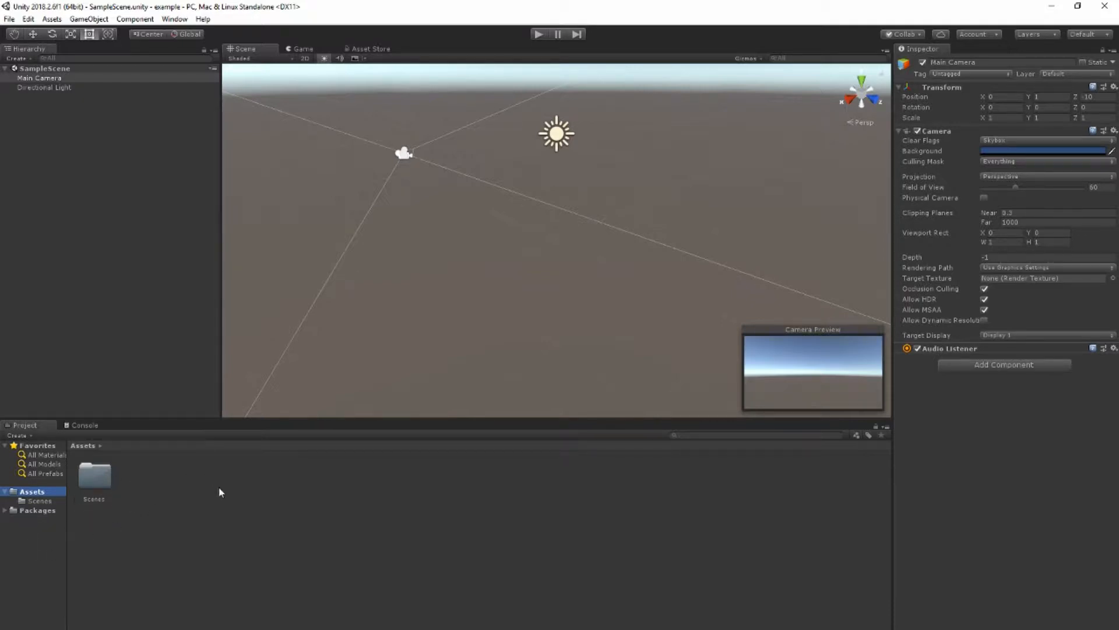
pyautogui.moveTo(317, 144)
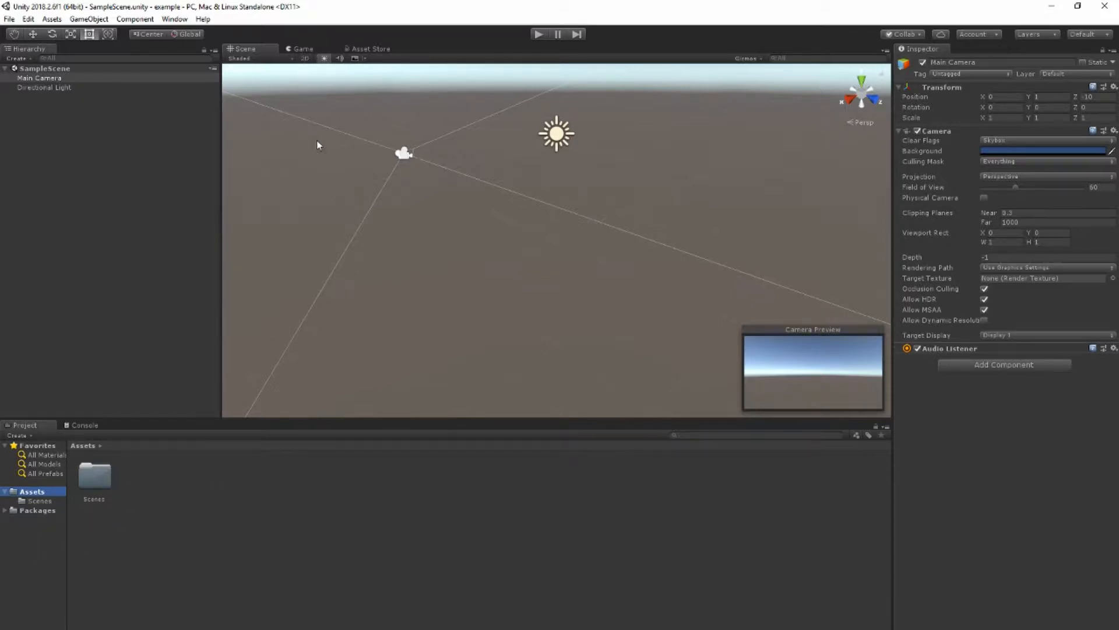
pyautogui.click(302, 49)
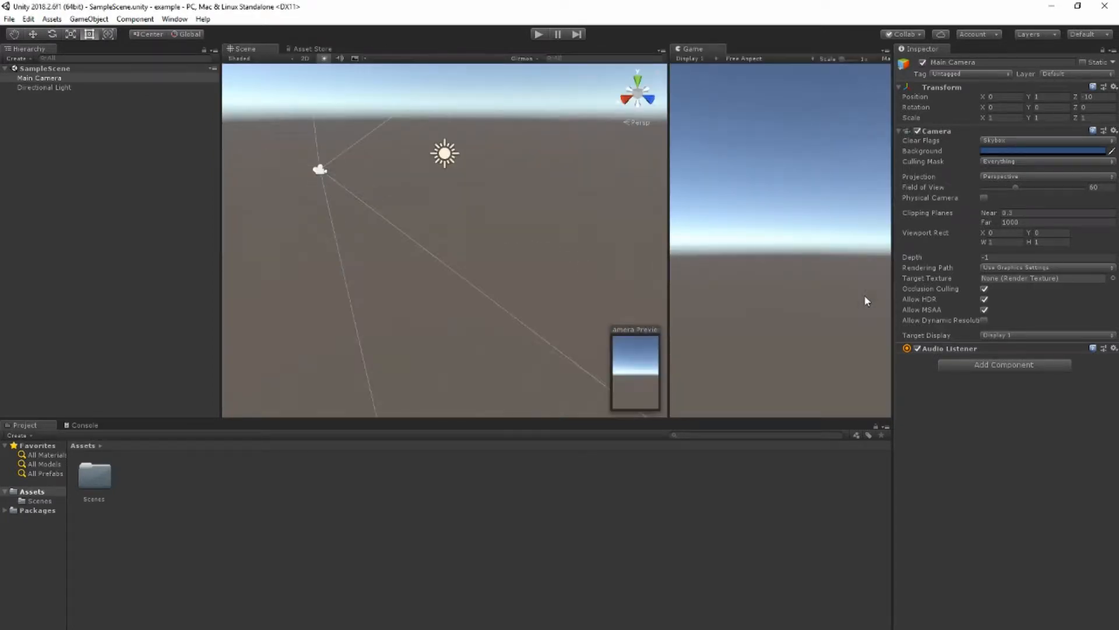
# - Drag the Scene/Game divider so the two views split the editor roughly evenly
pyautogui.moveTo(672, 275); pyautogui.dragTo(525, 275)
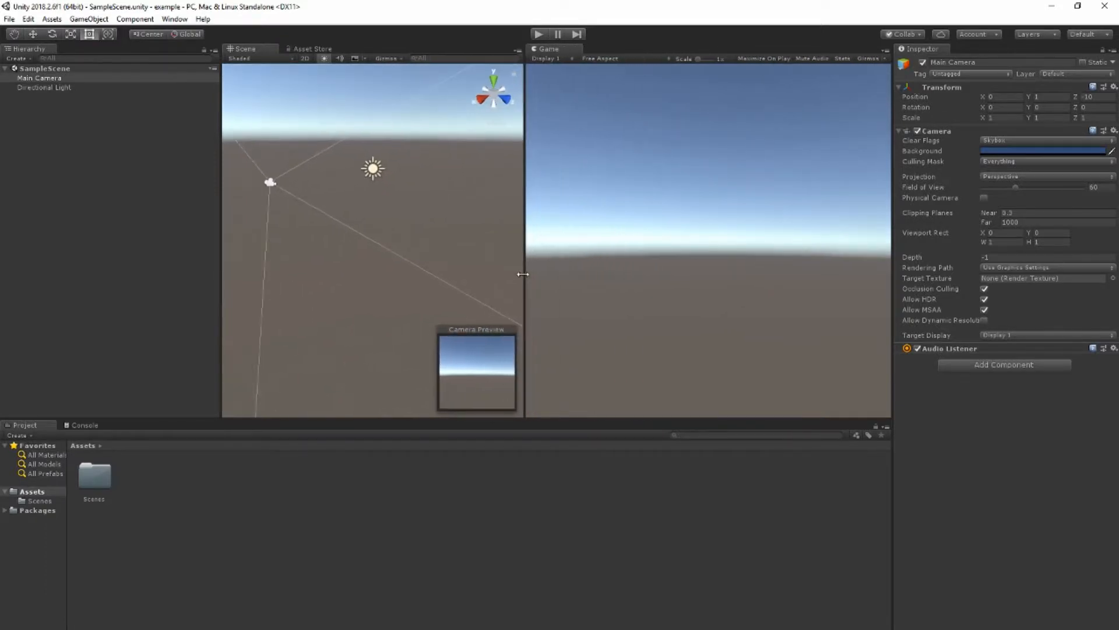
pyautogui.moveTo(523, 274); pyautogui.dragTo(548, 274)
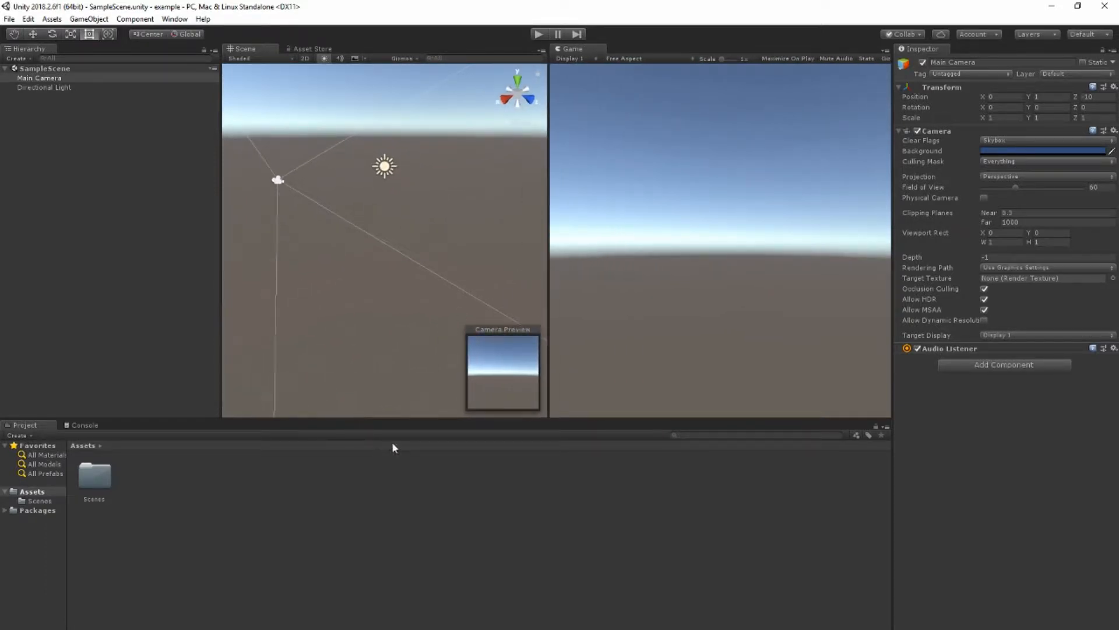
pyautogui.moveTo(527, 421)
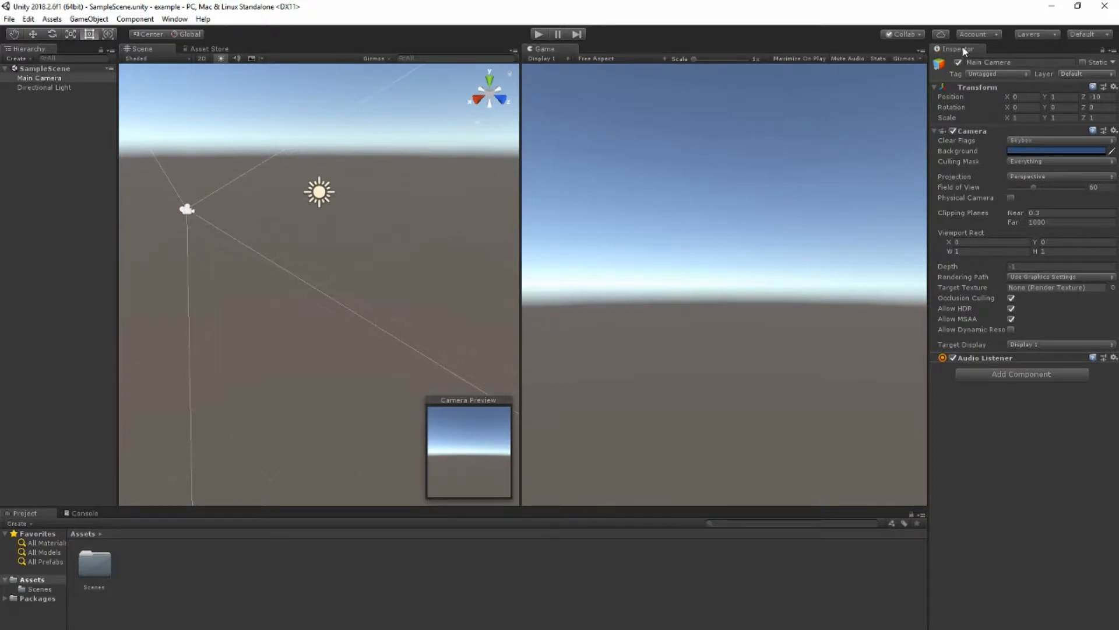
# - Select the Directional Light and collapse its Transform and Light components in the Inspector
pyautogui.click(43, 88)
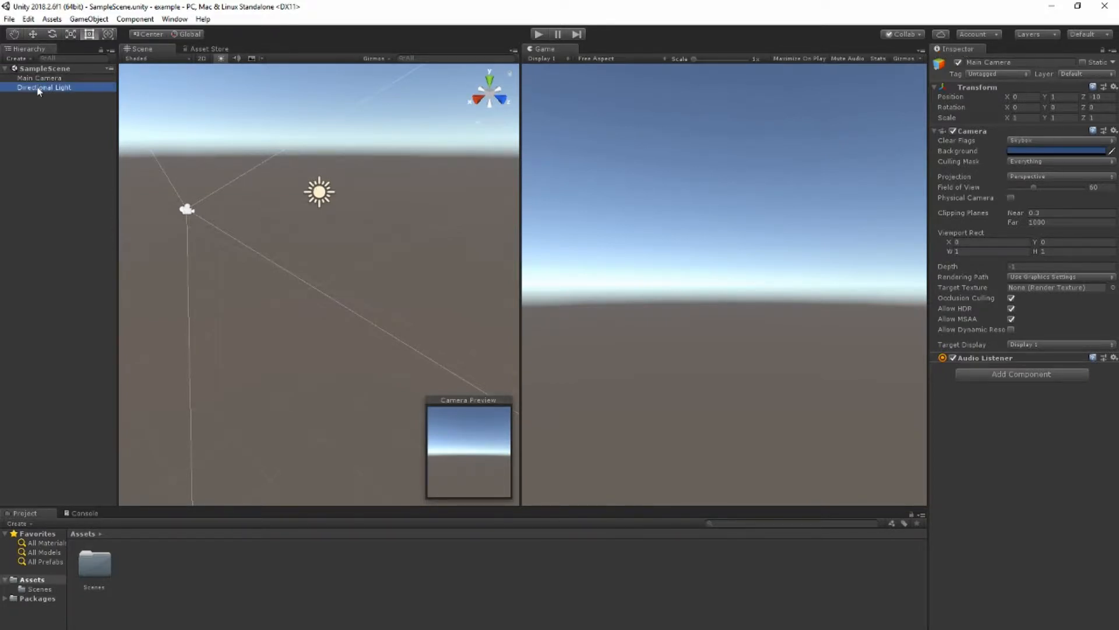
pyautogui.click(43, 88)
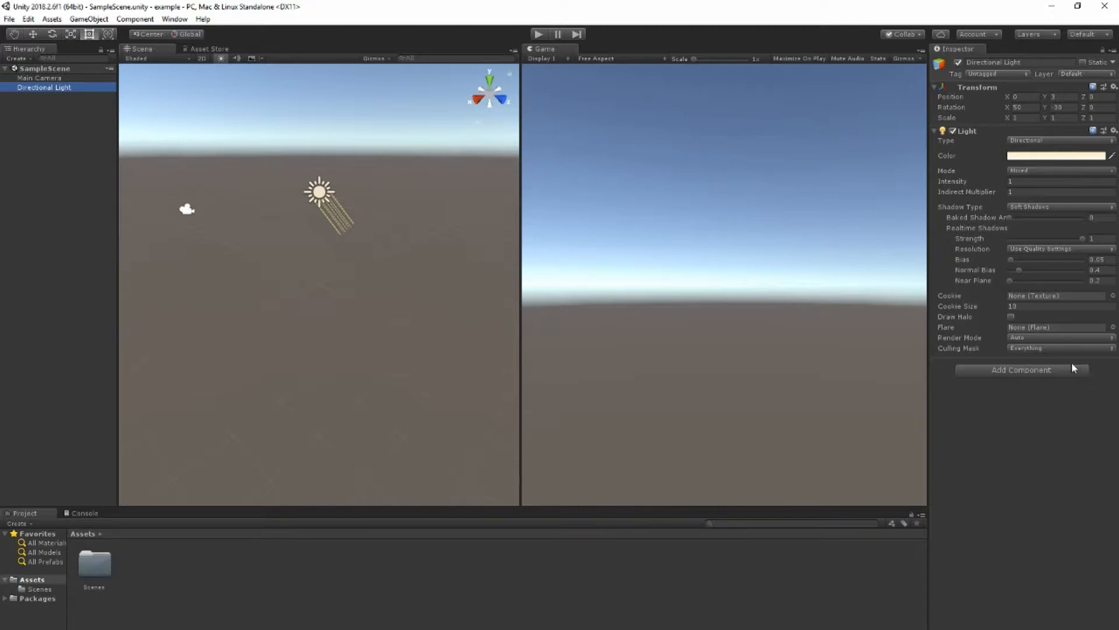
pyautogui.moveTo(629, 348)
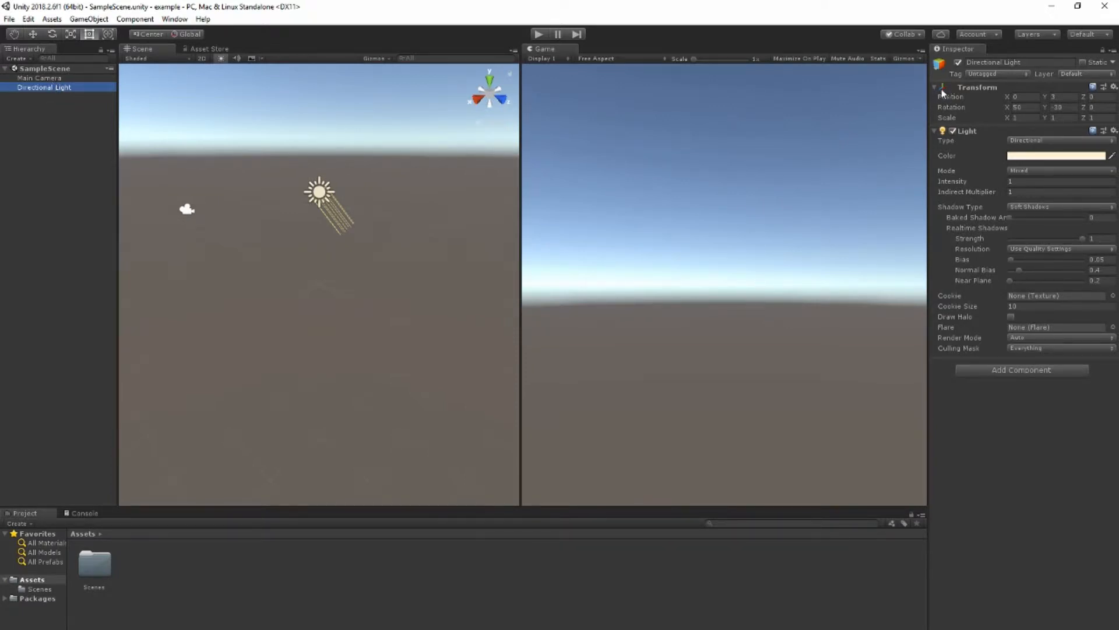
pyautogui.click(935, 88)
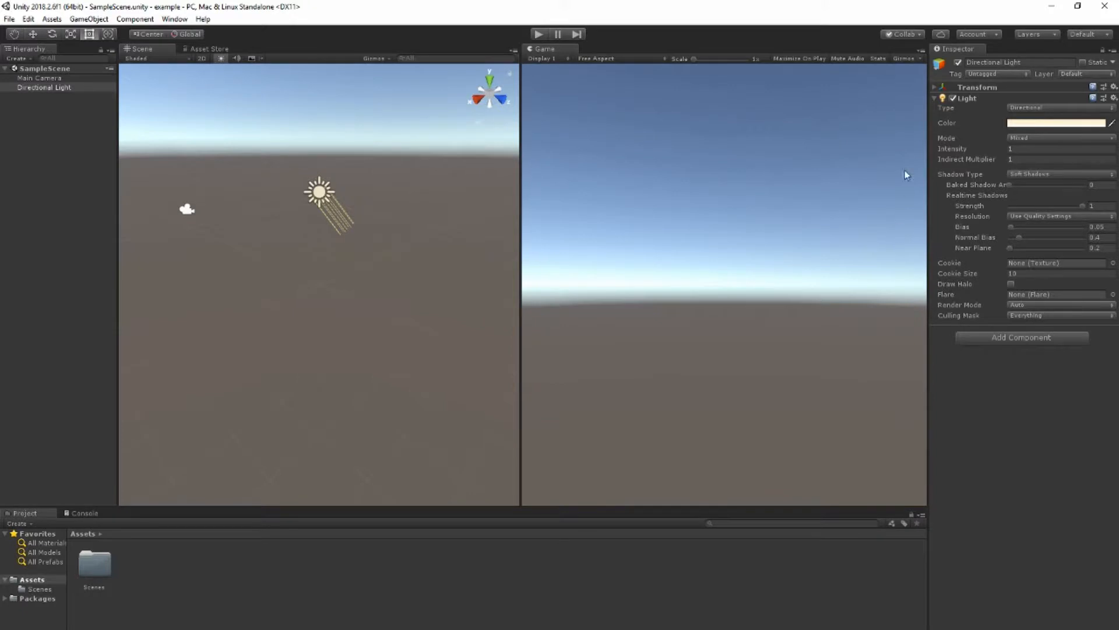
pyautogui.click(942, 98)
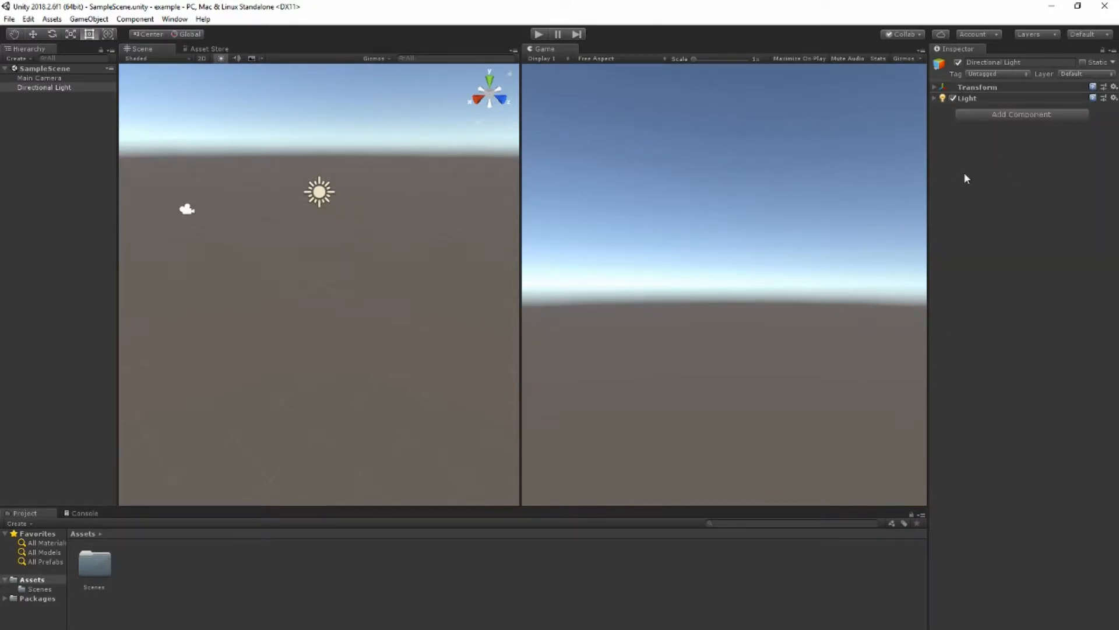
pyautogui.moveTo(1022, 114)
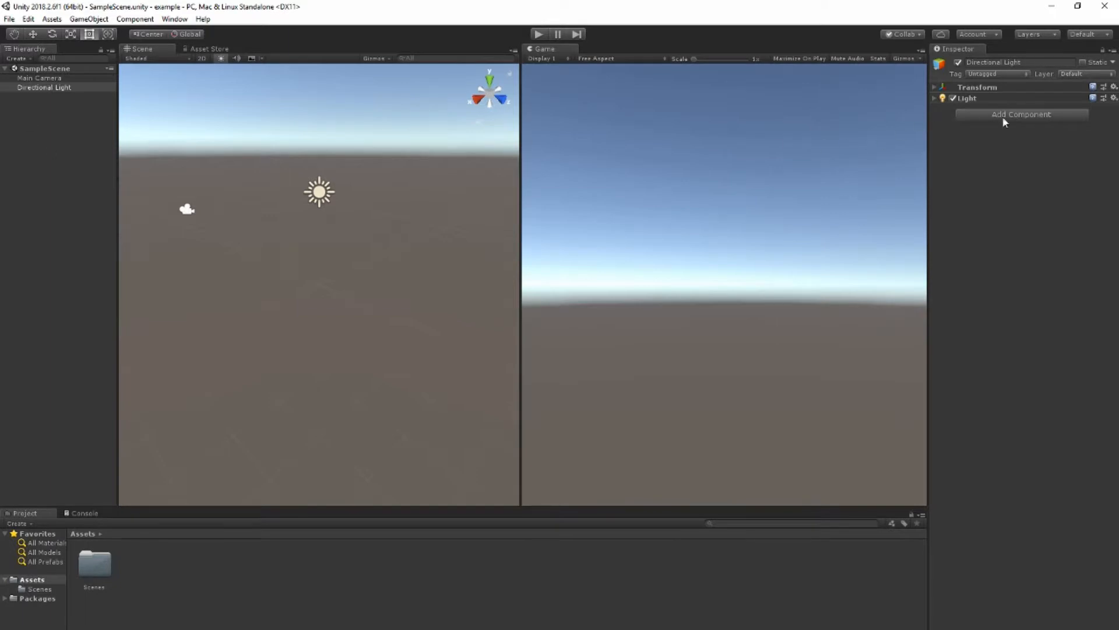
pyautogui.click(1021, 114)
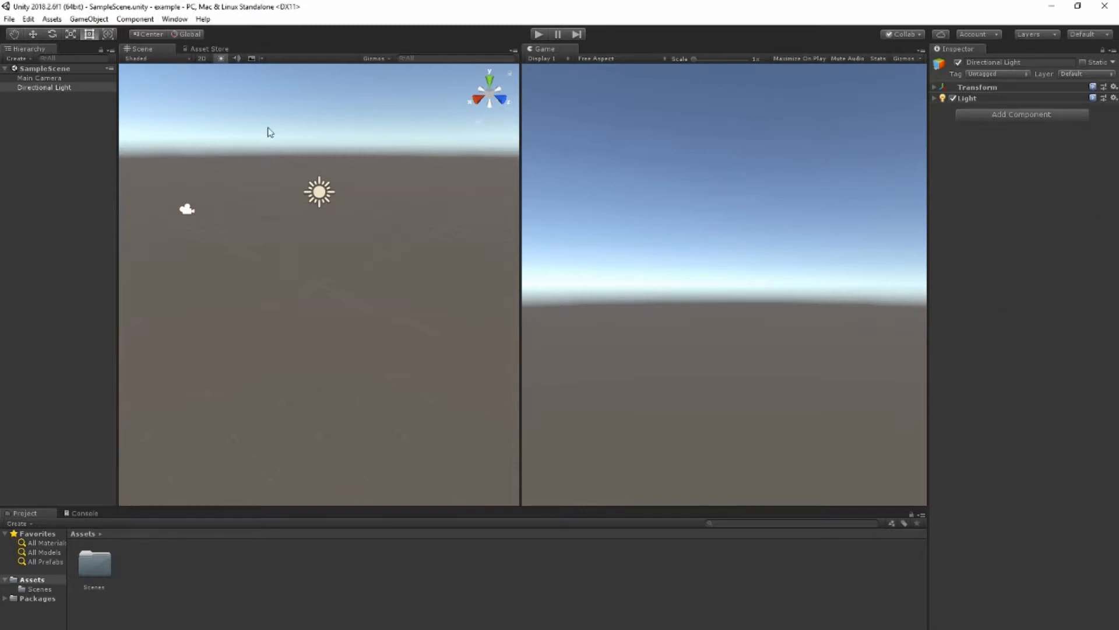
# - Select the Main Camera, set its background to Solid Color, then restore it to Skybox
pyautogui.click(40, 77)
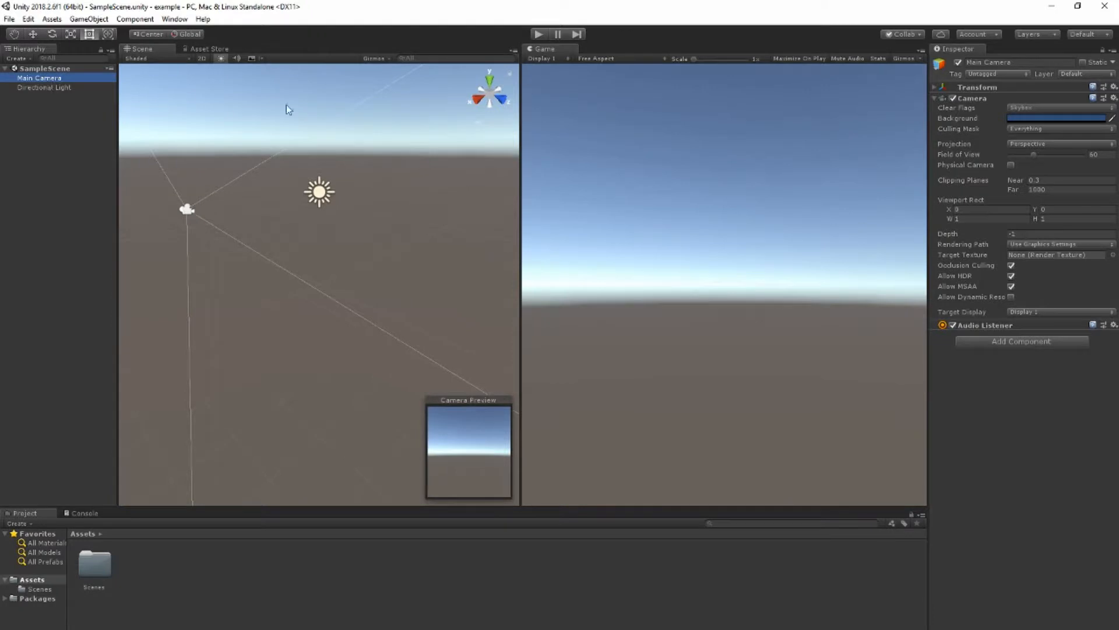
pyautogui.click(935, 87)
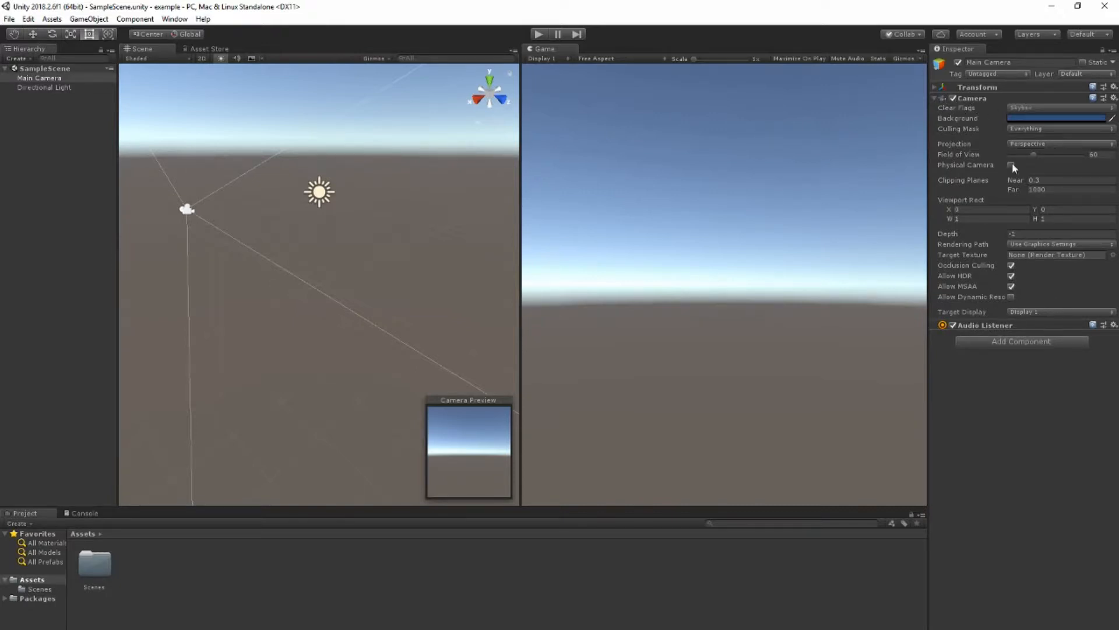
pyautogui.click(1059, 107)
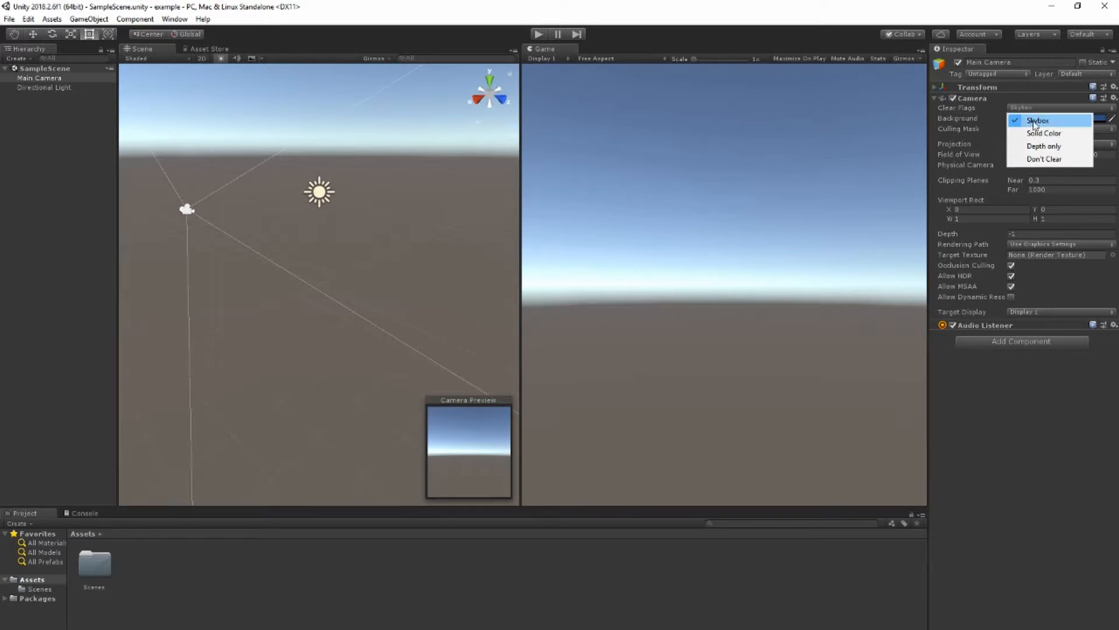
pyautogui.click(1044, 133)
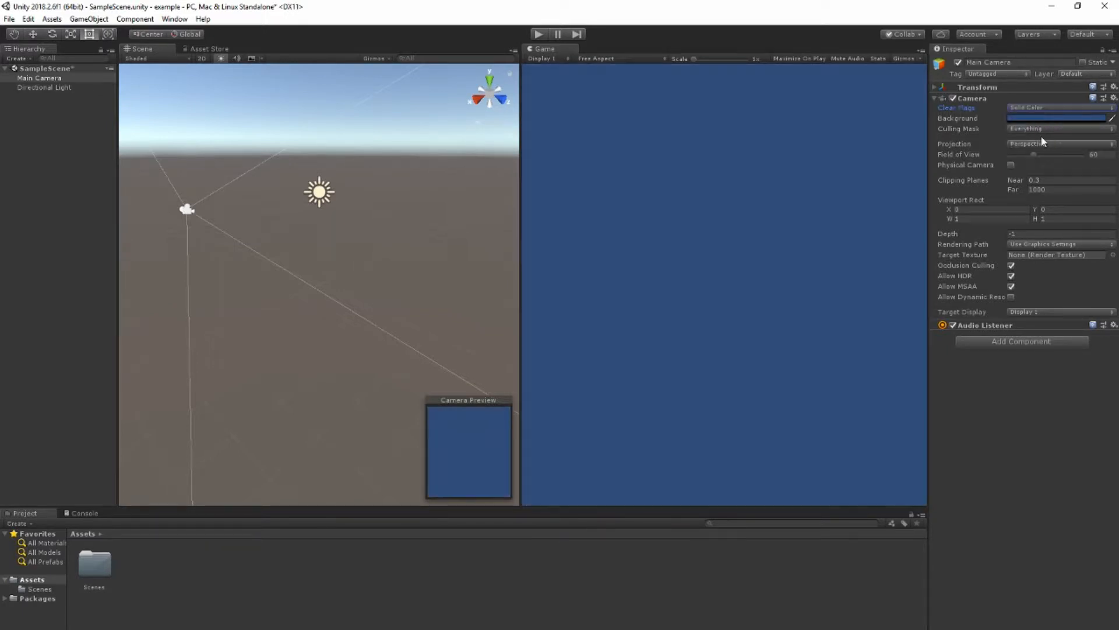
pyautogui.click(1060, 107)
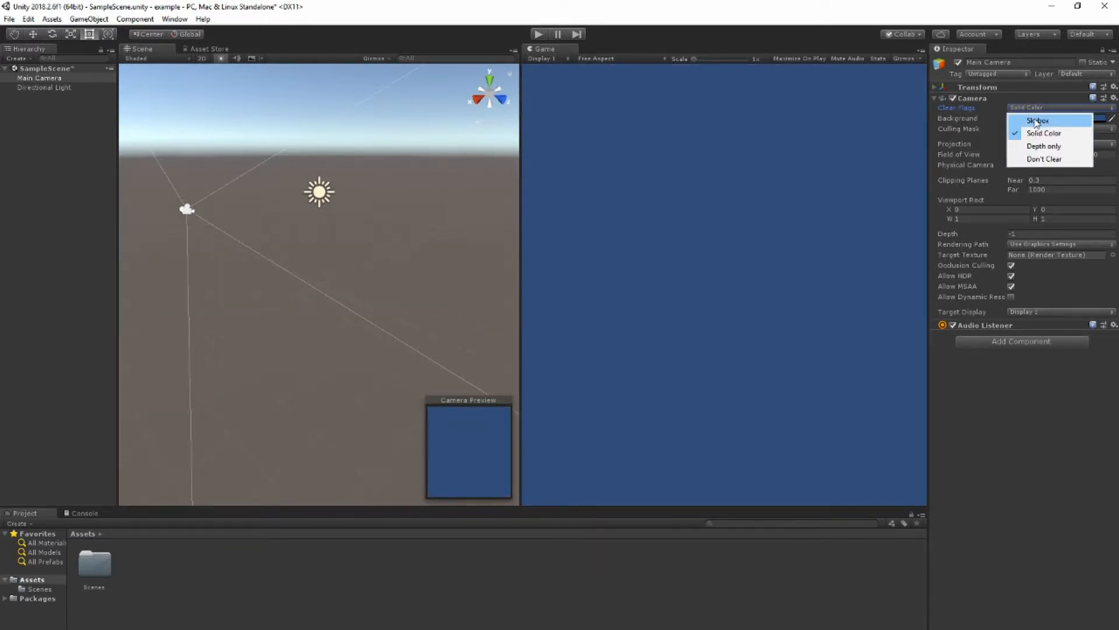
pyautogui.click(1039, 120)
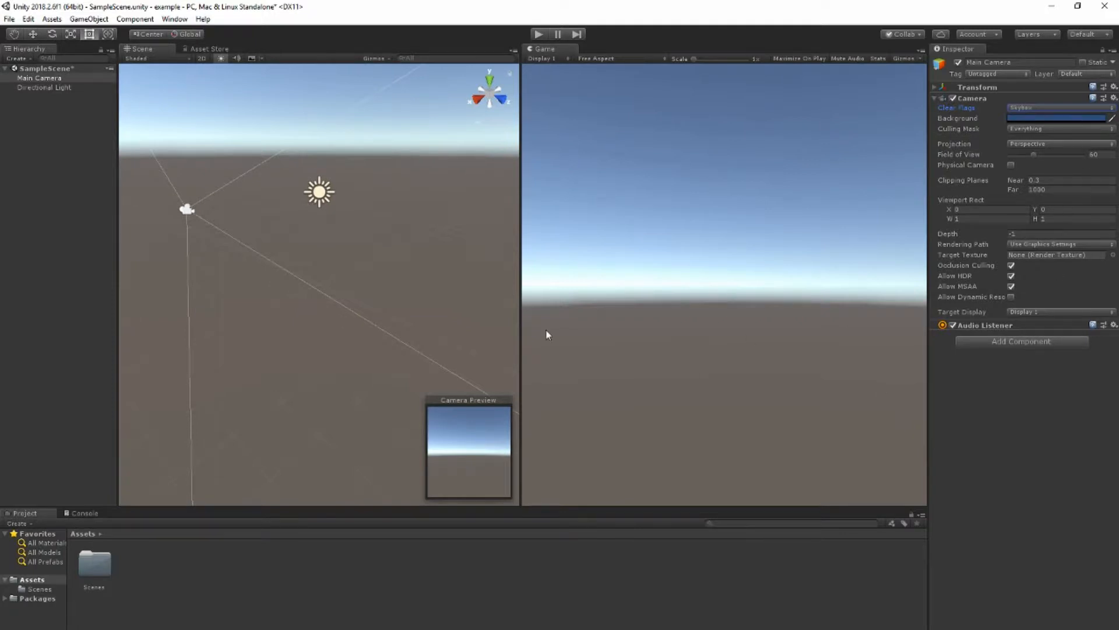
pyautogui.moveTo(227, 195)
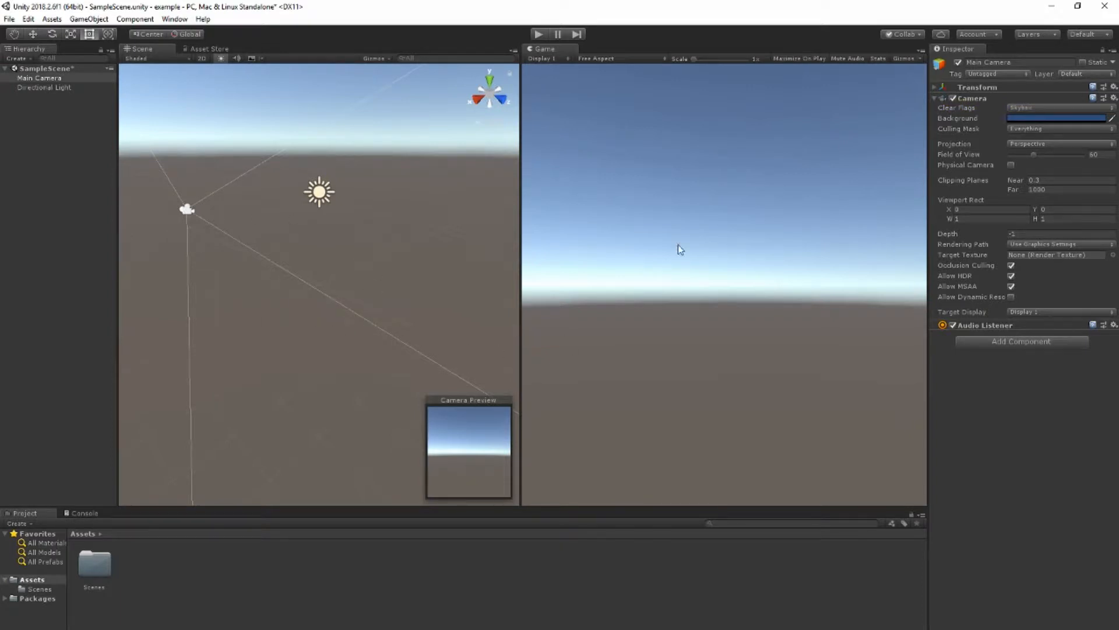
pyautogui.moveTo(727, 349)
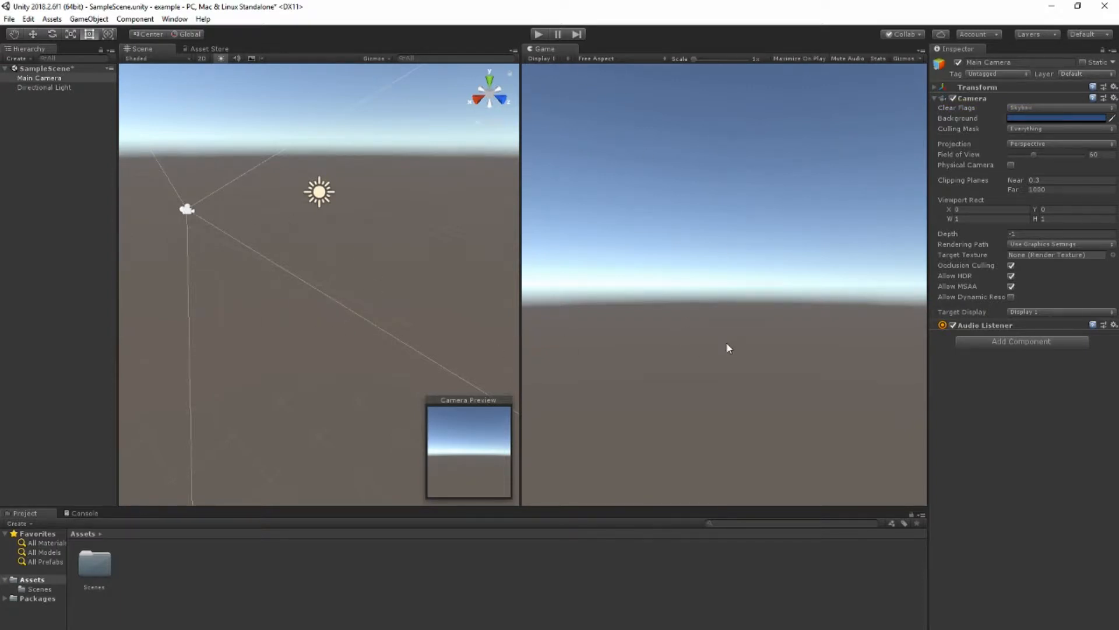
pyautogui.moveTo(759, 378)
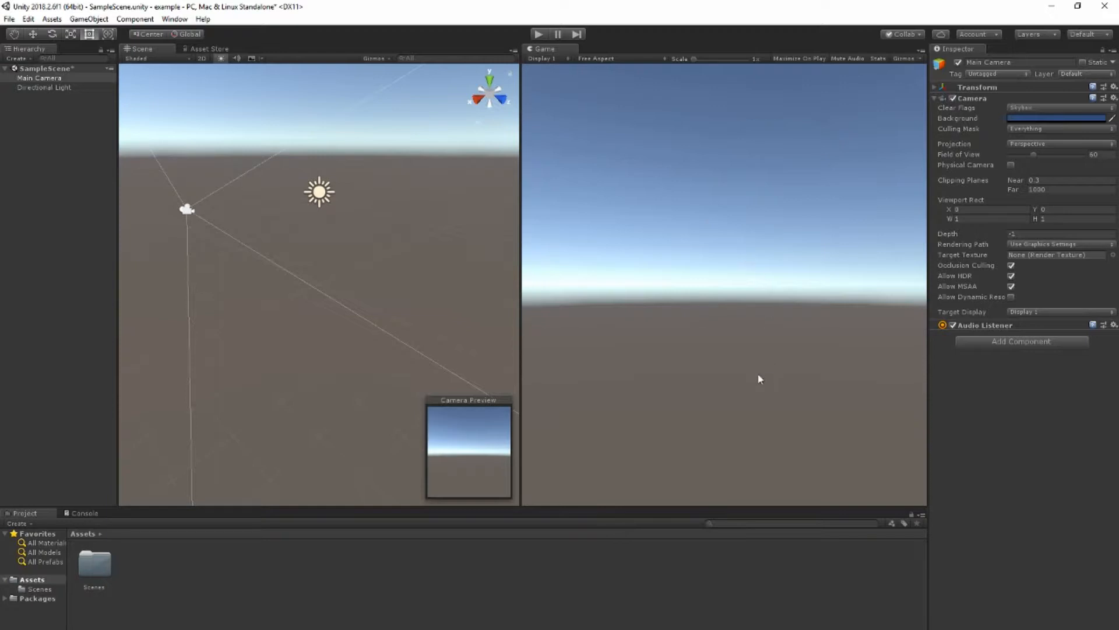
pyautogui.moveTo(794, 333)
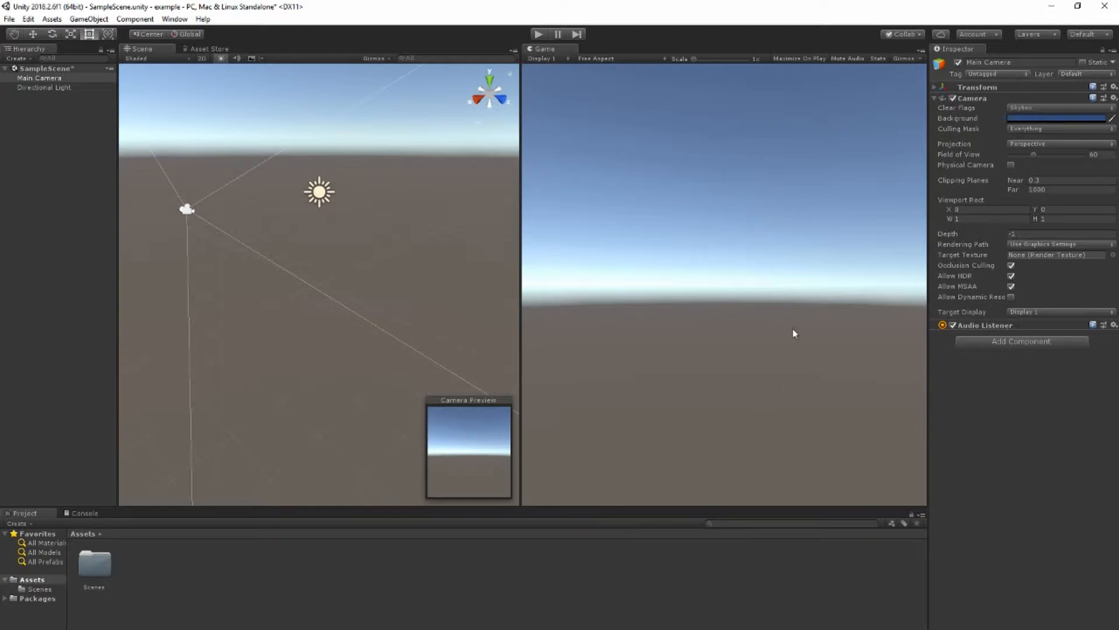
pyautogui.moveTo(392, 322)
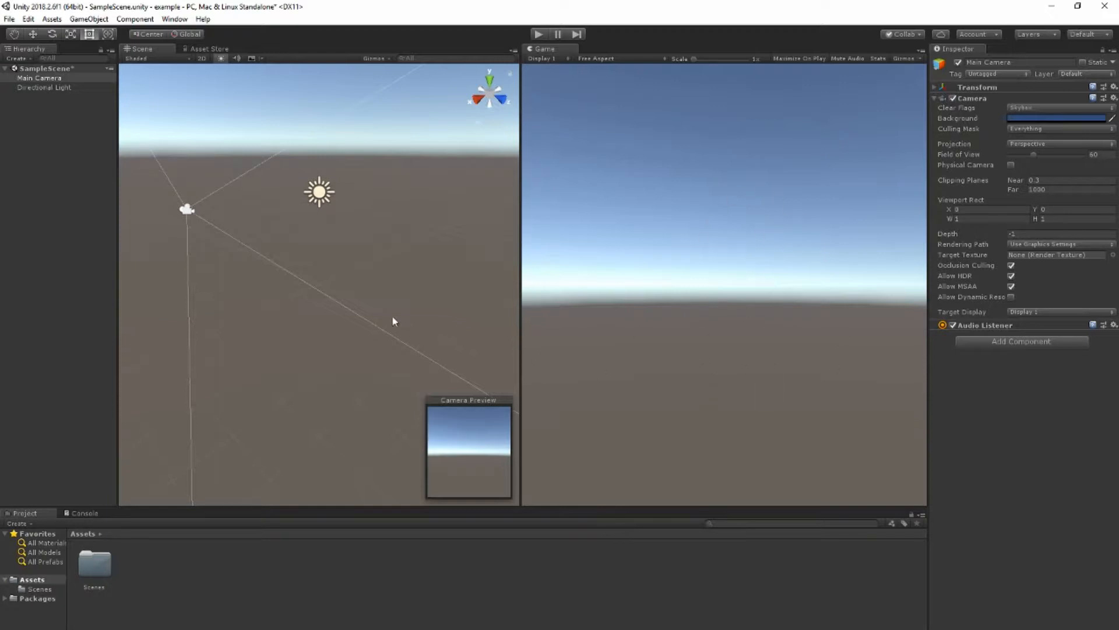
pyautogui.moveTo(826, 343)
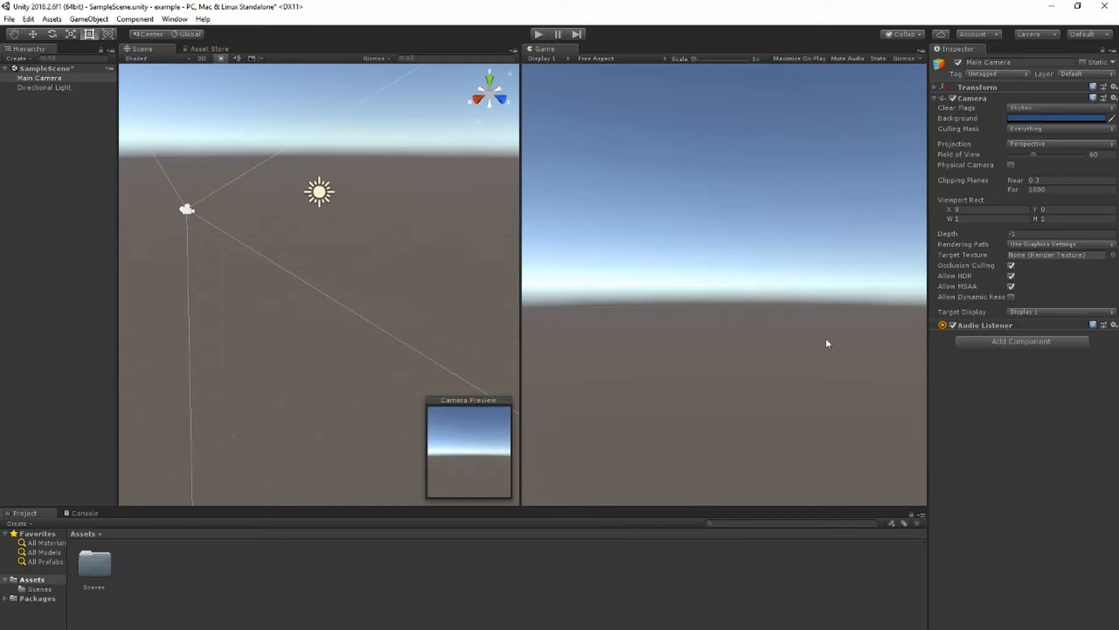
pyautogui.moveTo(398, 300)
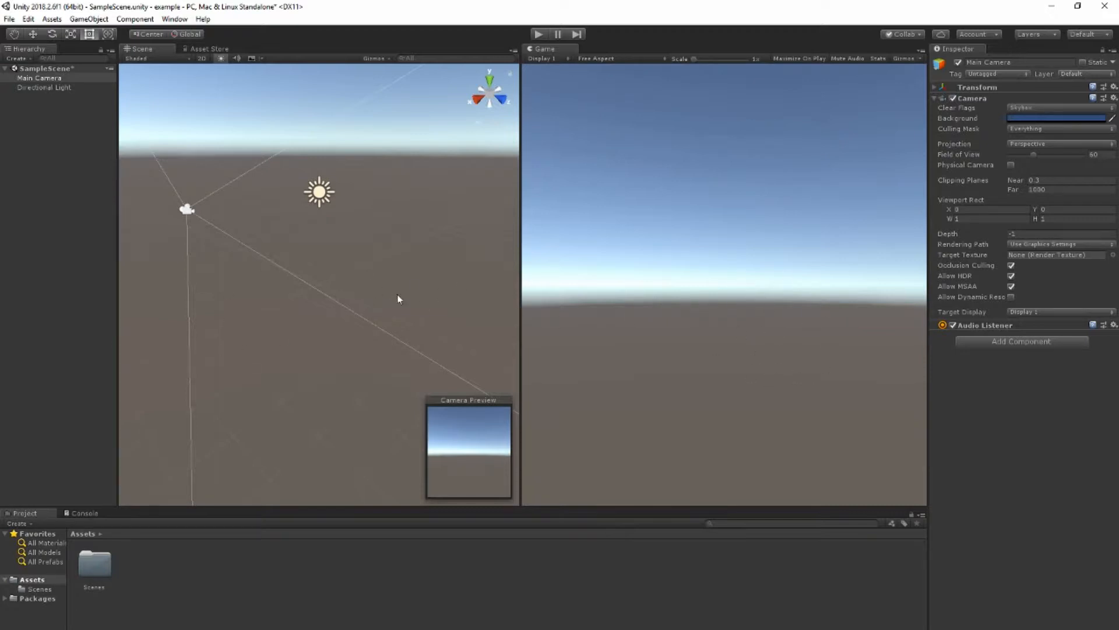
pyautogui.moveTo(297, 341)
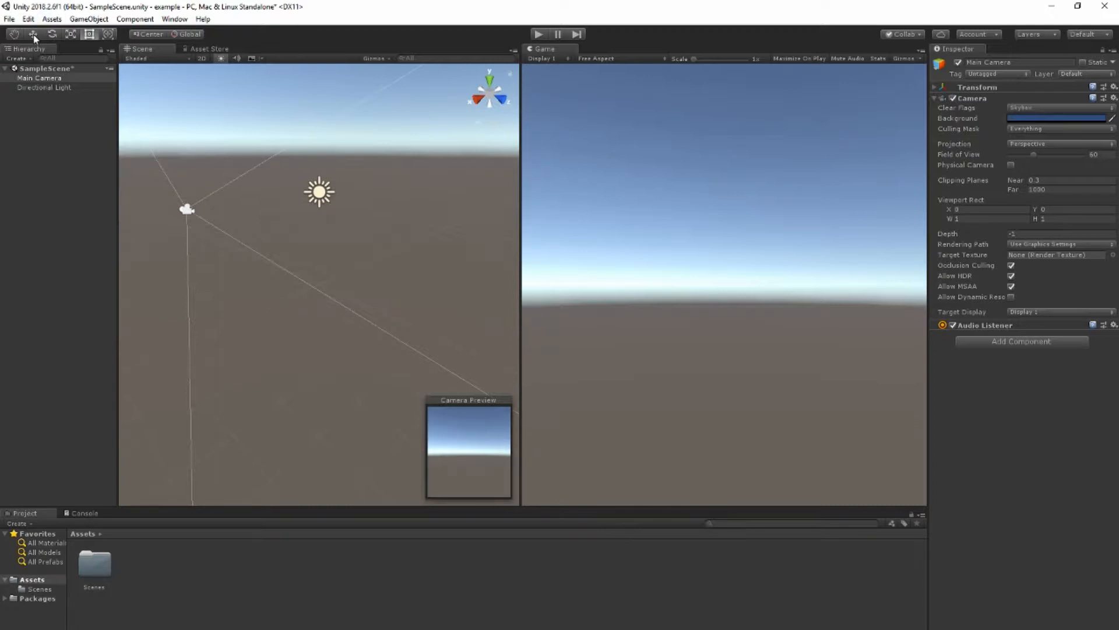
pyautogui.moveTo(336, 268)
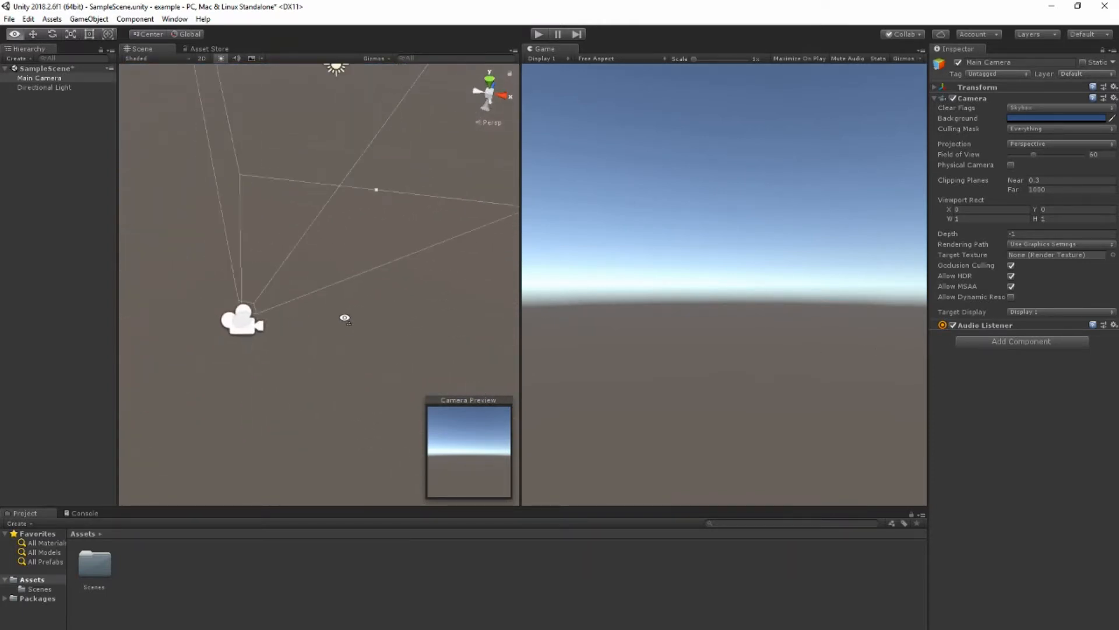
# - Orbit the Scene view to sit behind the Main Camera facing the horizon
pyautogui.moveTo(243, 322); pyautogui.dragTo(329, 320)
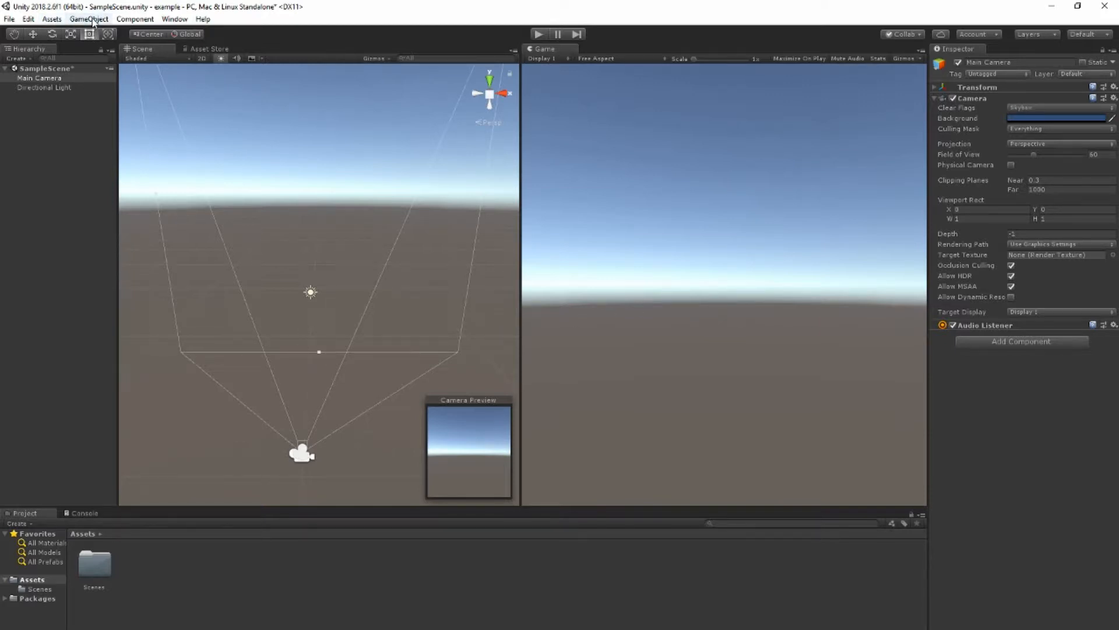
pyautogui.click(89, 18)
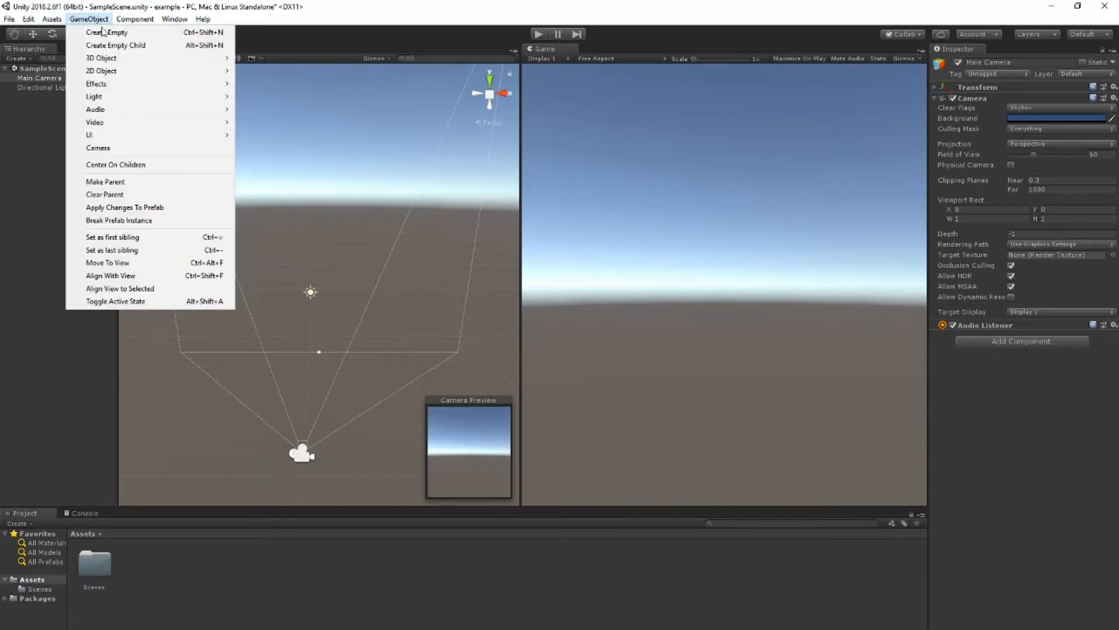
pyautogui.moveTo(116, 45)
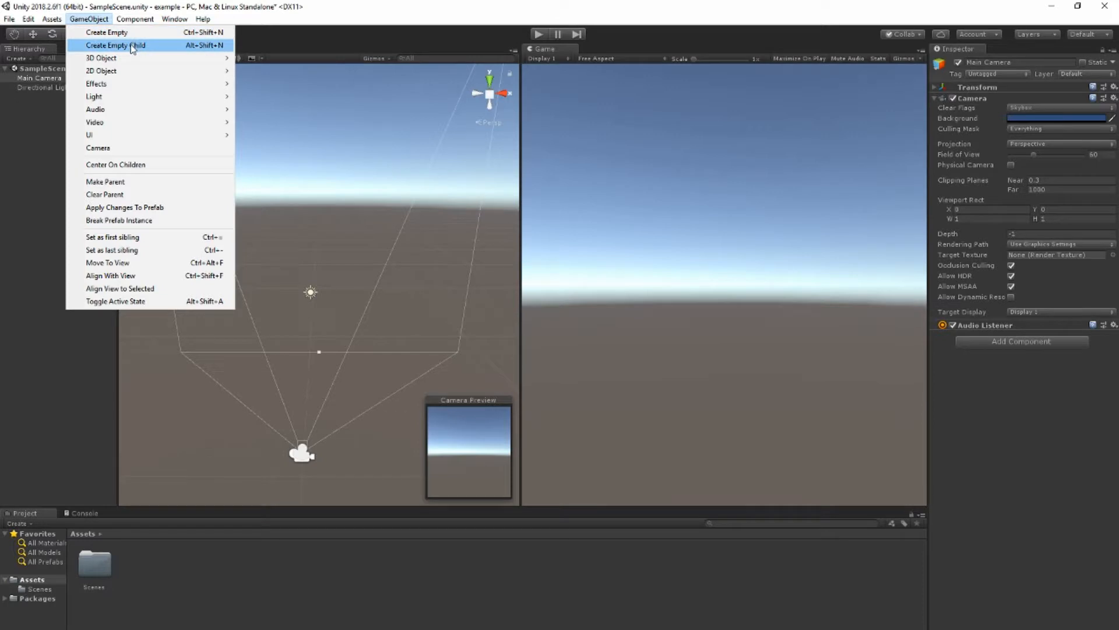
pyautogui.moveTo(100, 58)
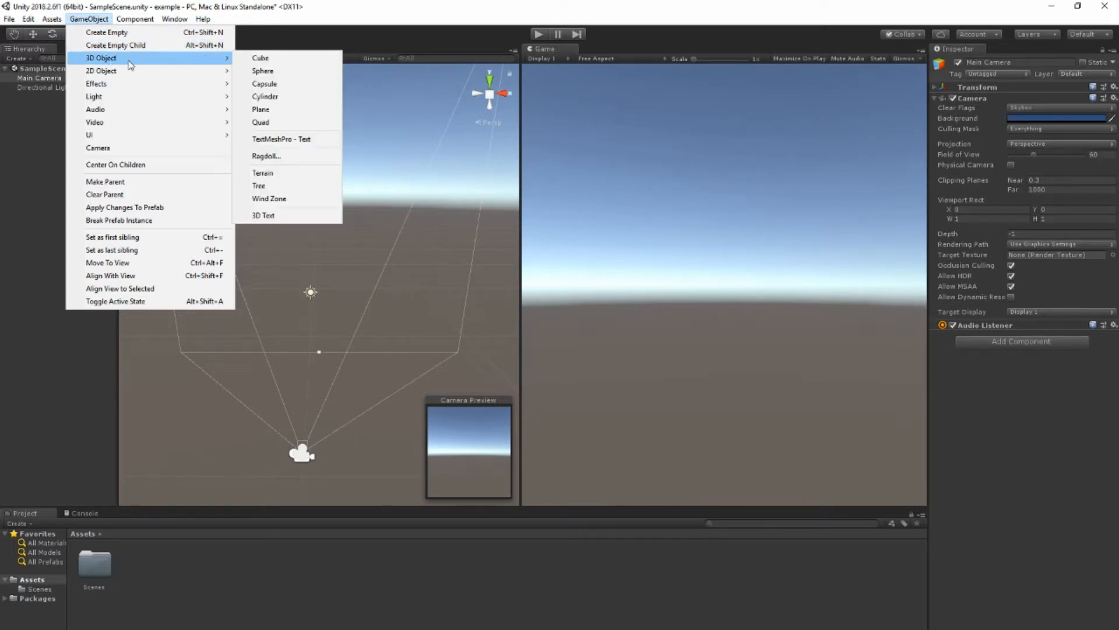
pyautogui.moveTo(102, 71)
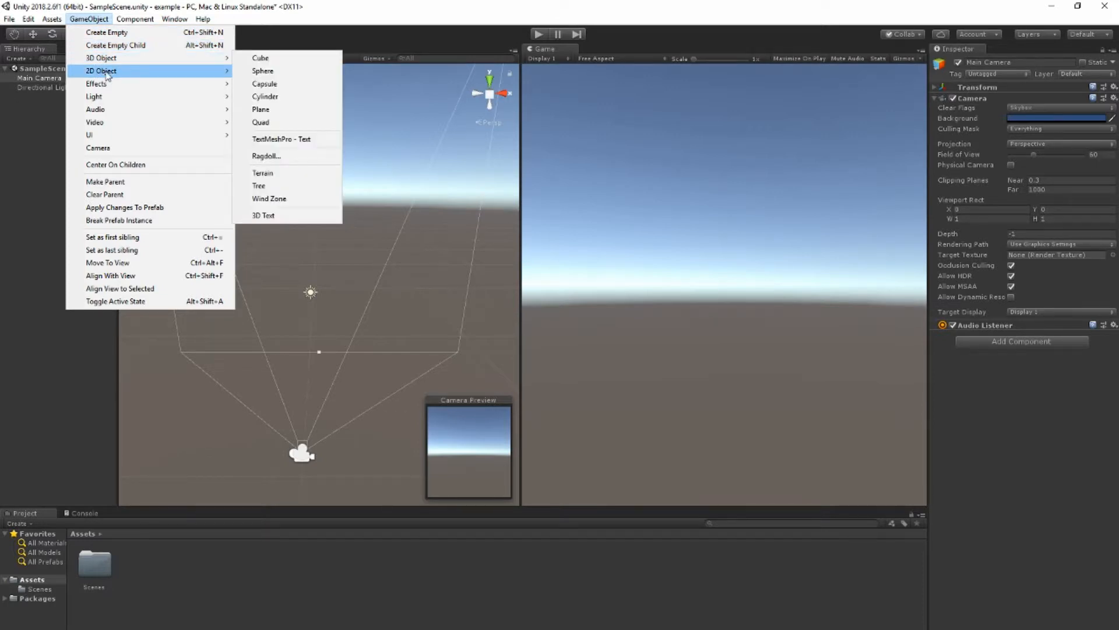
pyautogui.moveTo(94, 109)
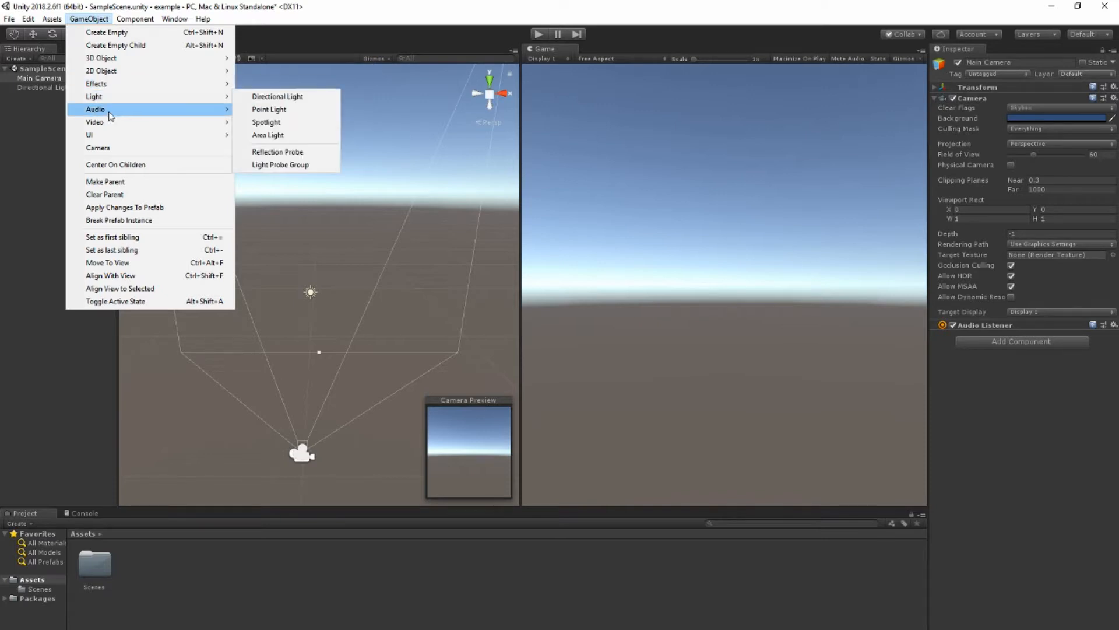
pyautogui.moveTo(97, 84)
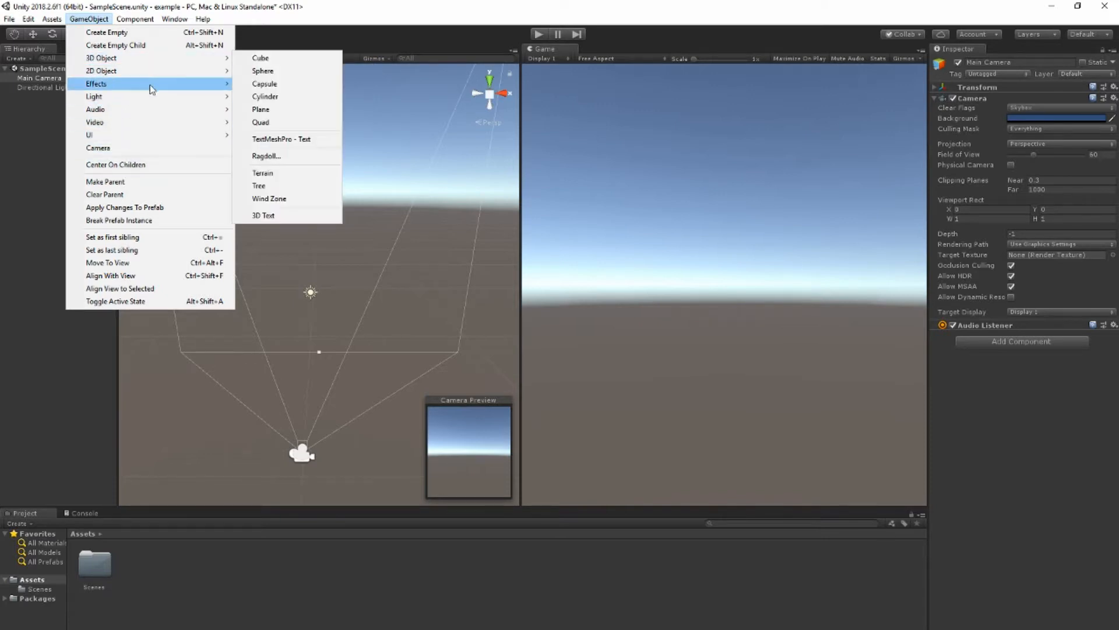
pyautogui.moveTo(100, 58)
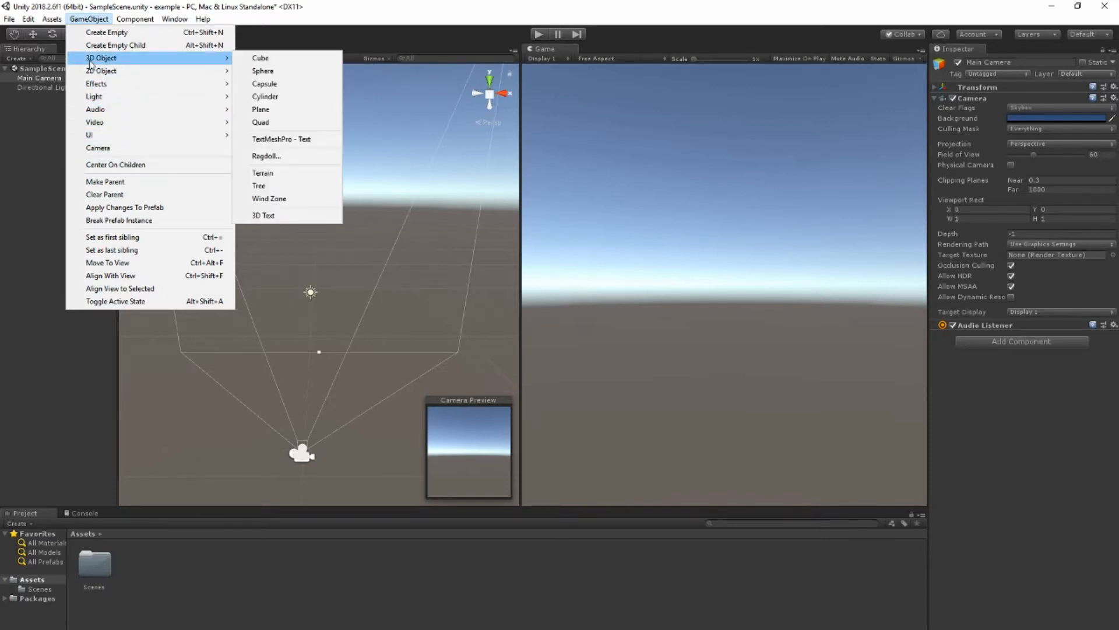
pyautogui.moveTo(260, 58)
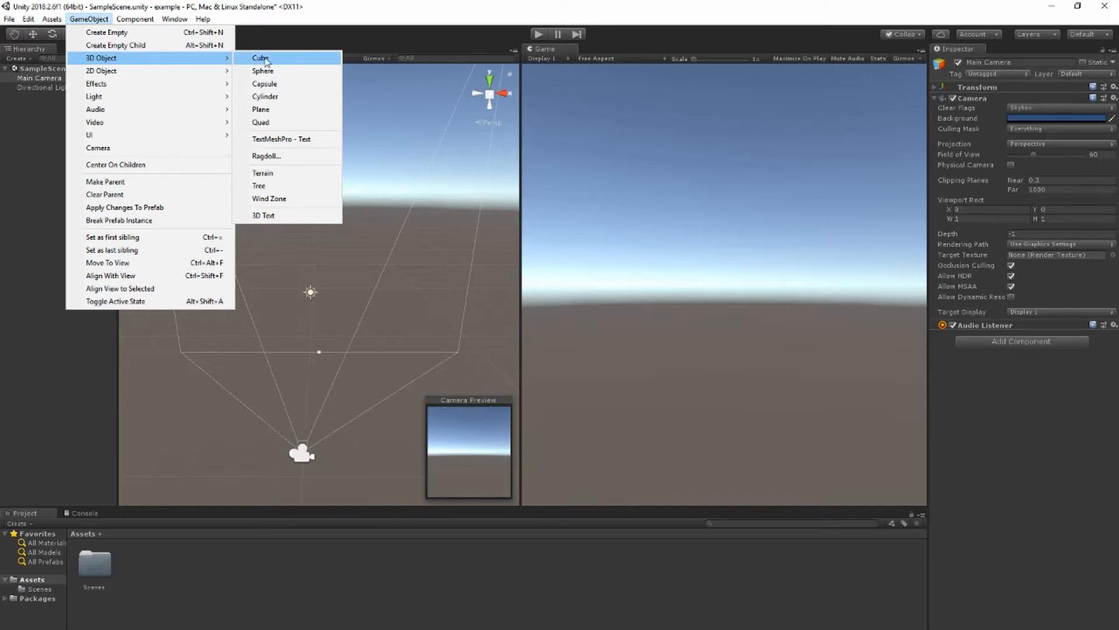
pyautogui.moveTo(279, 60)
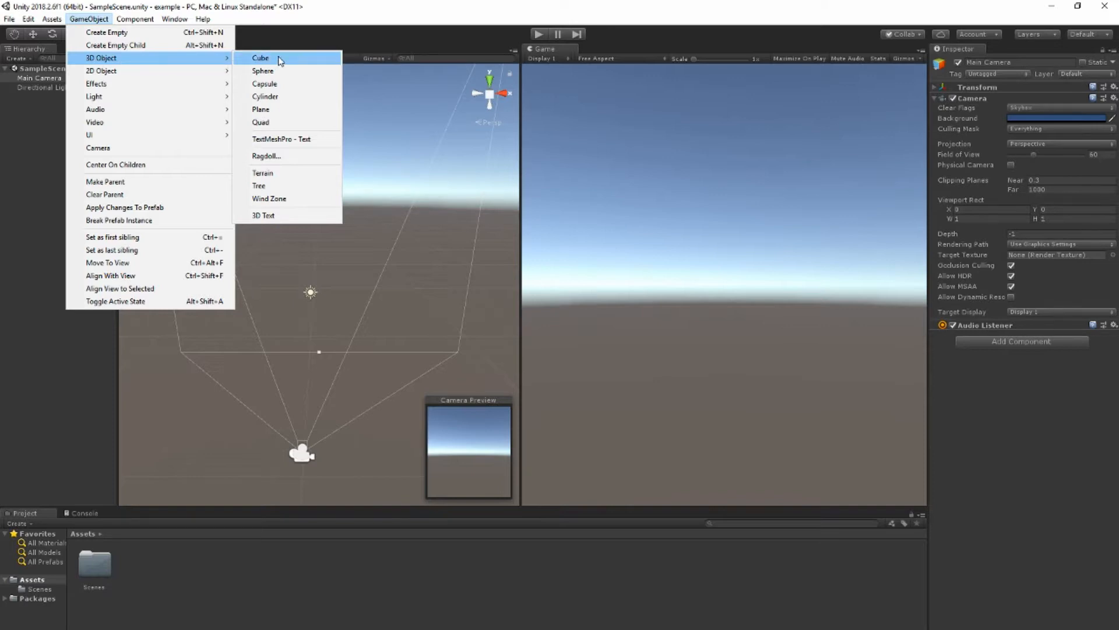
pyautogui.moveTo(278, 84)
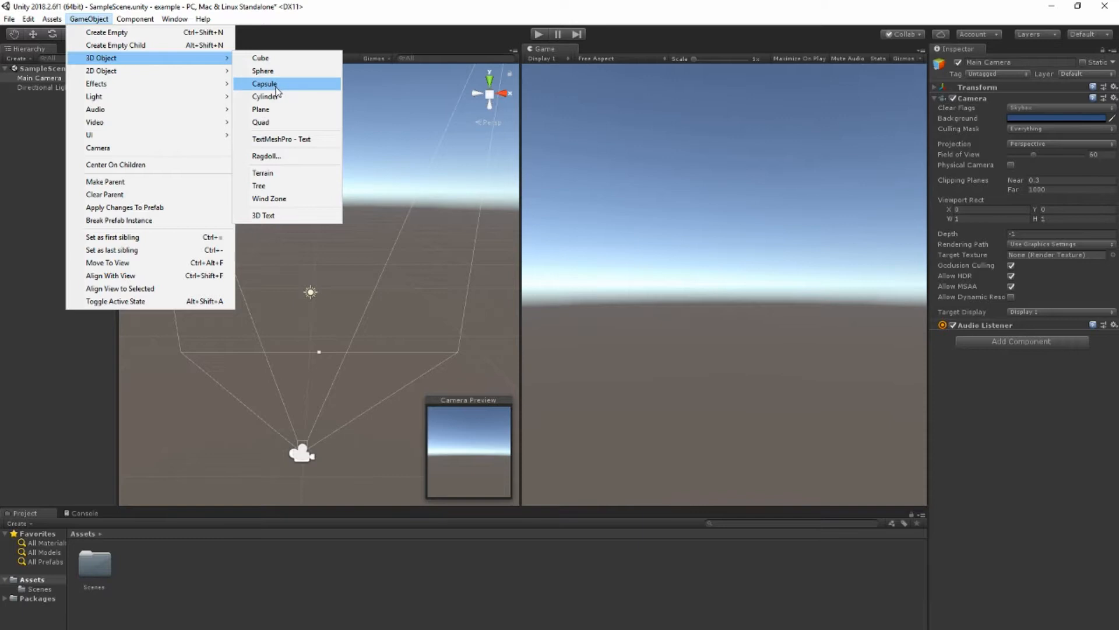
pyautogui.moveTo(273, 122)
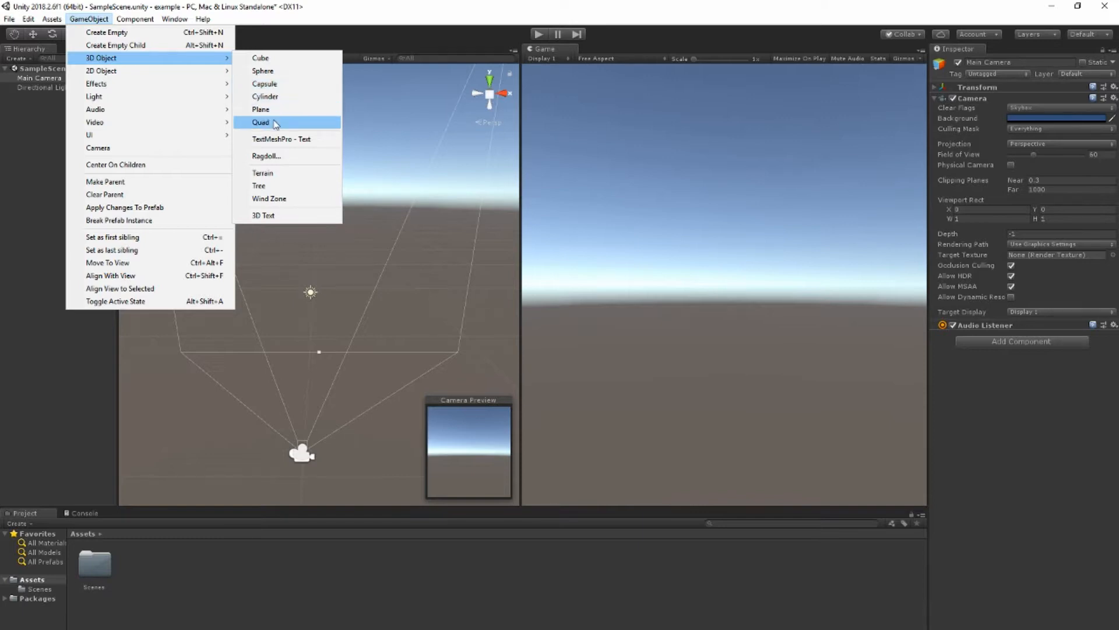
pyautogui.moveTo(268, 71)
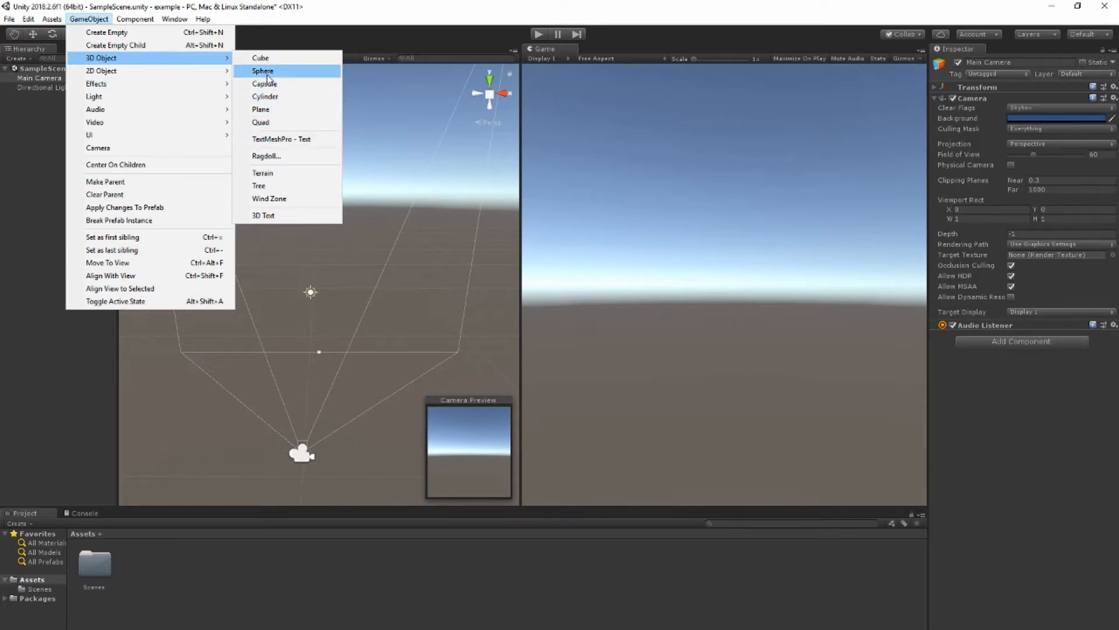
pyautogui.moveTo(278, 58)
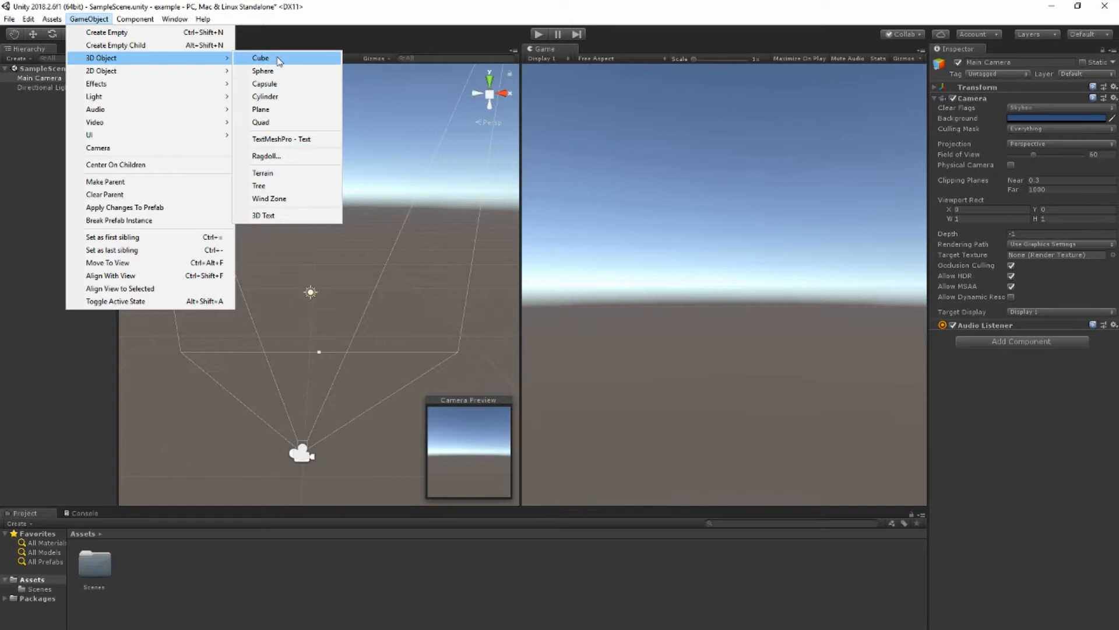
# - Add a Cube from GameObject > 3D Object in front of the camera
pyautogui.click(260, 58)
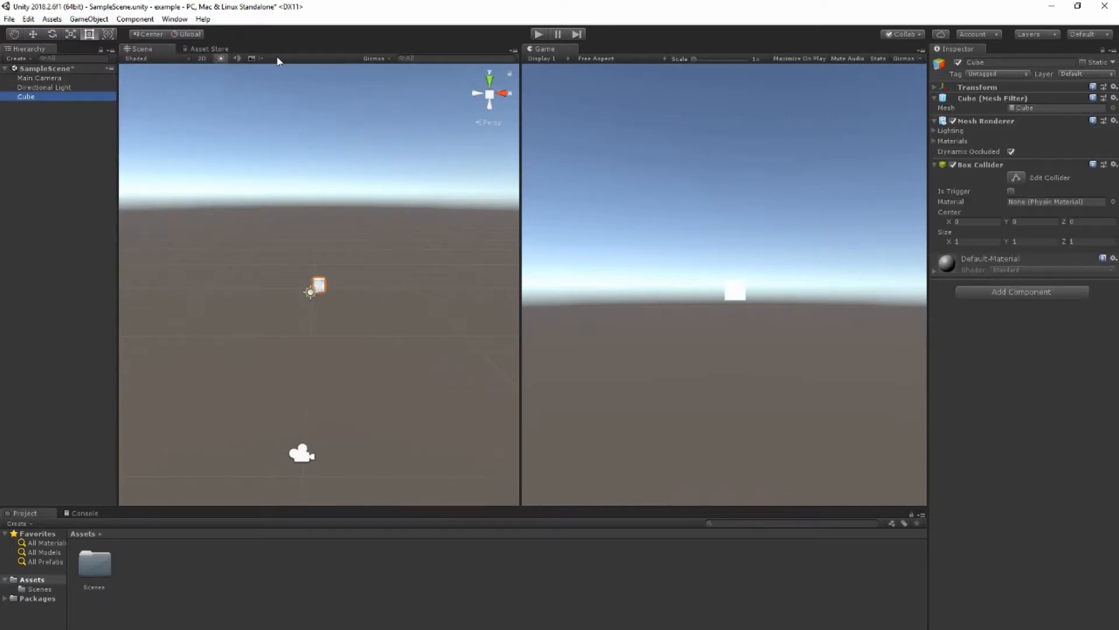
# - Add a Sphere from GameObject > 3D Object at the cube's position
pyautogui.click(89, 19)
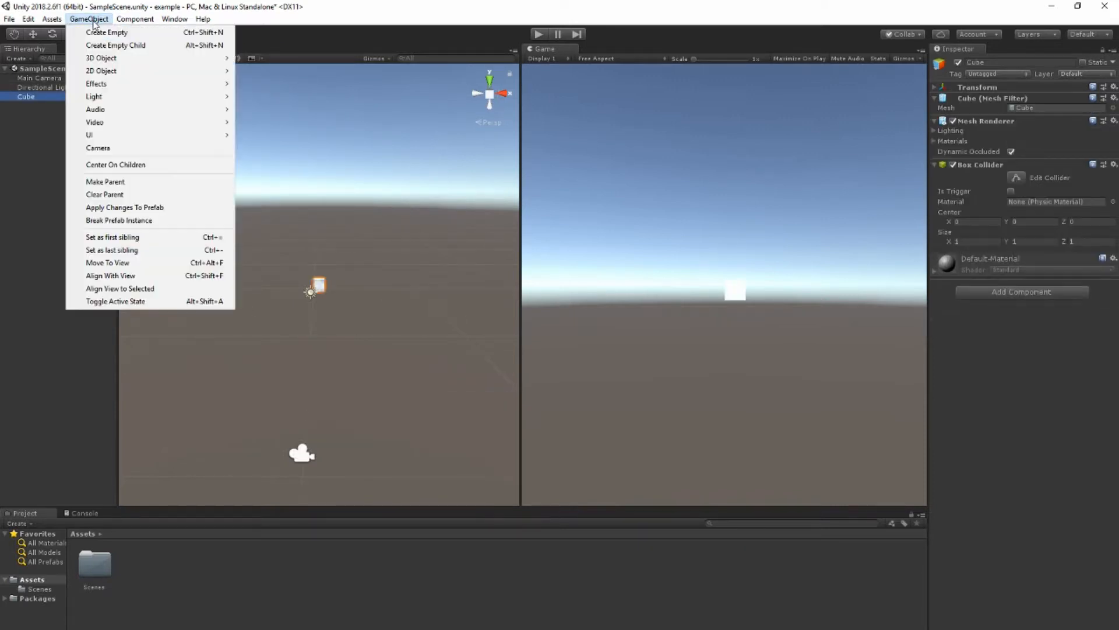
pyautogui.moveTo(100, 59)
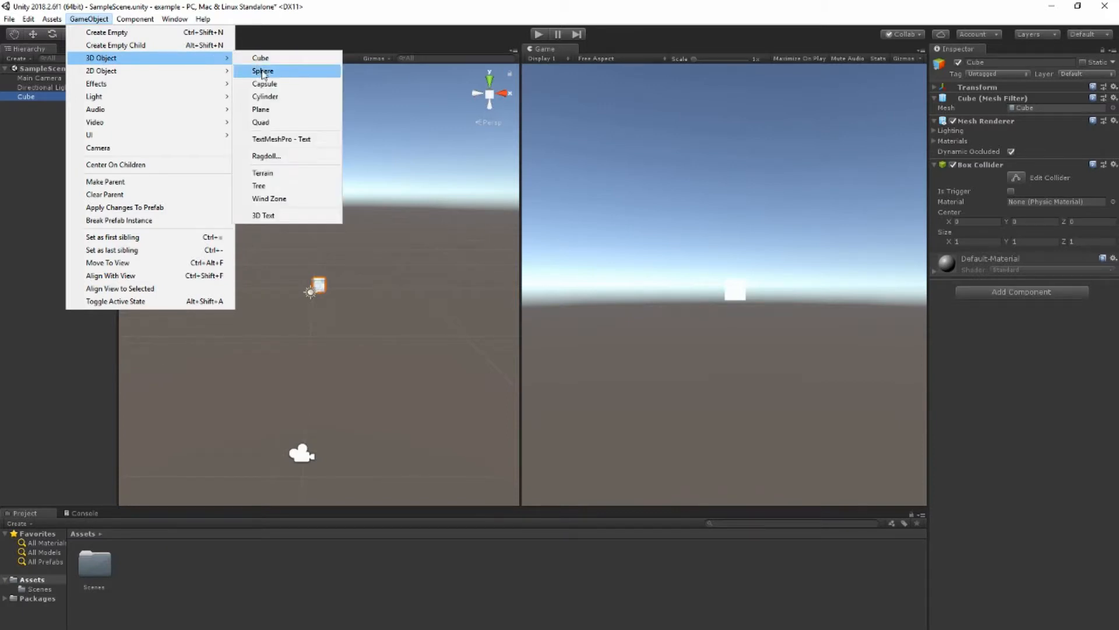
pyautogui.click(262, 72)
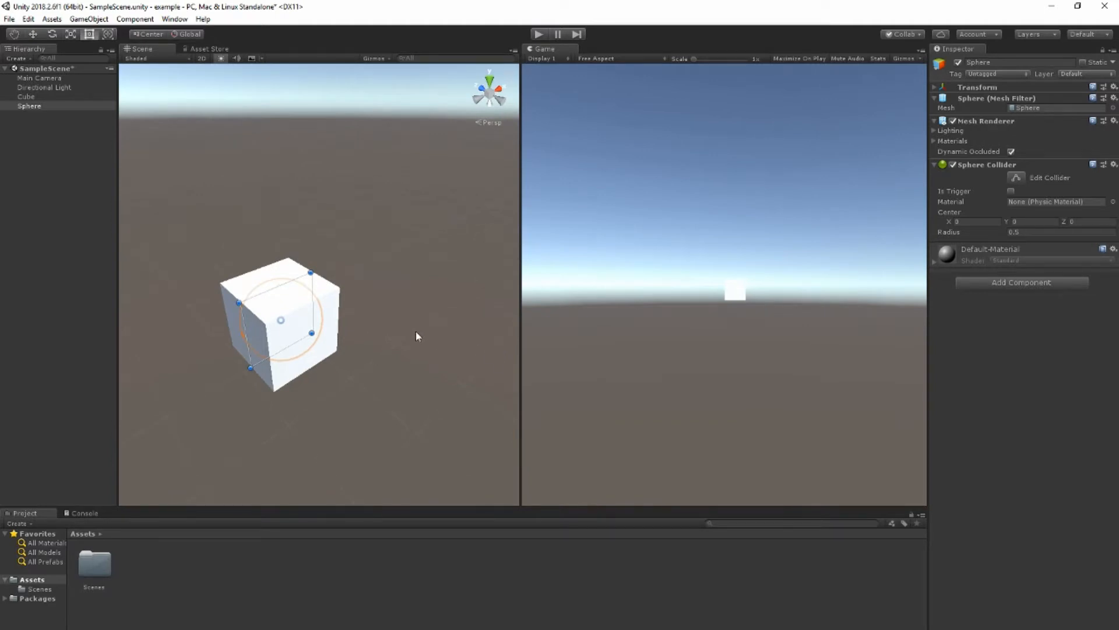
pyautogui.moveTo(72, 86)
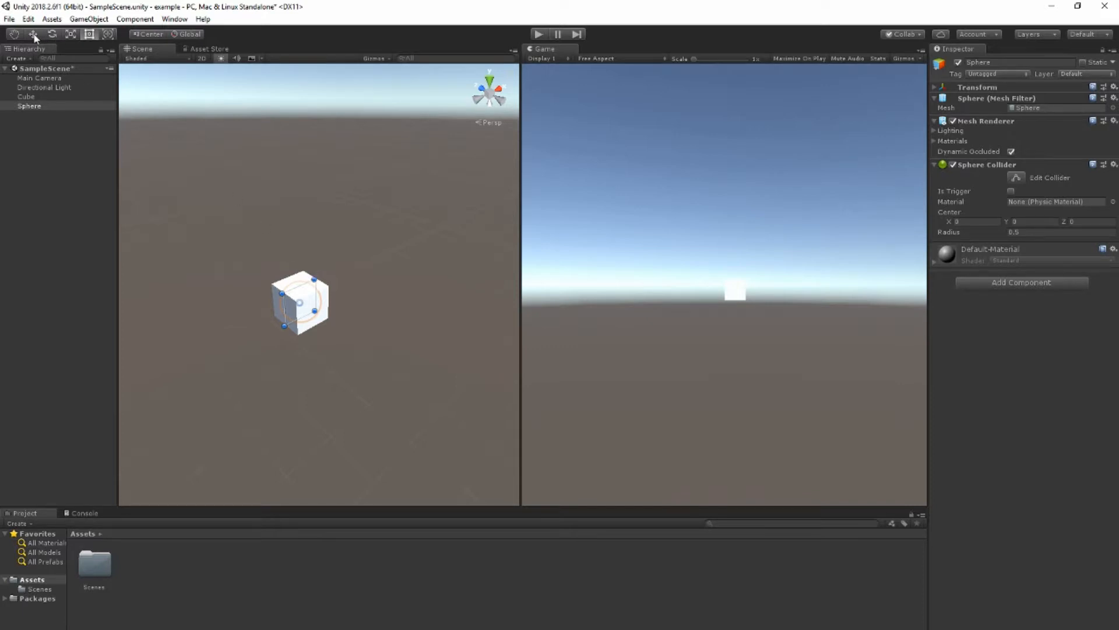
# - Select the Sphere and move it up and beside the Cube with the Move tool
pyautogui.click(27, 97)
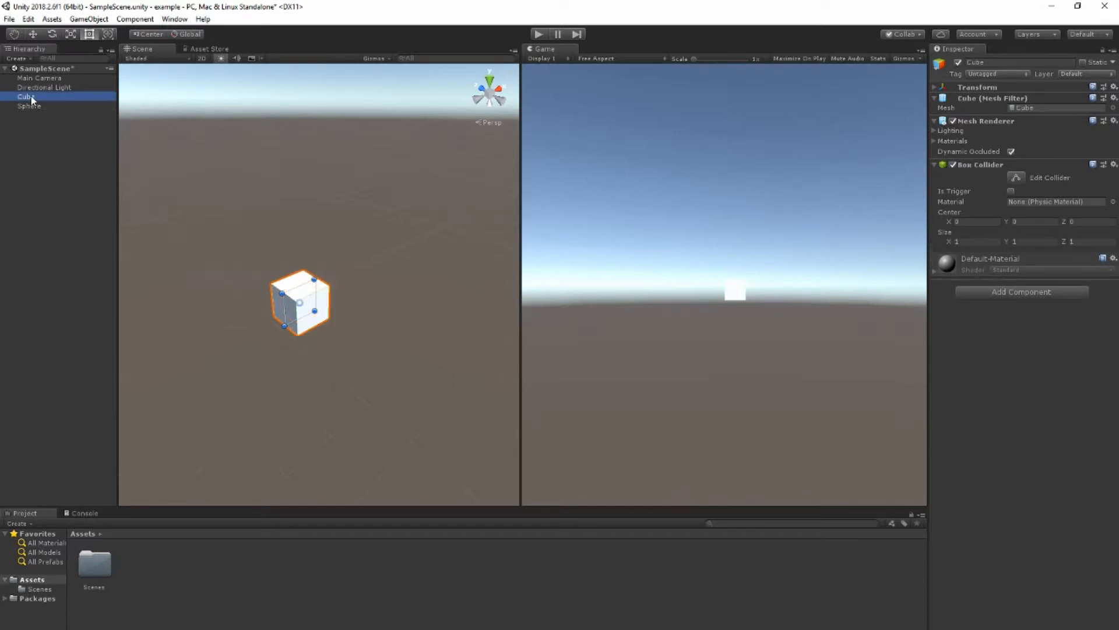
pyautogui.click(29, 106)
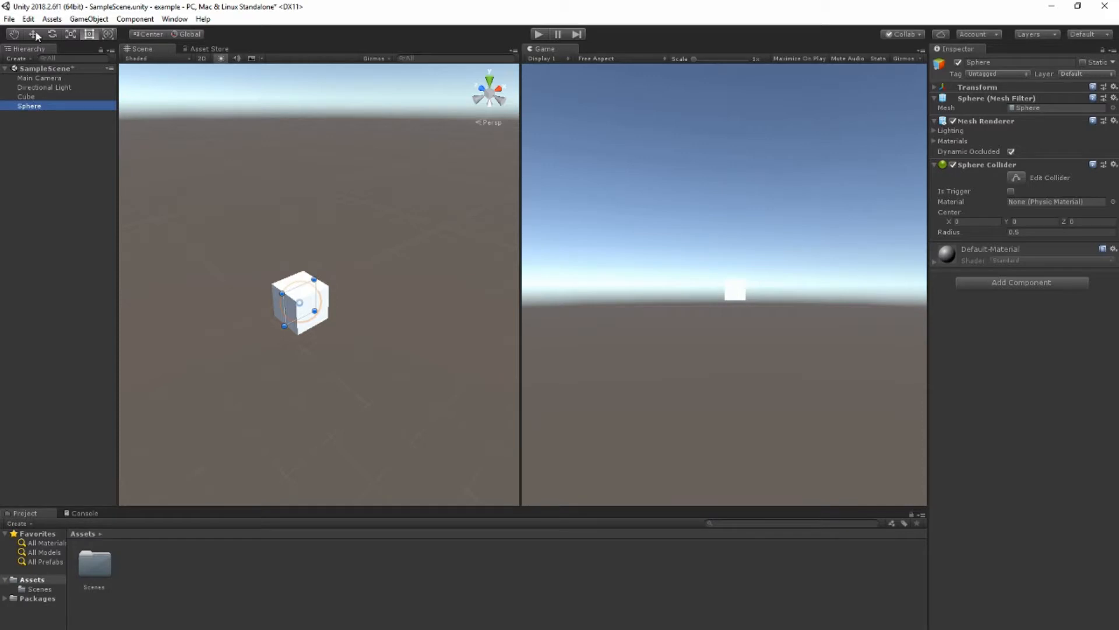
pyautogui.moveTo(52, 34)
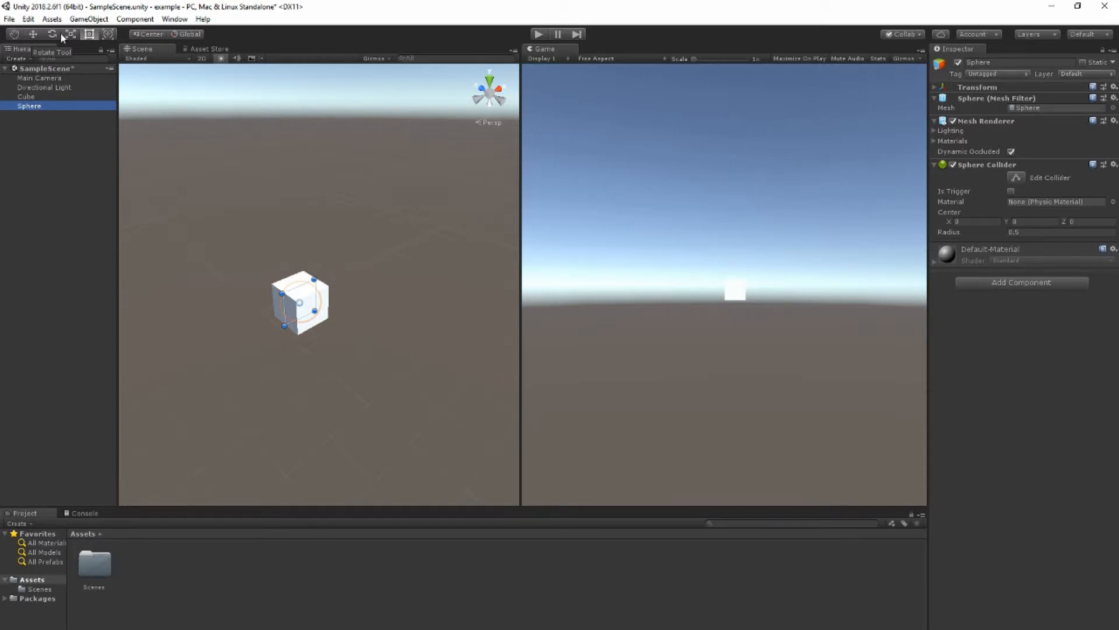
pyautogui.click(33, 34)
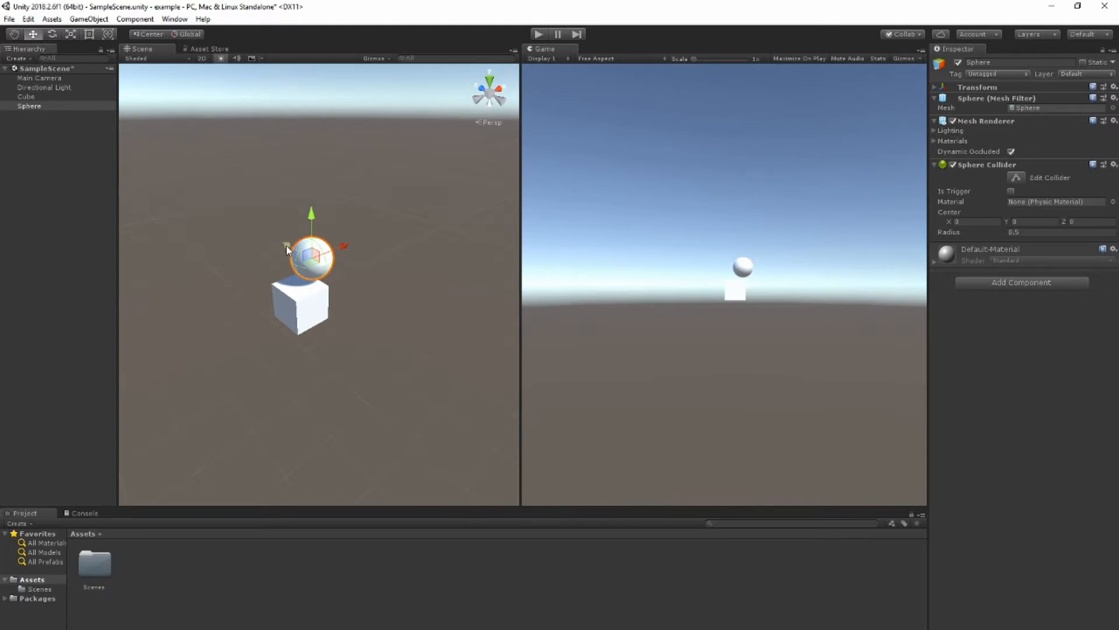
pyautogui.moveTo(310, 256); pyautogui.dragTo(393, 303)
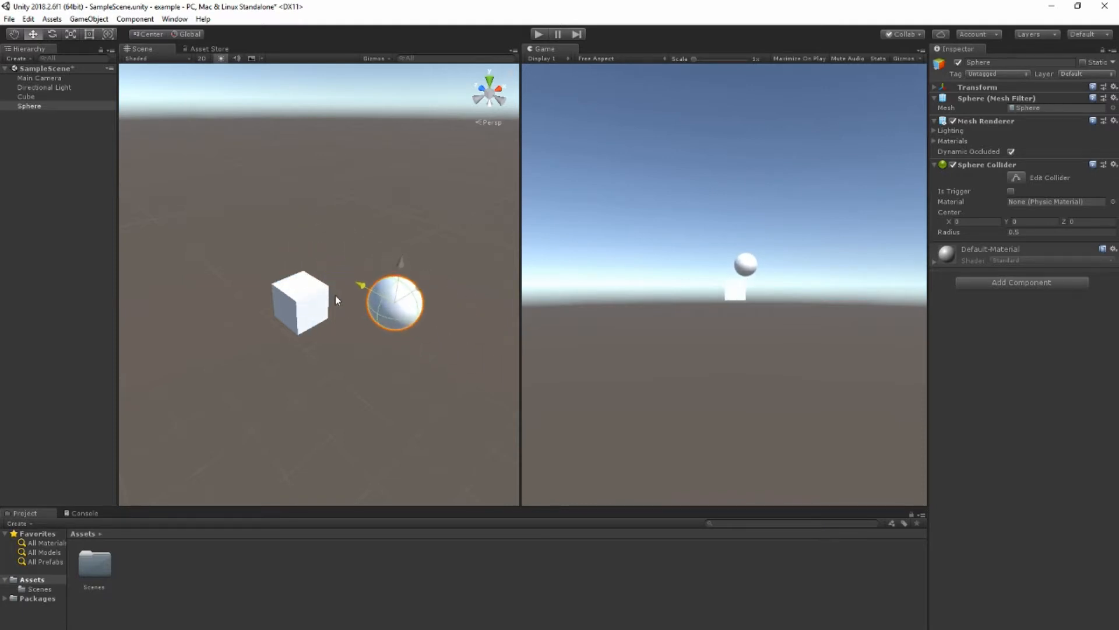
pyautogui.moveTo(393, 300); pyautogui.dragTo(350, 250)
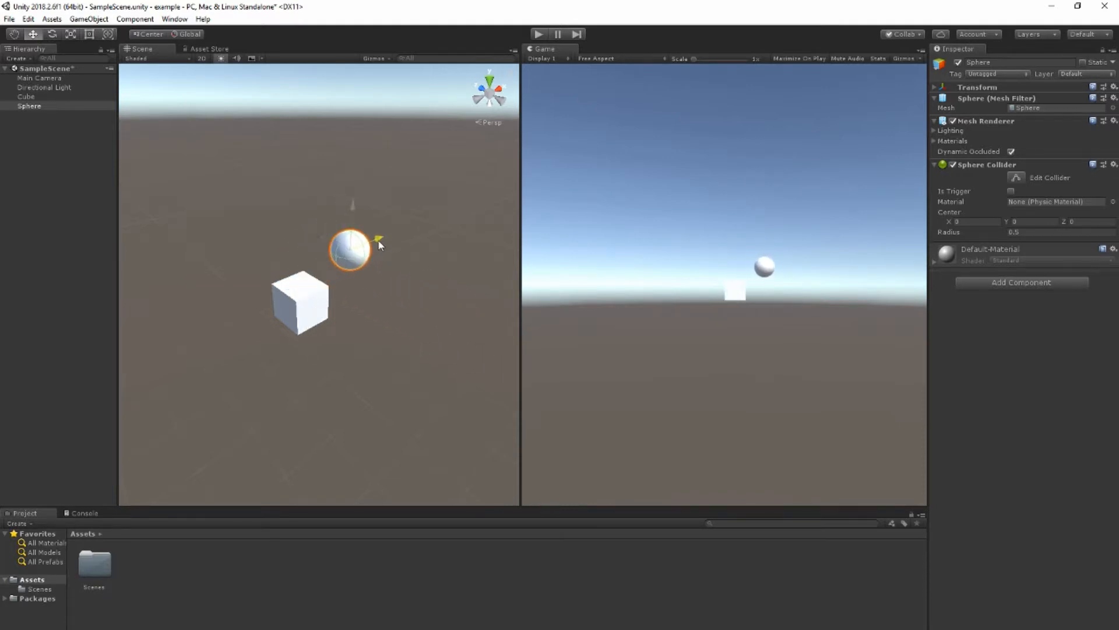
# - Switch to the Move tool (W) and nudge the Cube back toward the centre
pyautogui.press('w')
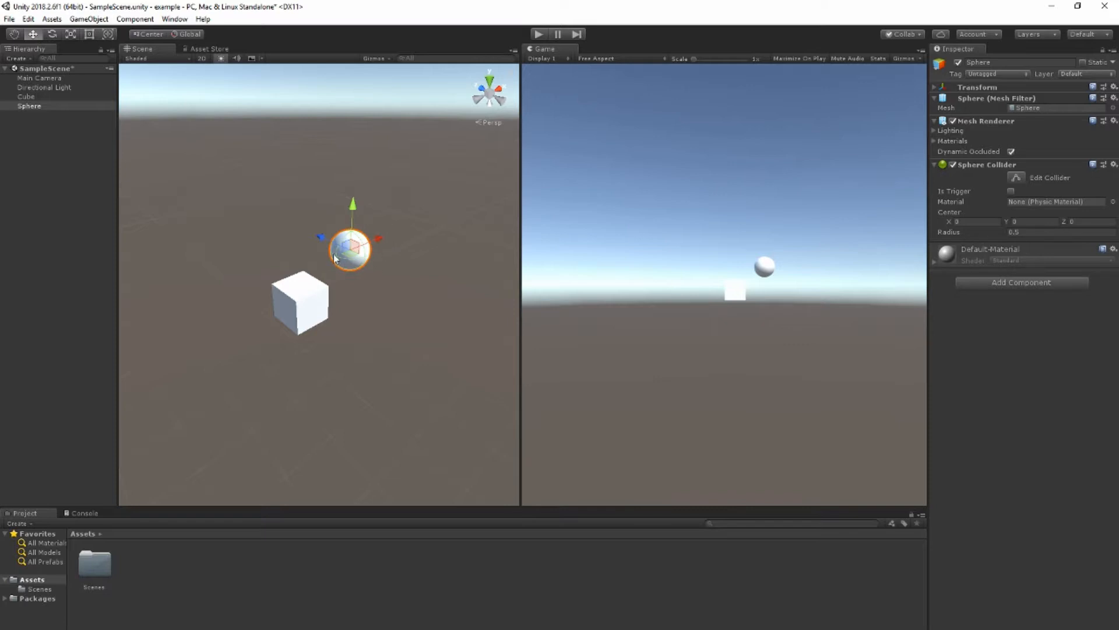
pyautogui.moveTo(360, 249)
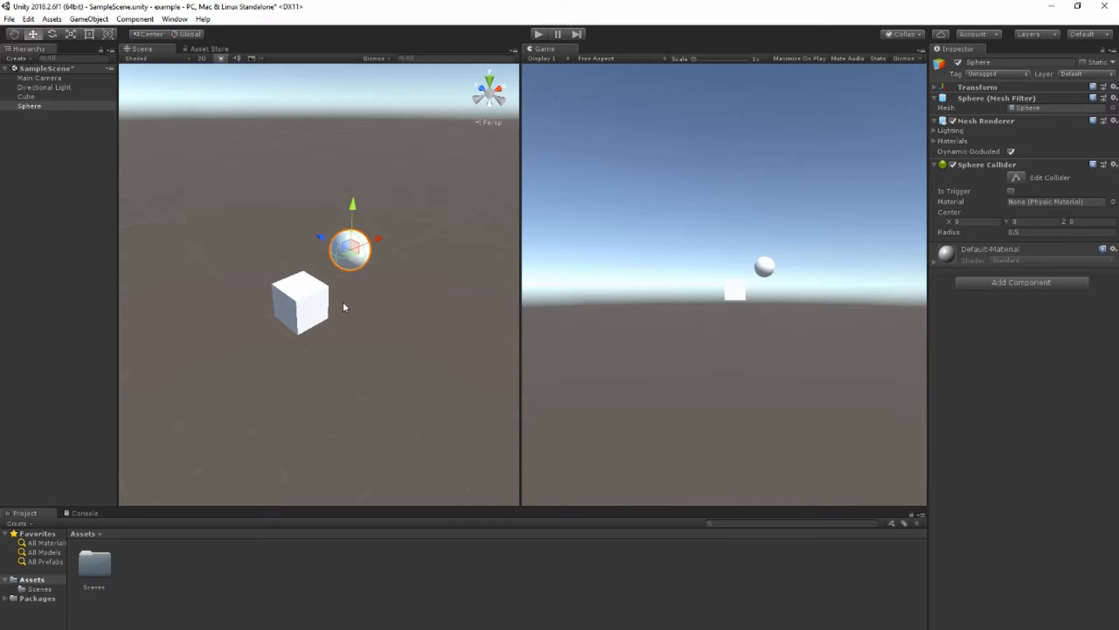
pyautogui.moveTo(181, 251)
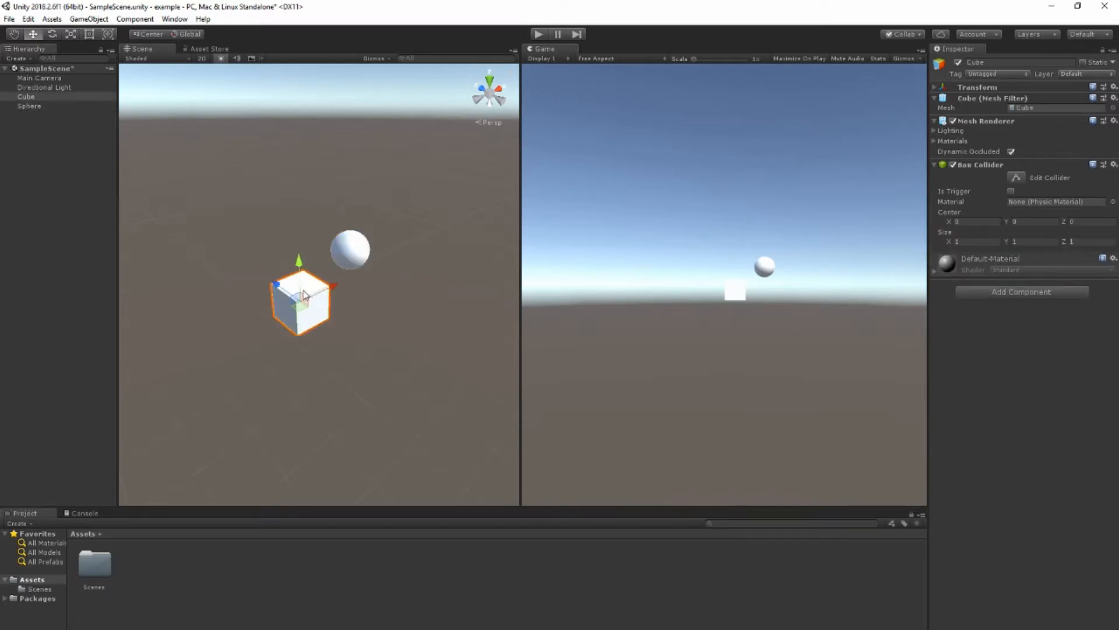
pyautogui.moveTo(306, 278)
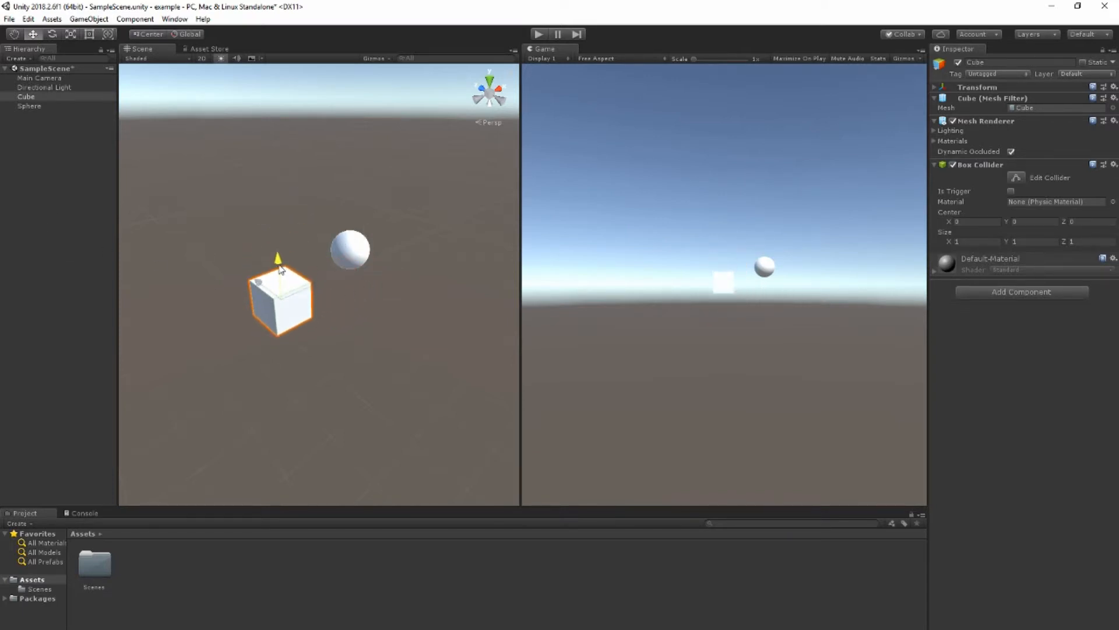
pyautogui.moveTo(277, 276); pyautogui.dragTo(275, 260)
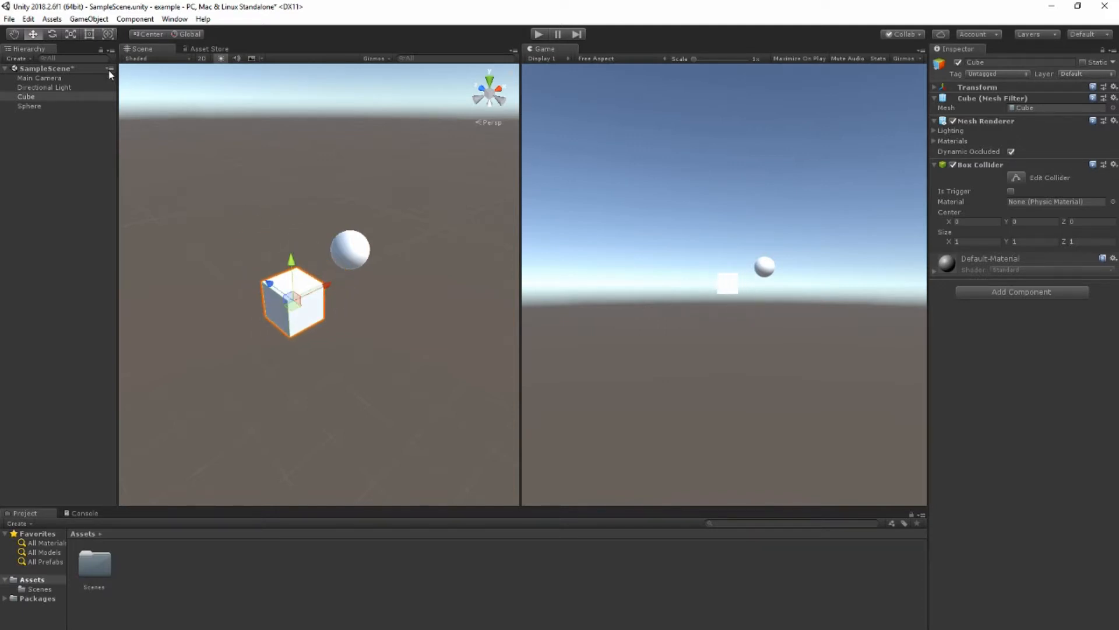
# - Stretch and tilt the Cube with the scale tool, then select the Sphere for combined transform scaling
pyautogui.click(52, 34)
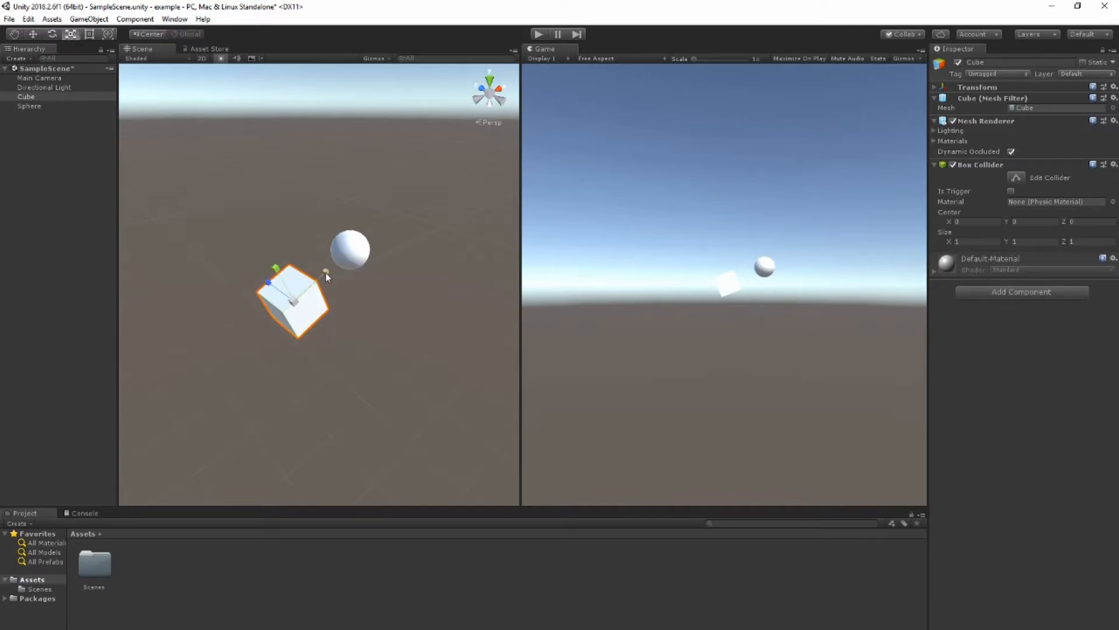
pyautogui.moveTo(325, 278); pyautogui.dragTo(375, 227)
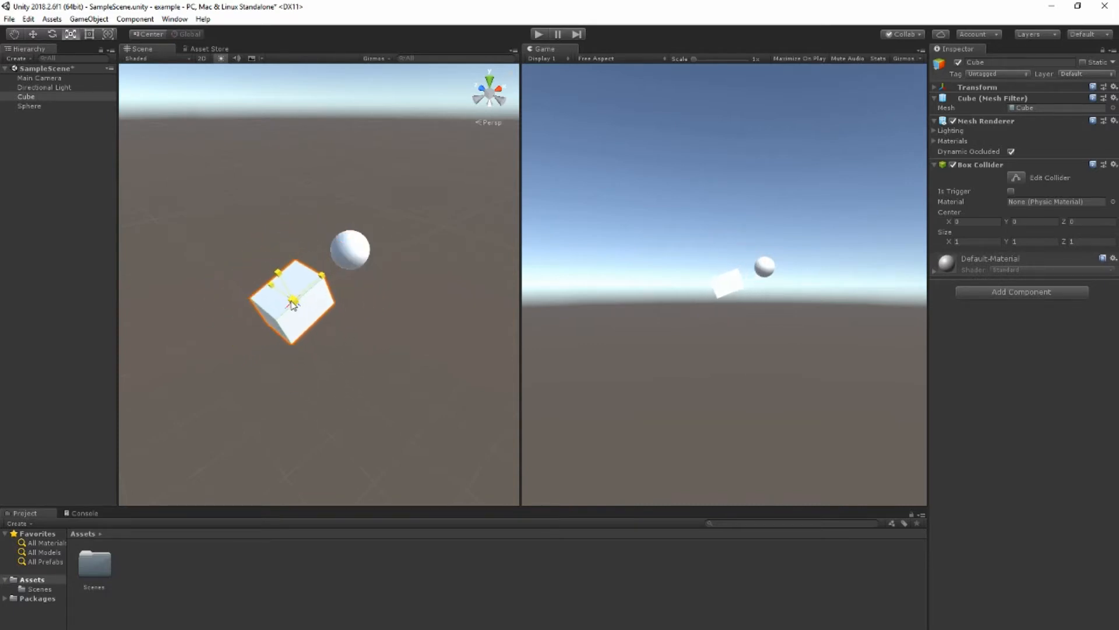
pyautogui.click(350, 249)
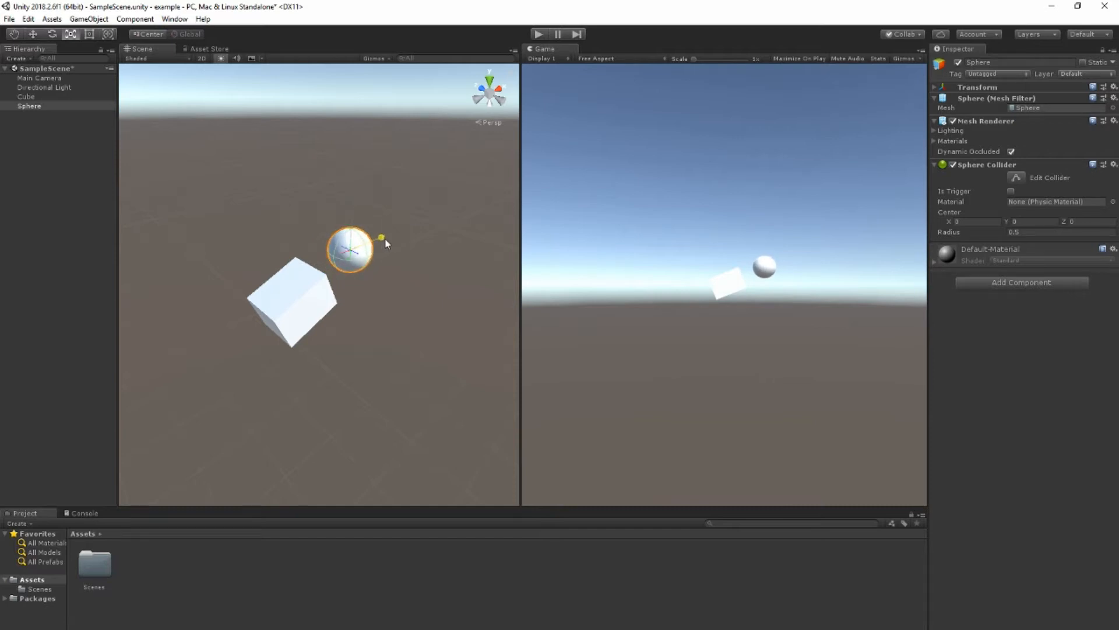
pyautogui.click(89, 34)
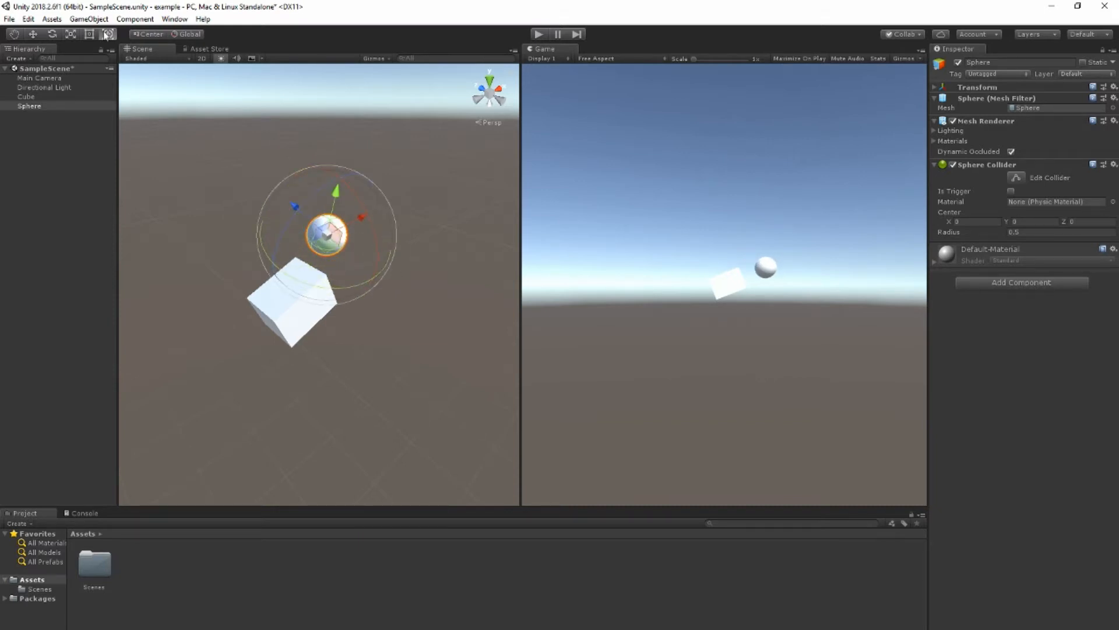
pyautogui.moveTo(108, 34)
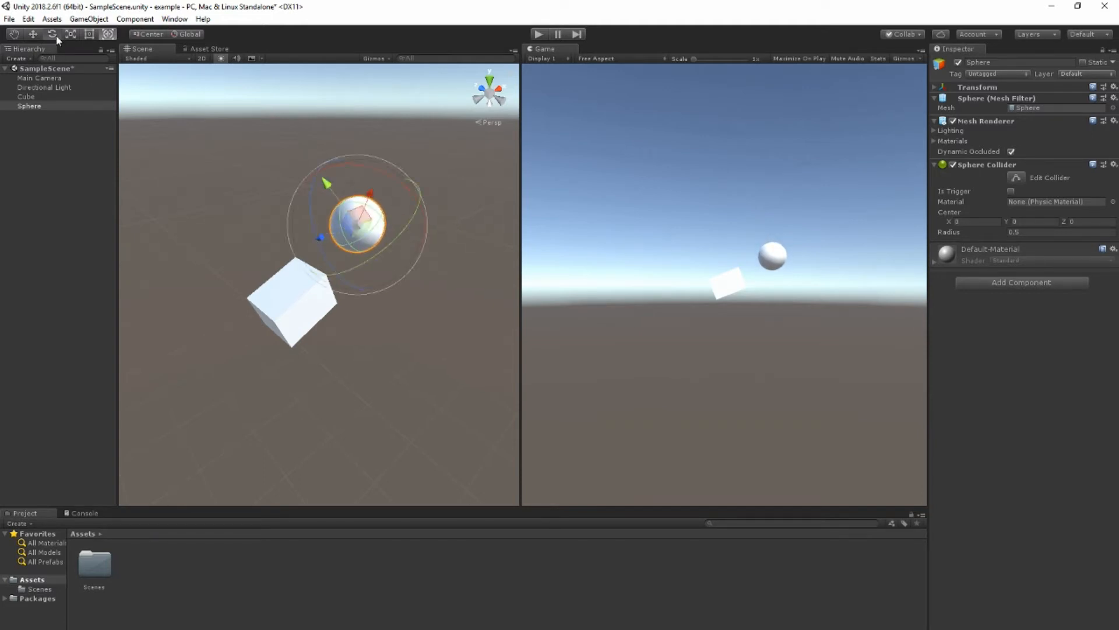
pyautogui.click(51, 34)
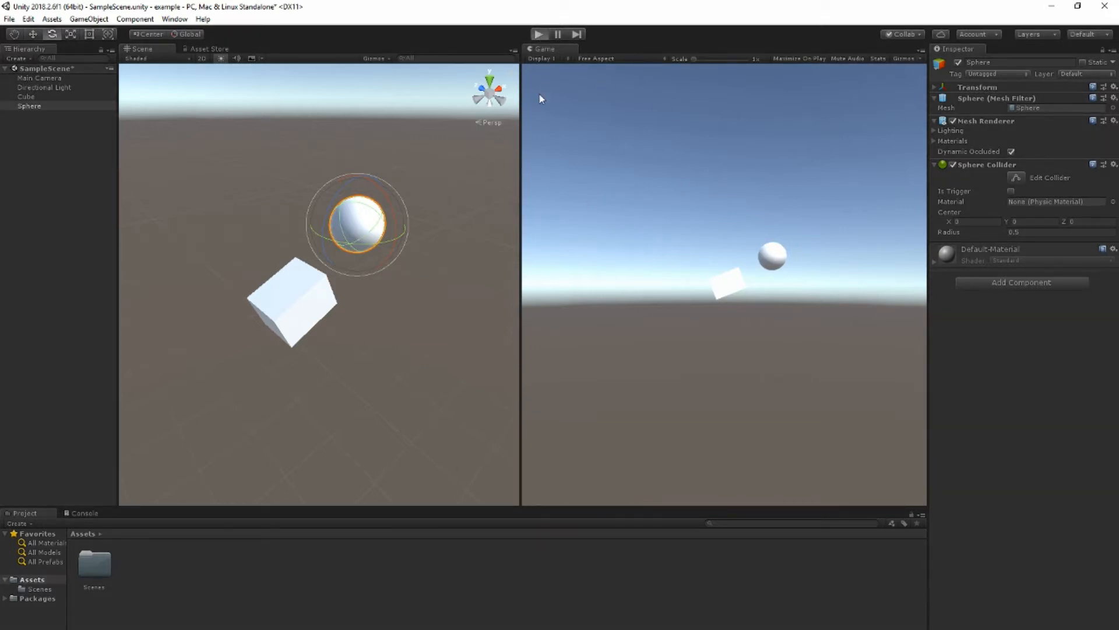
pyautogui.click(540, 34)
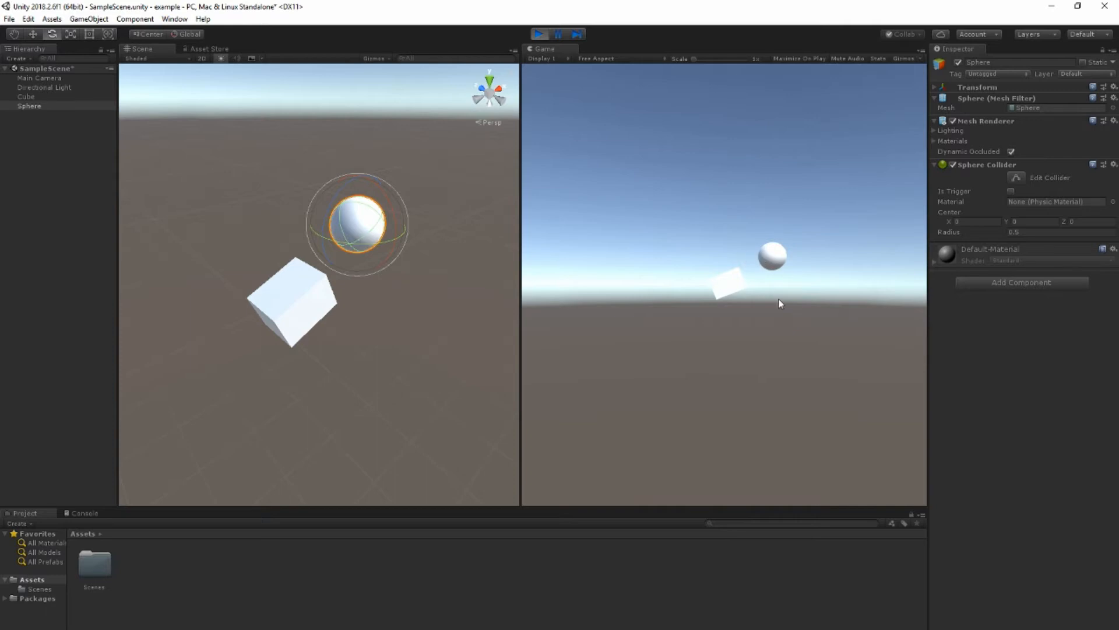
pyautogui.moveTo(765, 314)
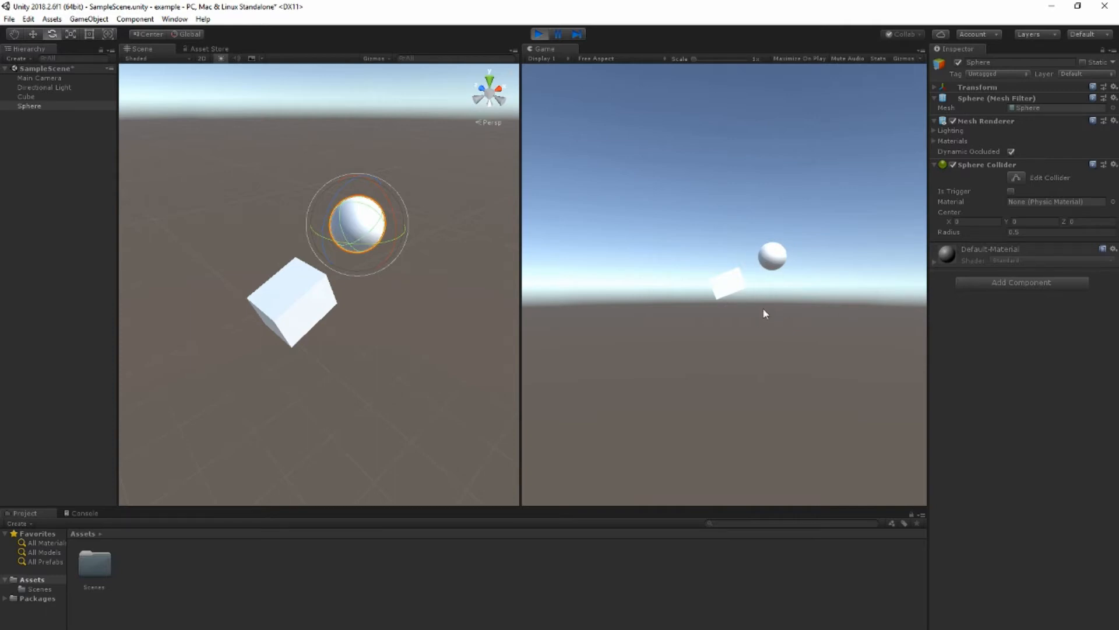
pyautogui.moveTo(764, 289)
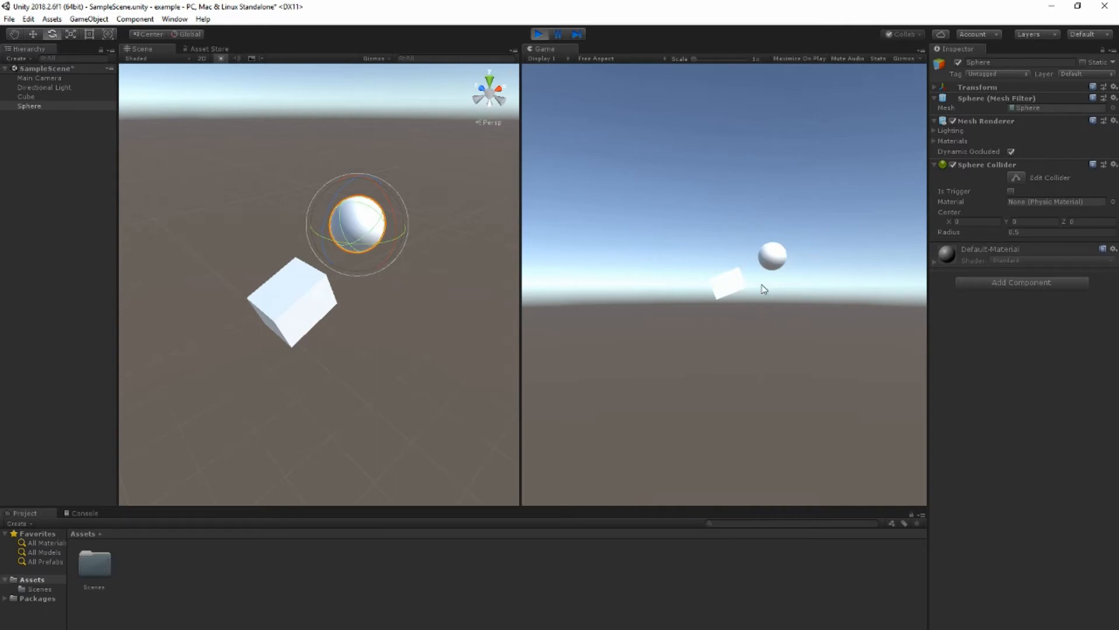
pyautogui.click(538, 34)
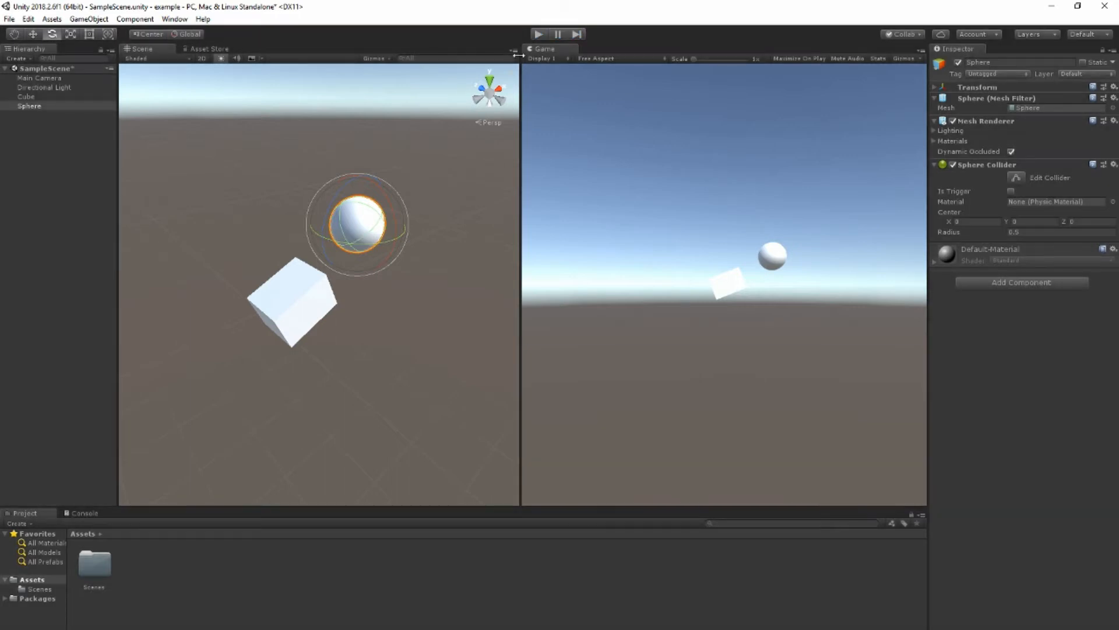
pyautogui.click(26, 97)
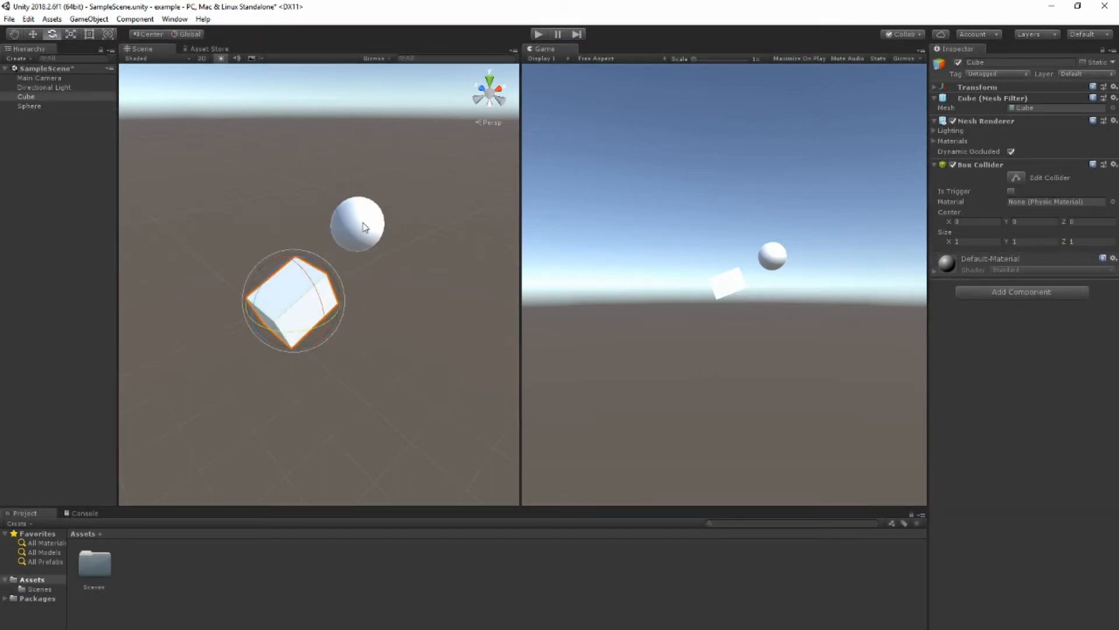
pyautogui.click(361, 224)
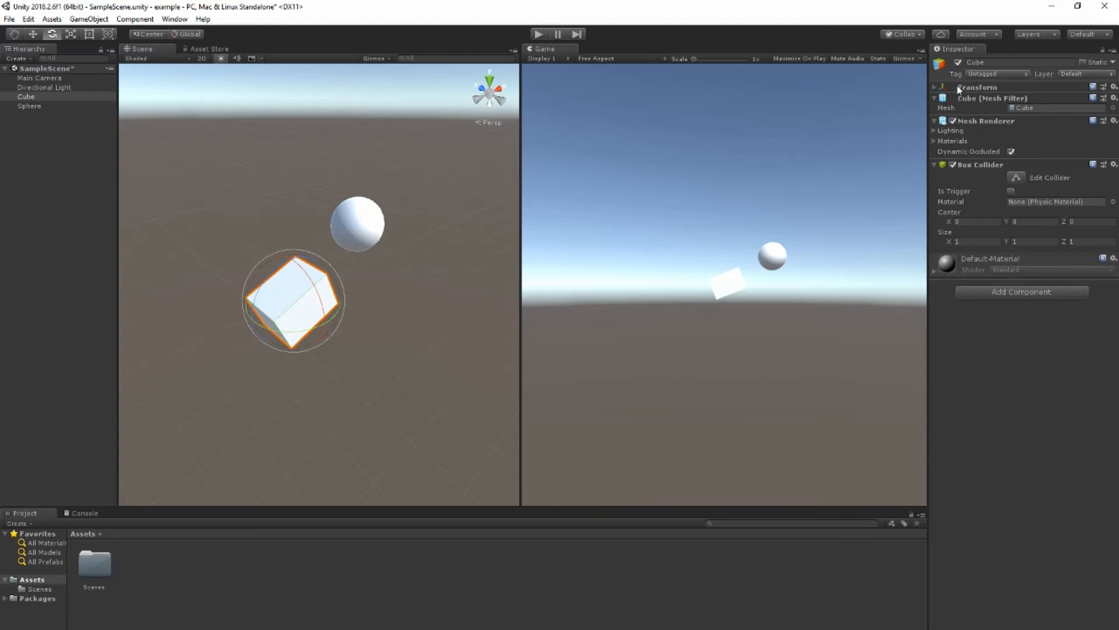
pyautogui.click(934, 86)
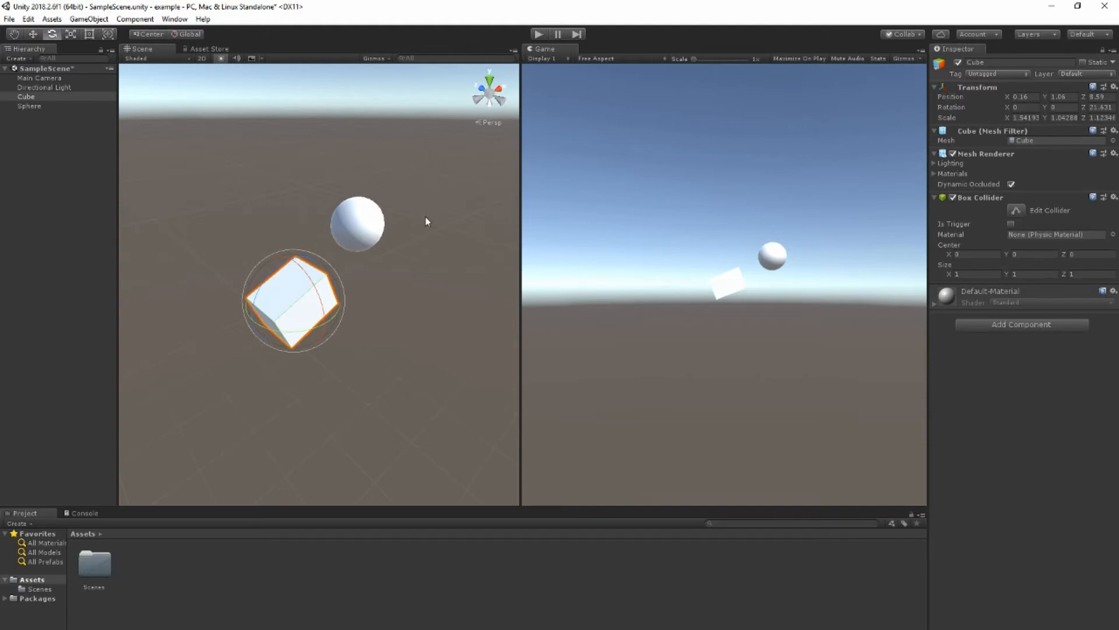
pyautogui.moveTo(308, 259)
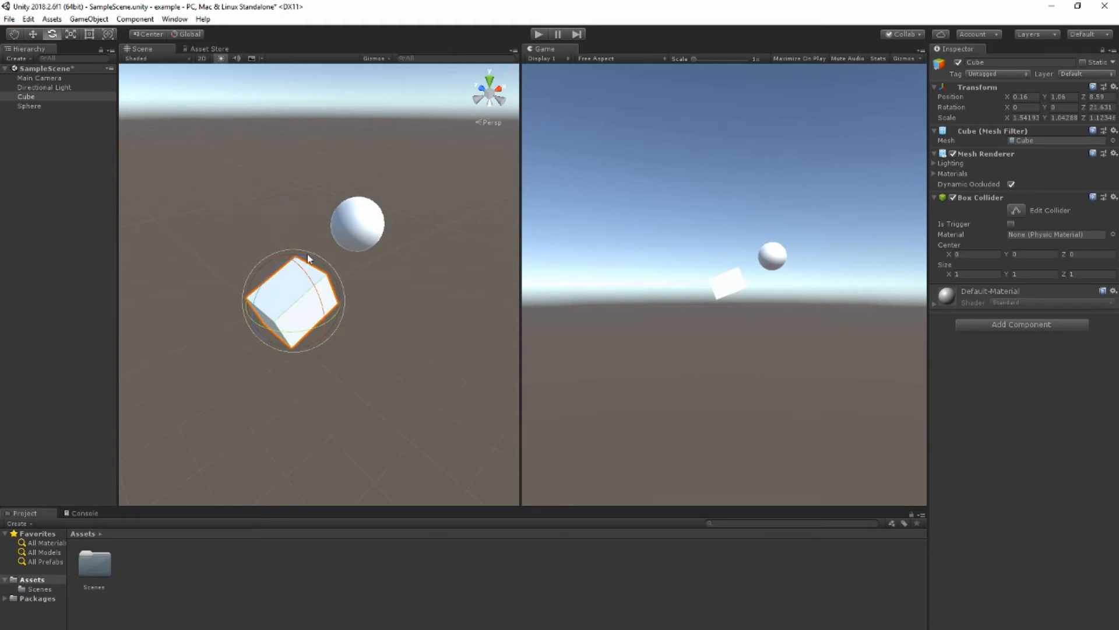
pyautogui.moveTo(347, 277)
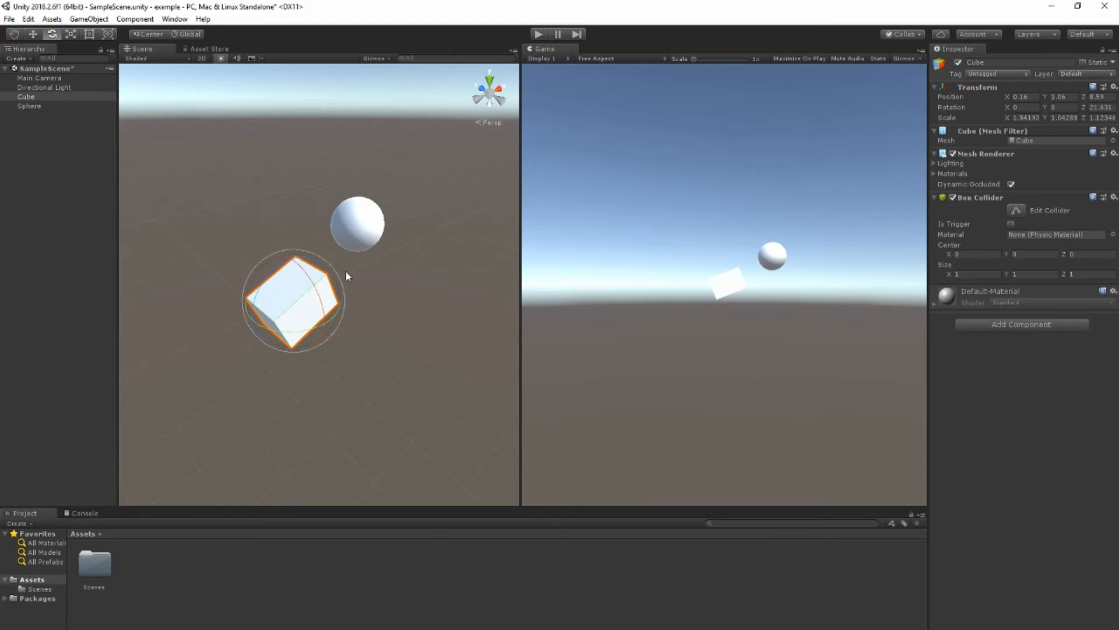
pyautogui.moveTo(219, 222)
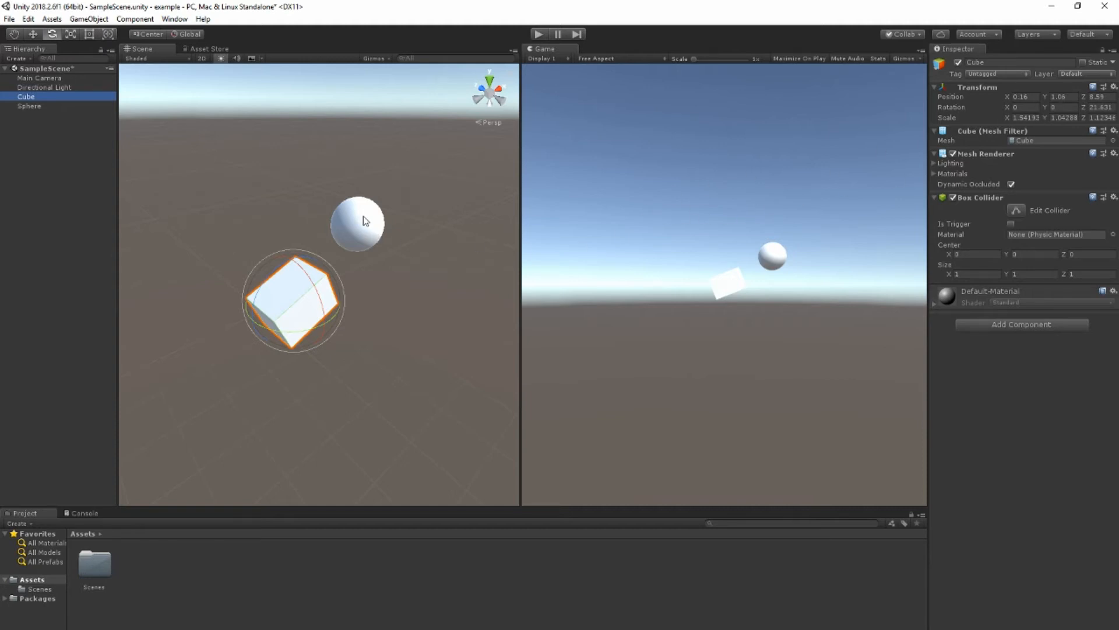
pyautogui.click(356, 222)
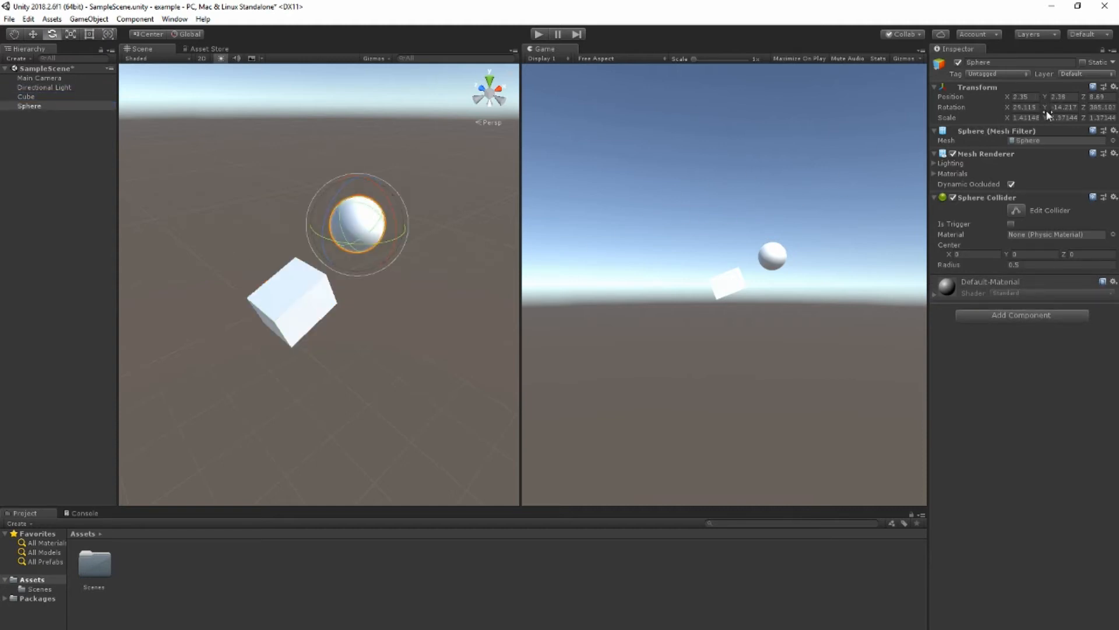
pyautogui.moveTo(953, 107)
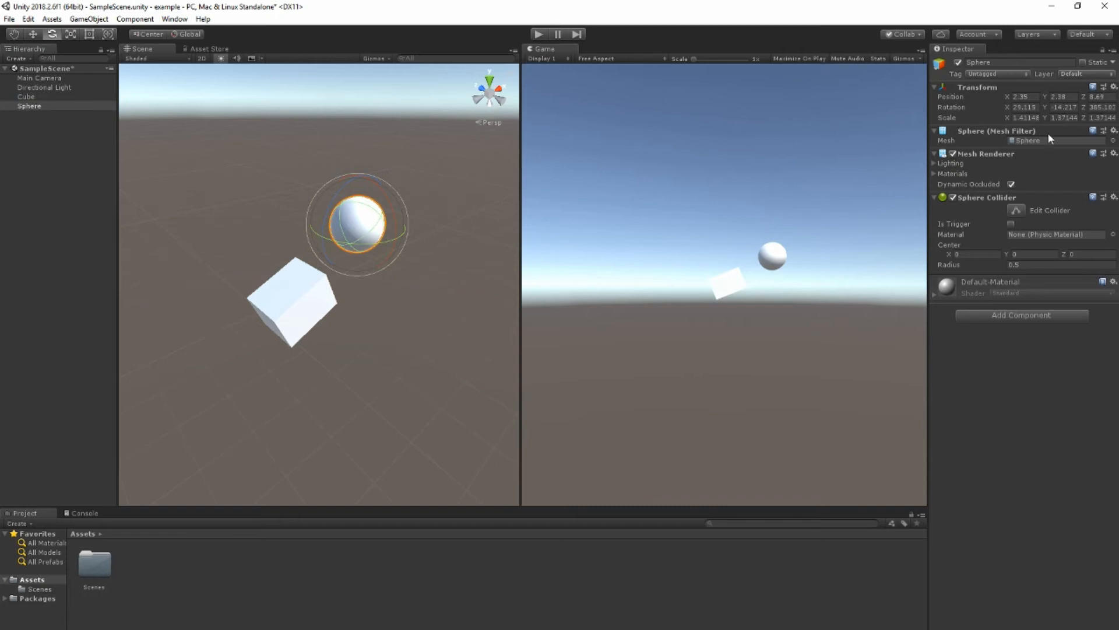
pyautogui.moveTo(586, 276)
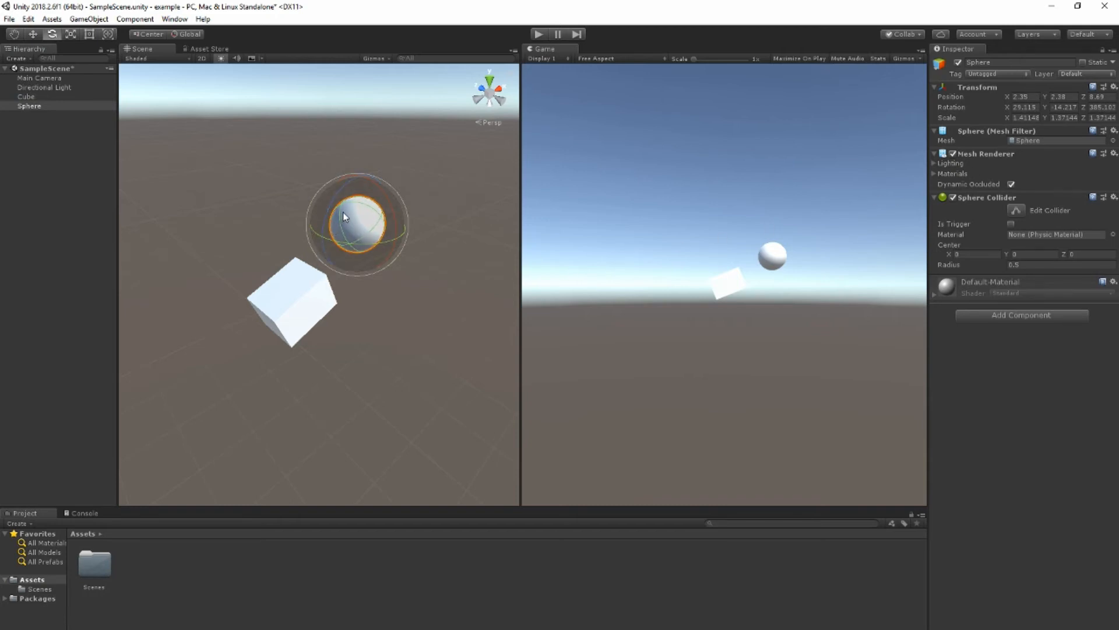
pyautogui.moveTo(364, 226)
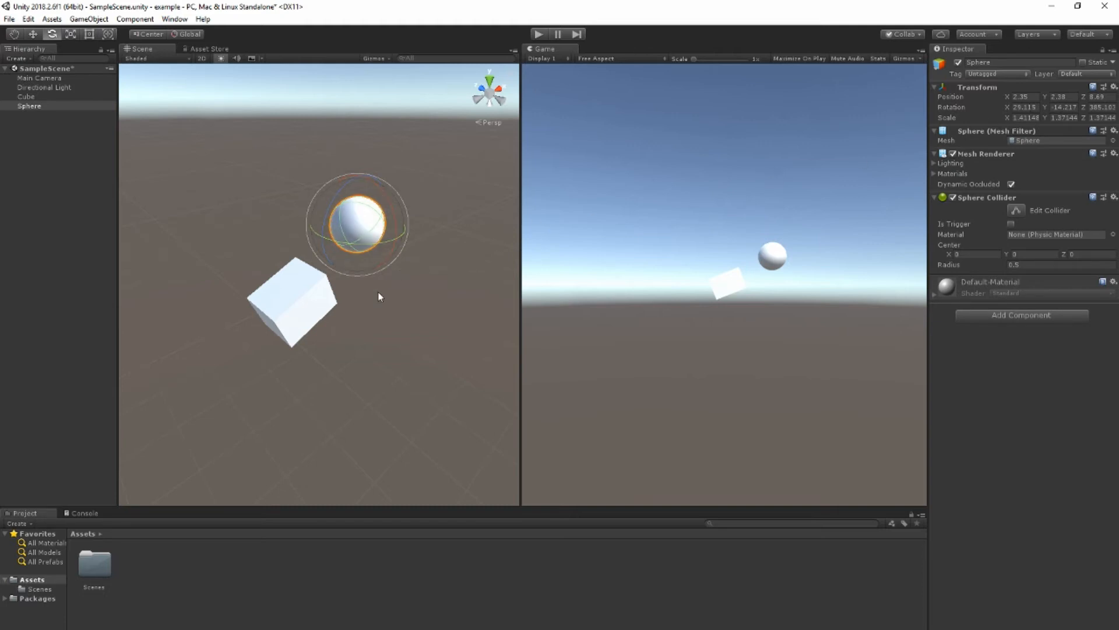
pyautogui.moveTo(505, 247)
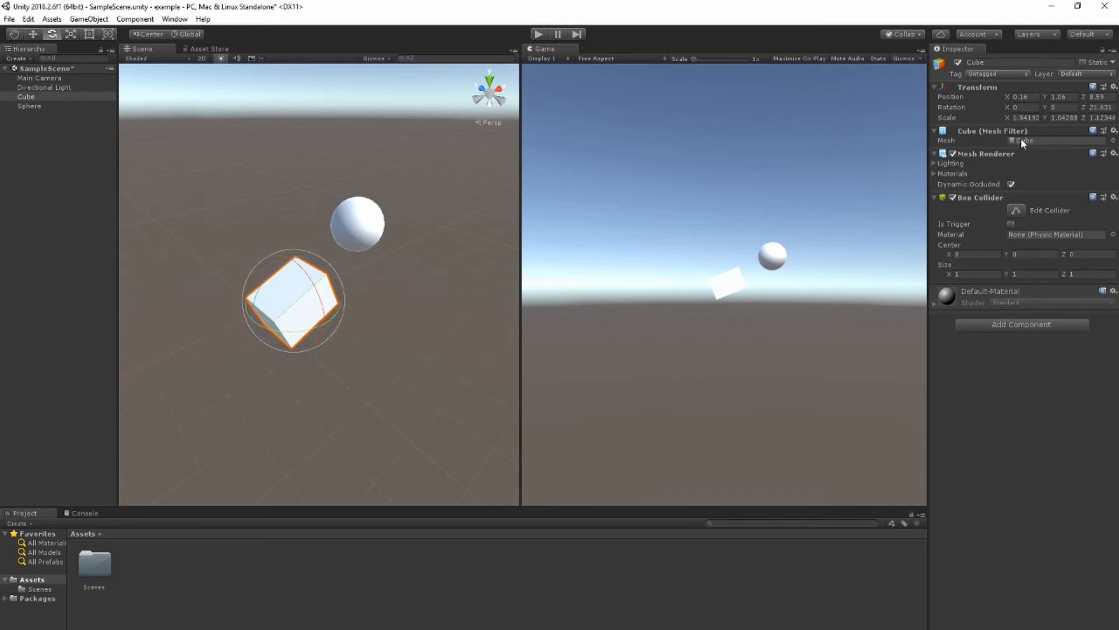
pyautogui.moveTo(1113, 142)
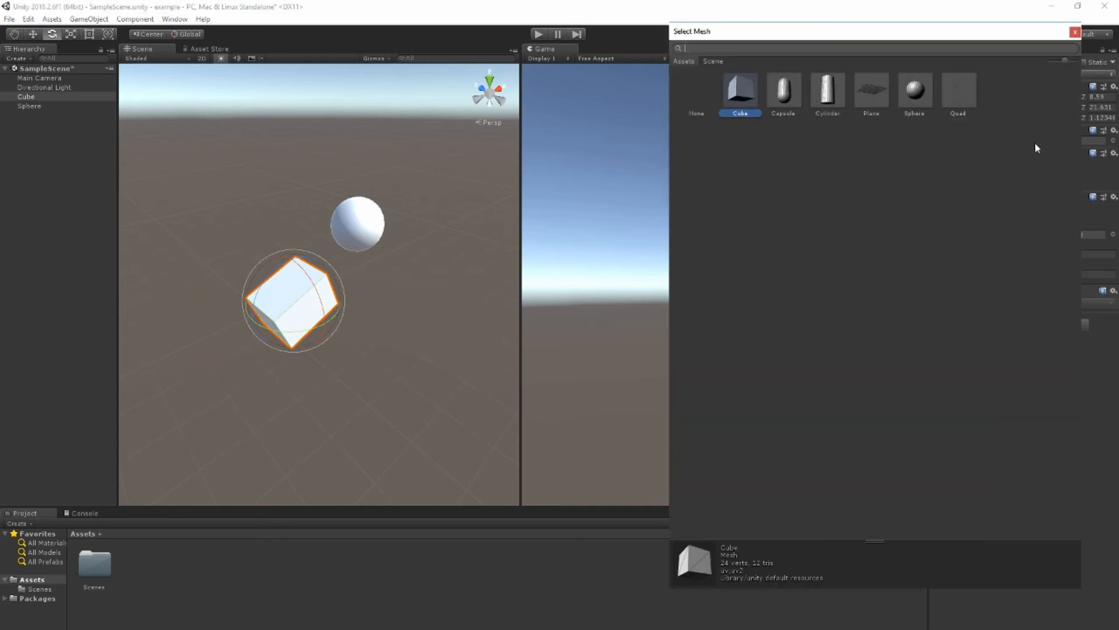
pyautogui.click(828, 90)
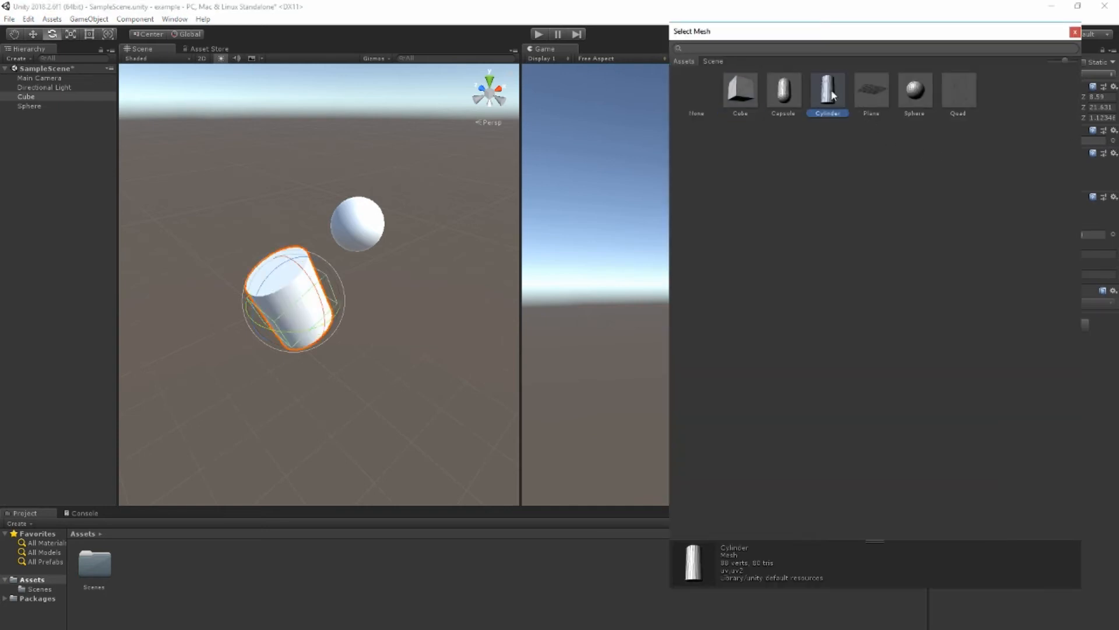
pyautogui.click(739, 91)
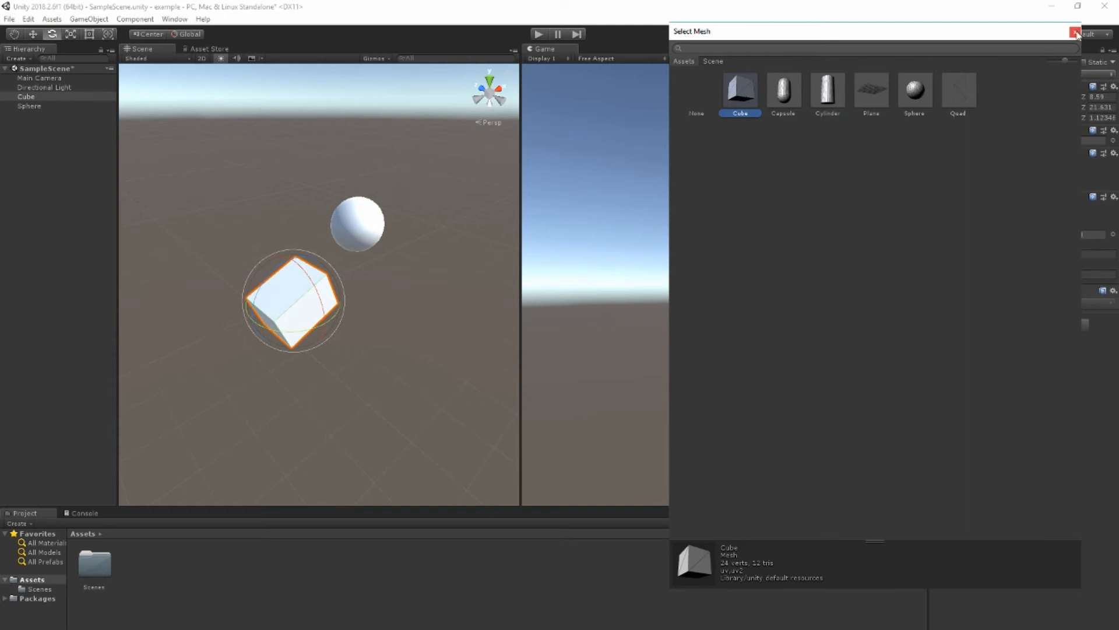
pyautogui.click(1076, 34)
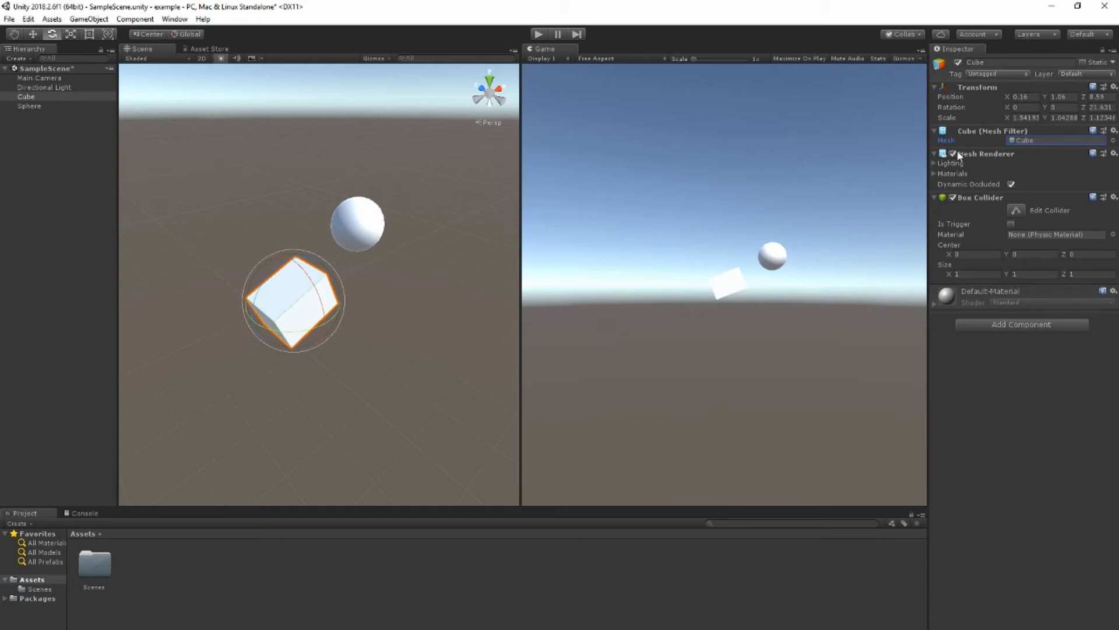
pyautogui.moveTo(891, 216)
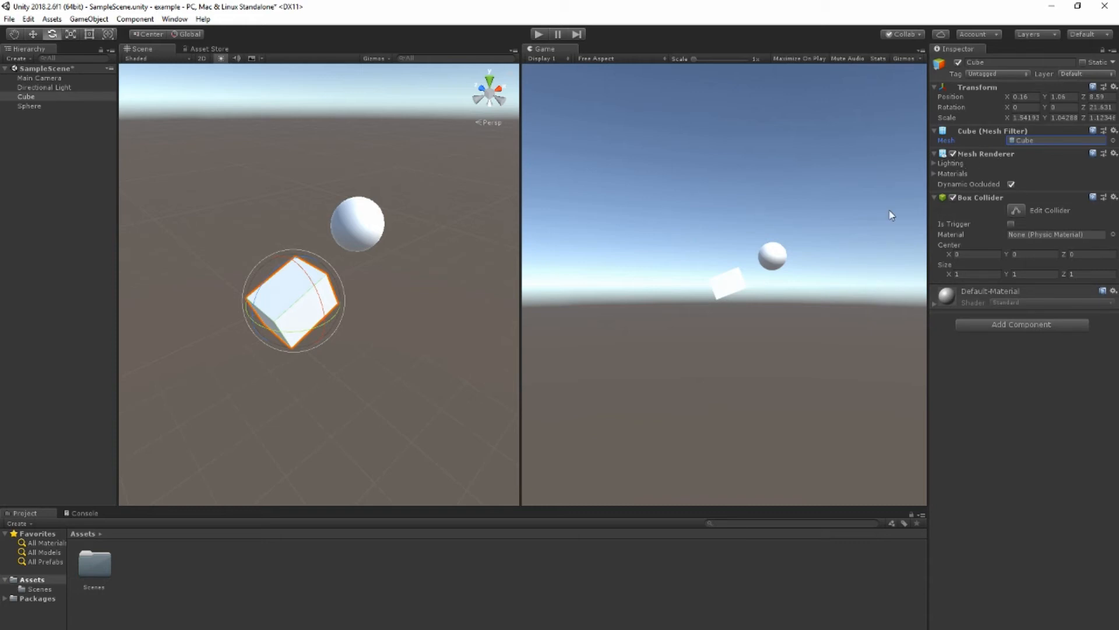
pyautogui.moveTo(912, 164)
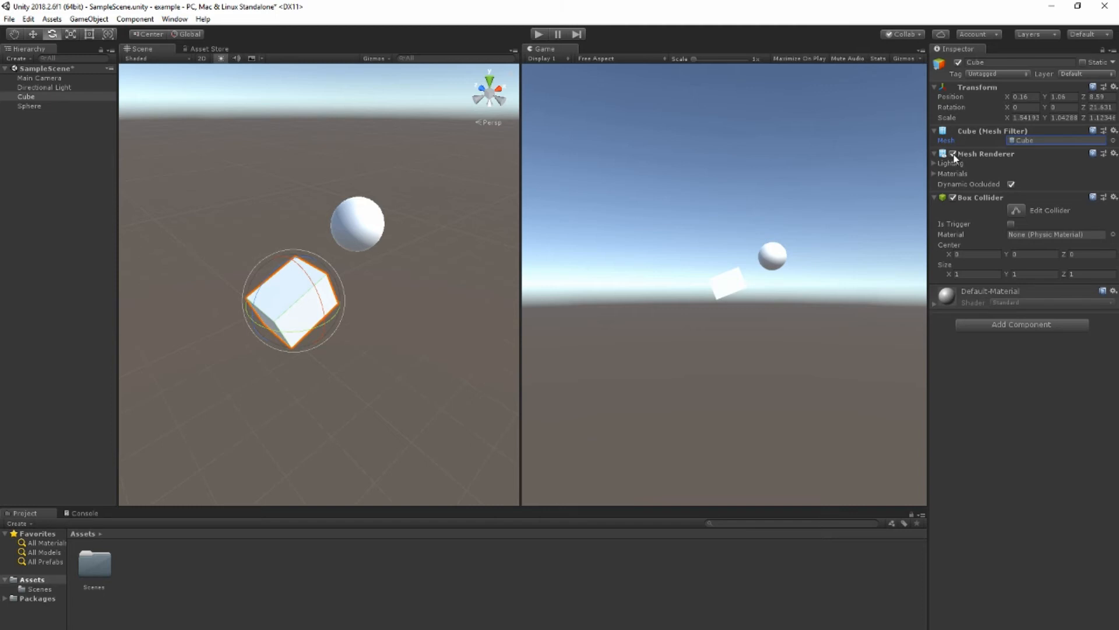
pyautogui.click(952, 154)
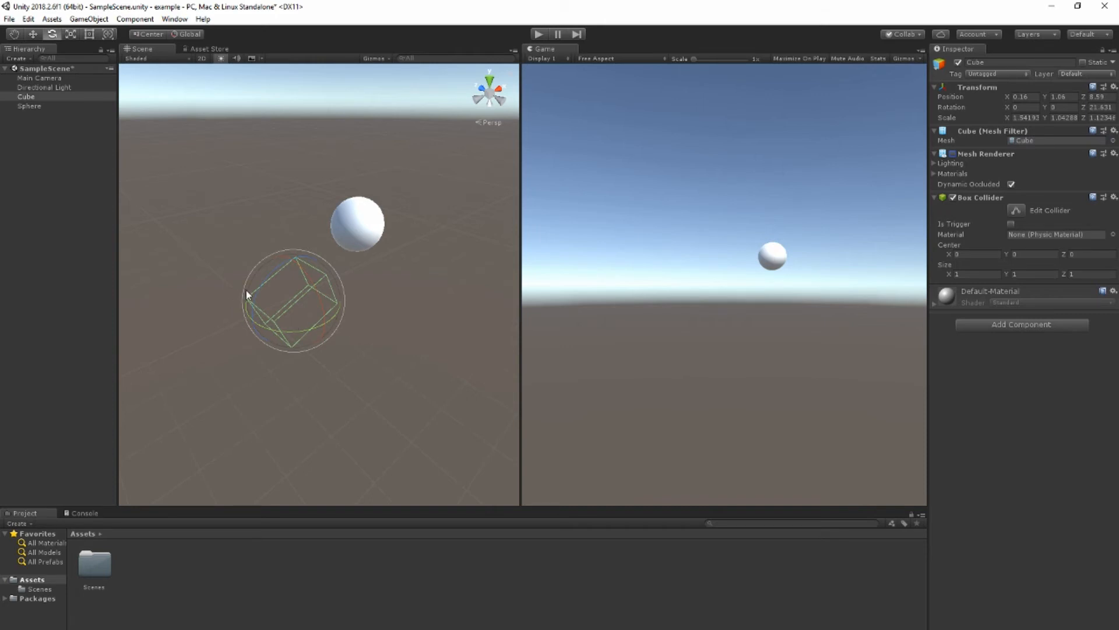
pyautogui.moveTo(836, 161)
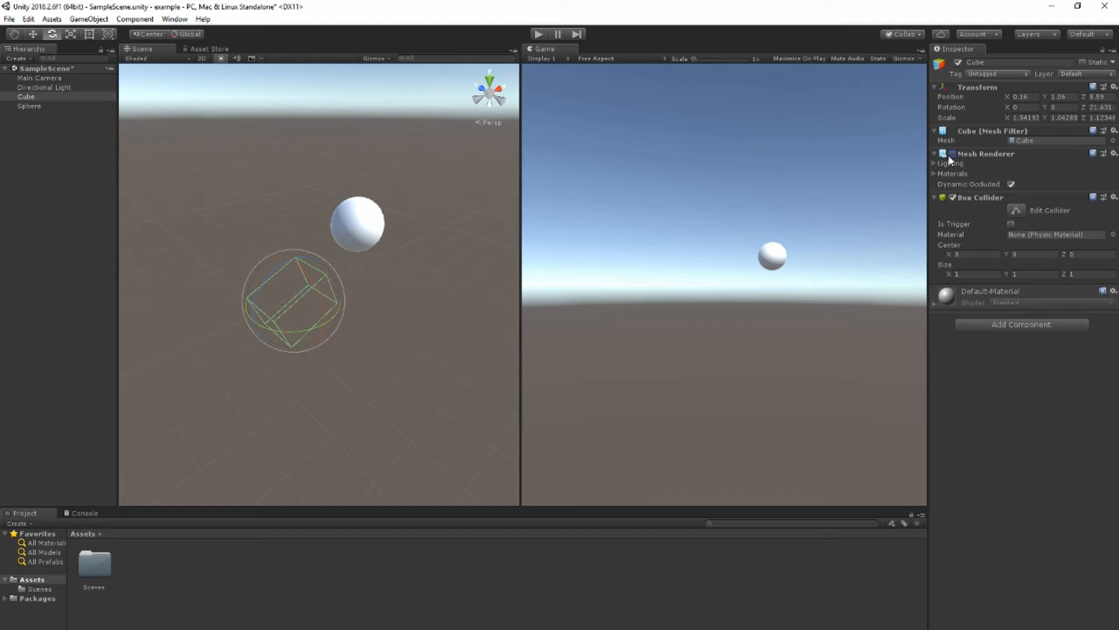
pyautogui.moveTo(427, 329)
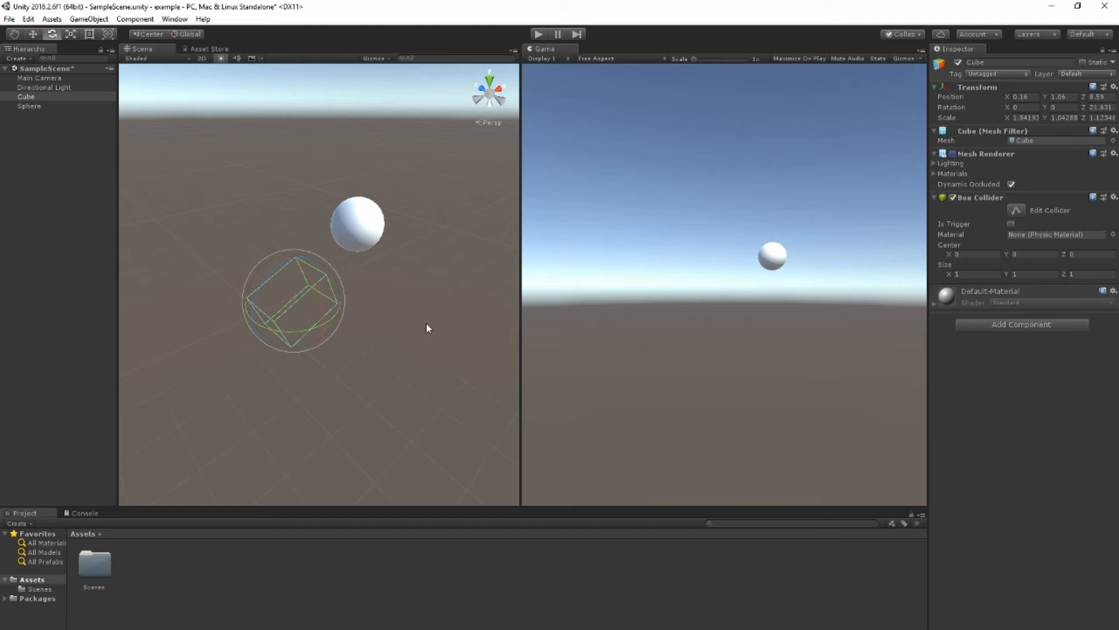
pyautogui.moveTo(429, 324)
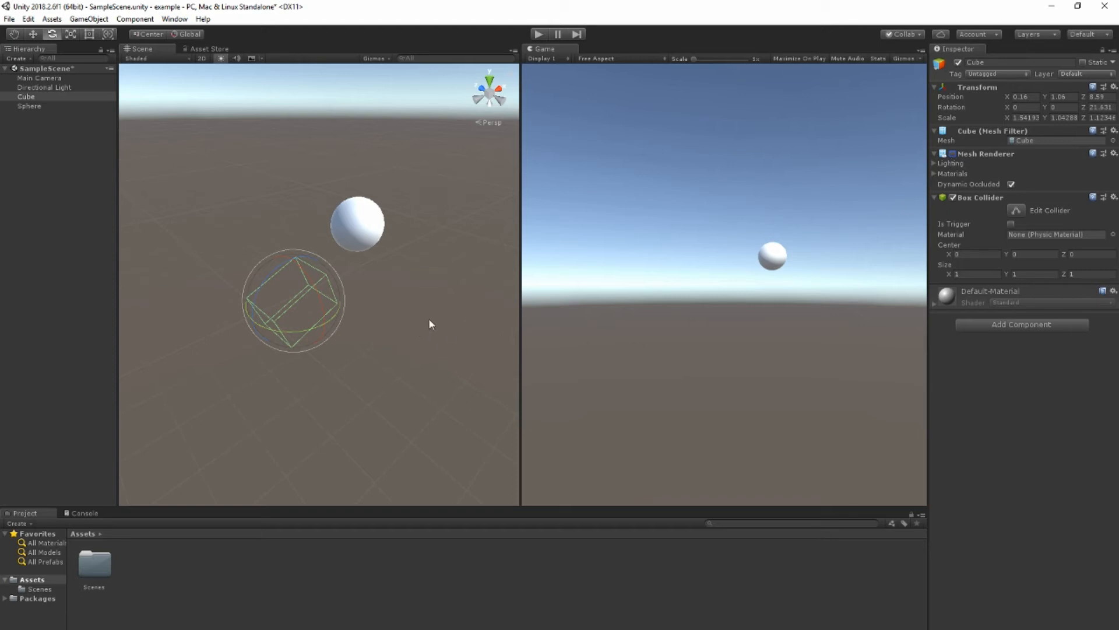
pyautogui.moveTo(450, 336)
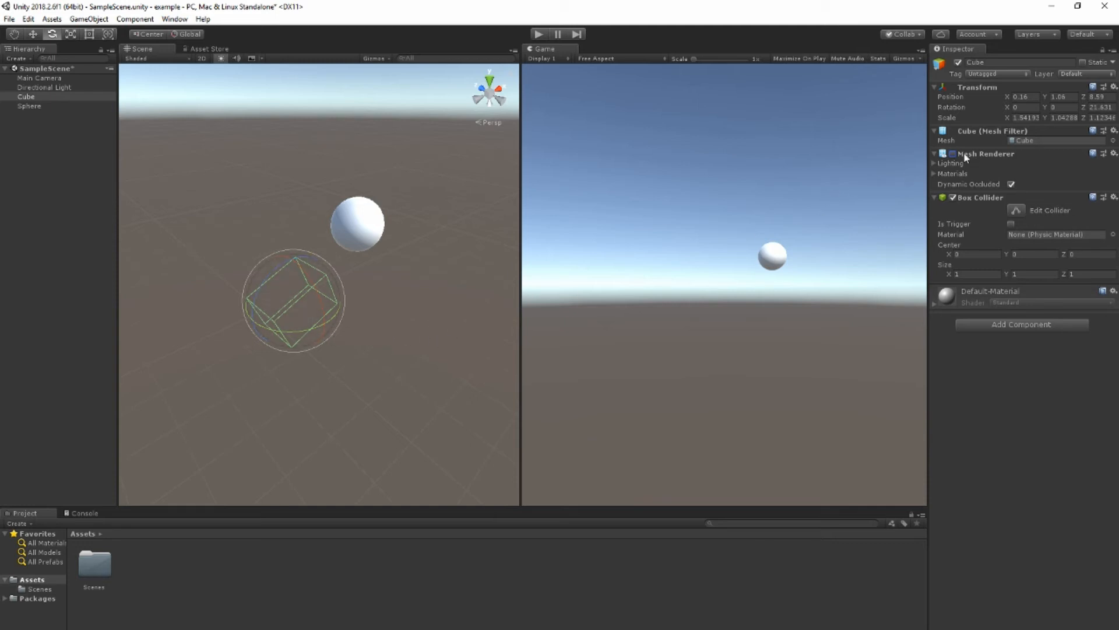
pyautogui.click(952, 154)
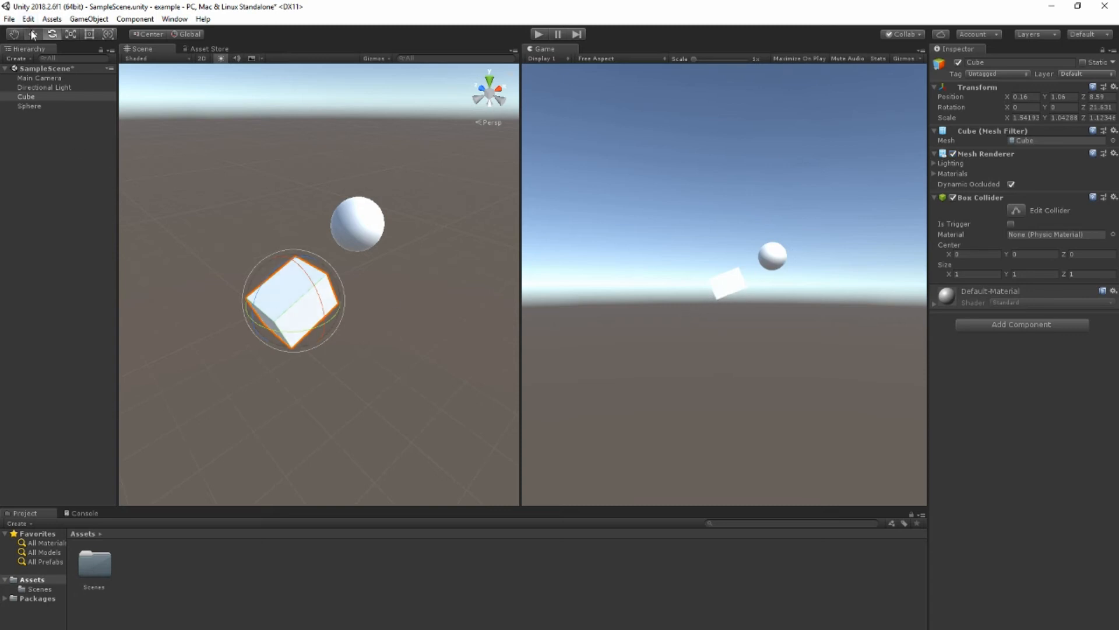
# - Drag the Cube directly beneath the Sphere and select the Move tool for further repositioning
pyautogui.moveTo(292, 299); pyautogui.dragTo(364, 268)
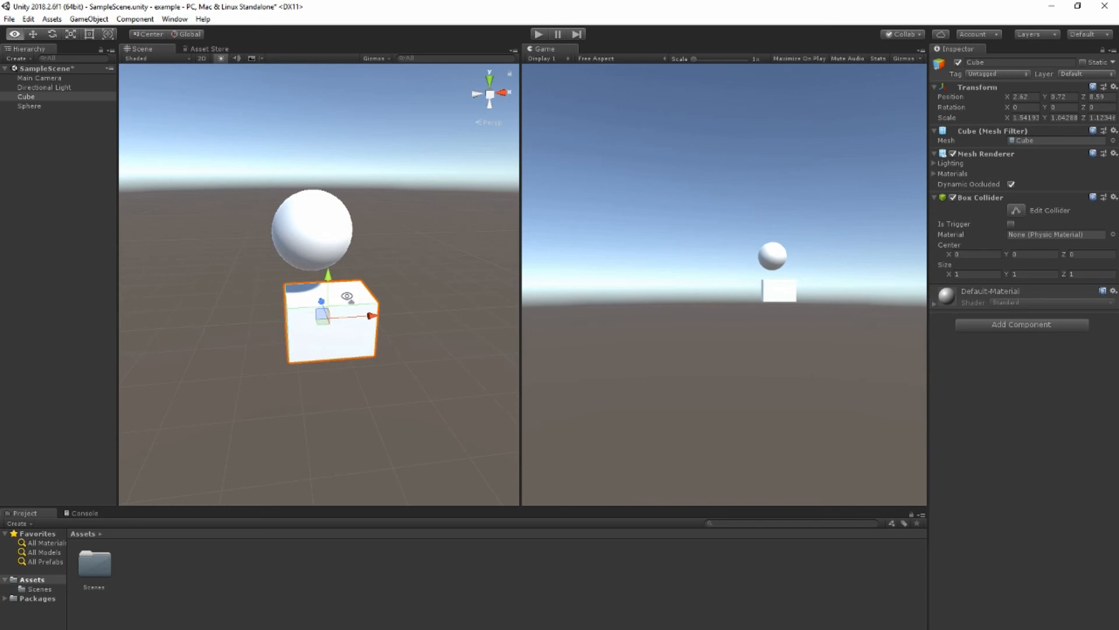
pyautogui.click(40, 77)
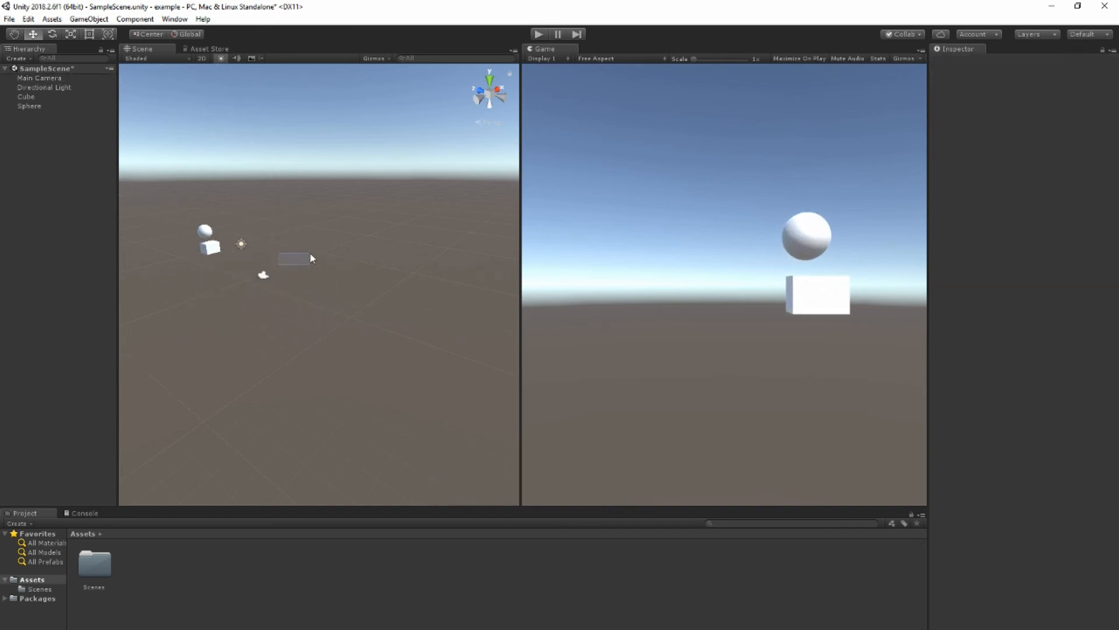
# - Select Main Camera to show its Camera component and preview of the sphere above the cube
pyautogui.click(39, 78)
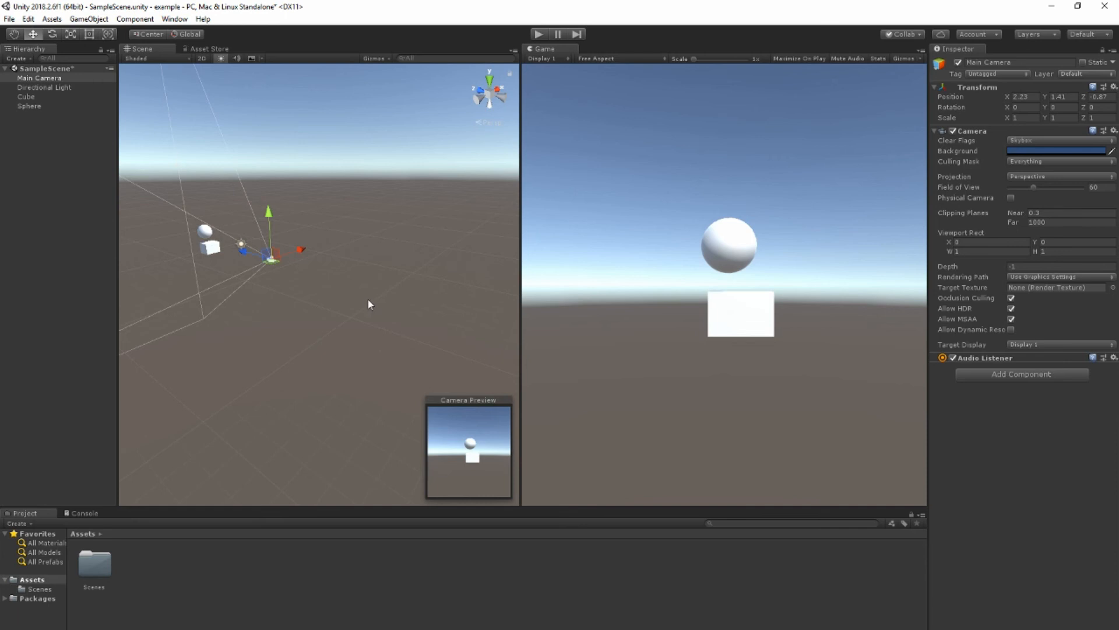
pyautogui.moveTo(230, 260)
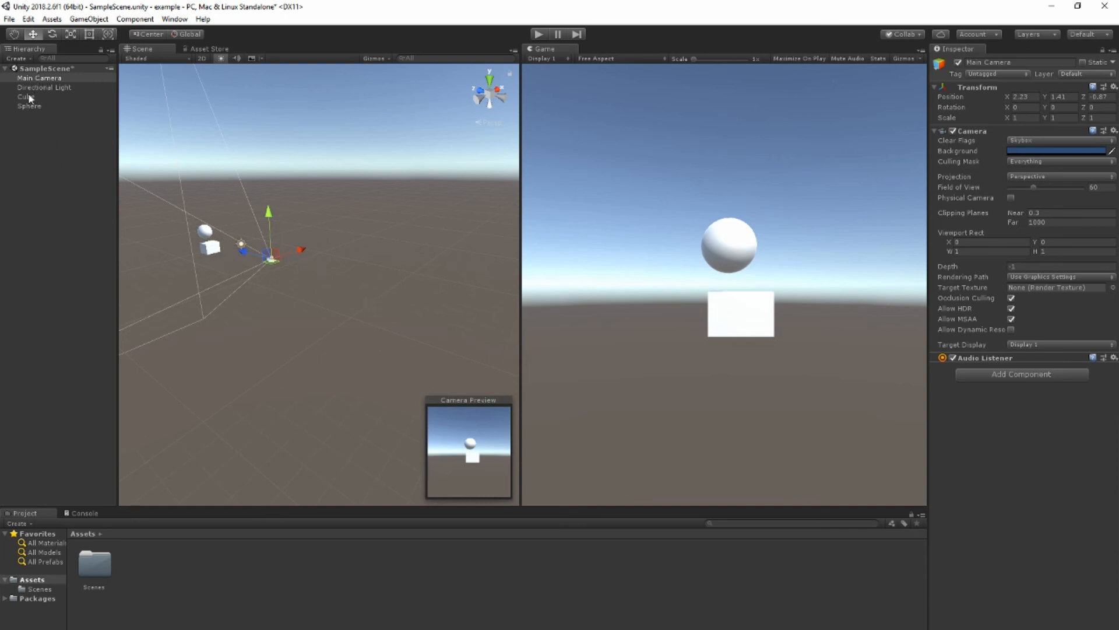
# - Select the Cube in the Hierarchy to frame a close view of it with the sphere above
pyautogui.click(26, 97)
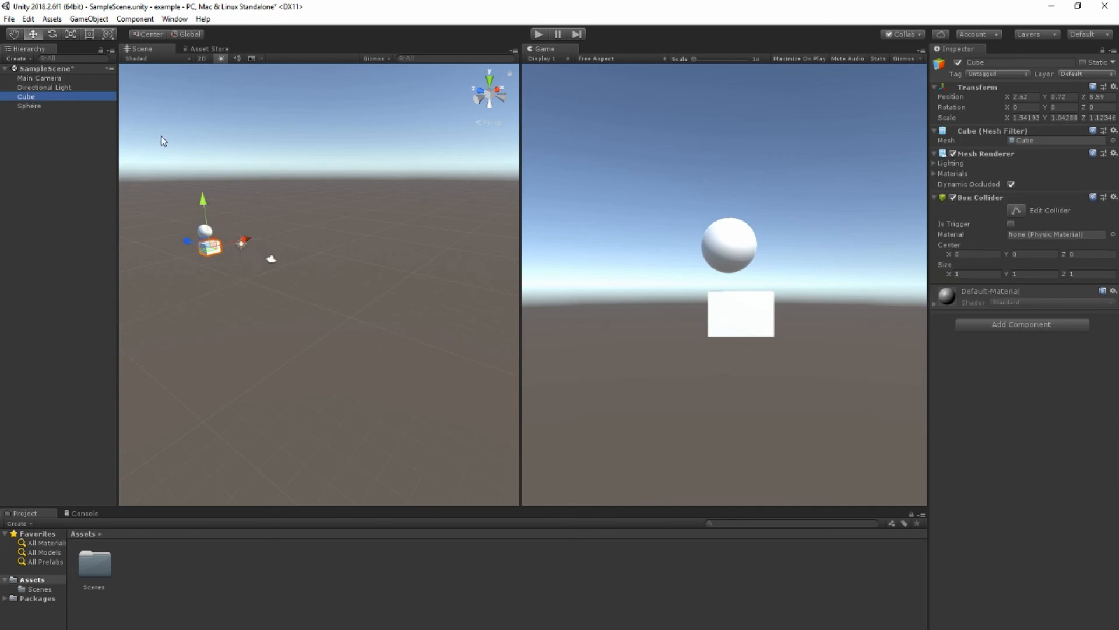
pyautogui.moveTo(389, 273)
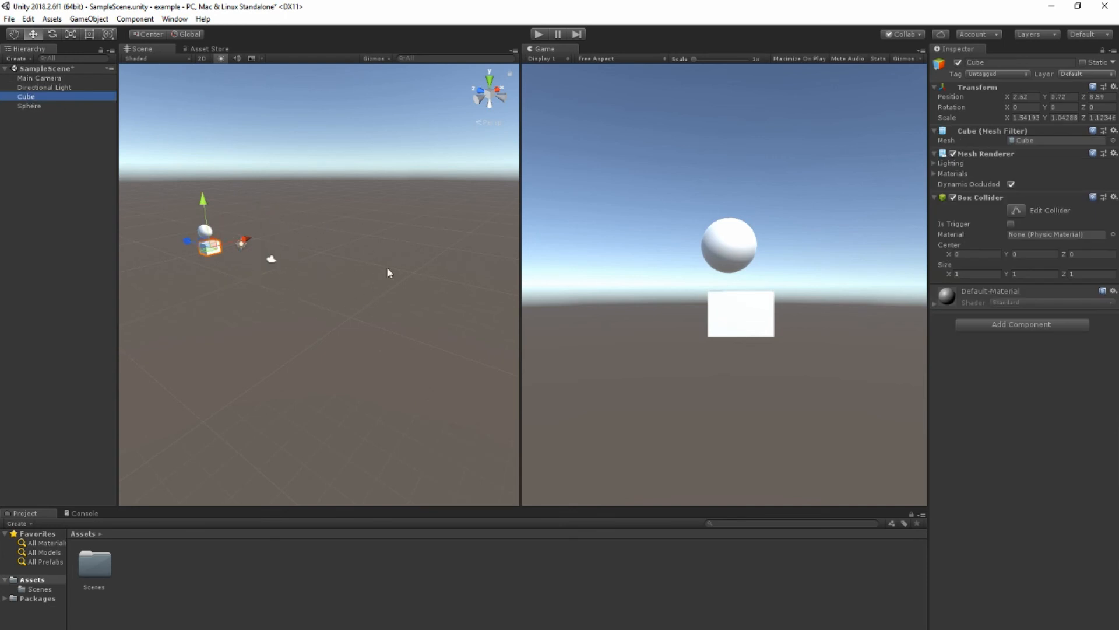
pyautogui.moveTo(307, 314)
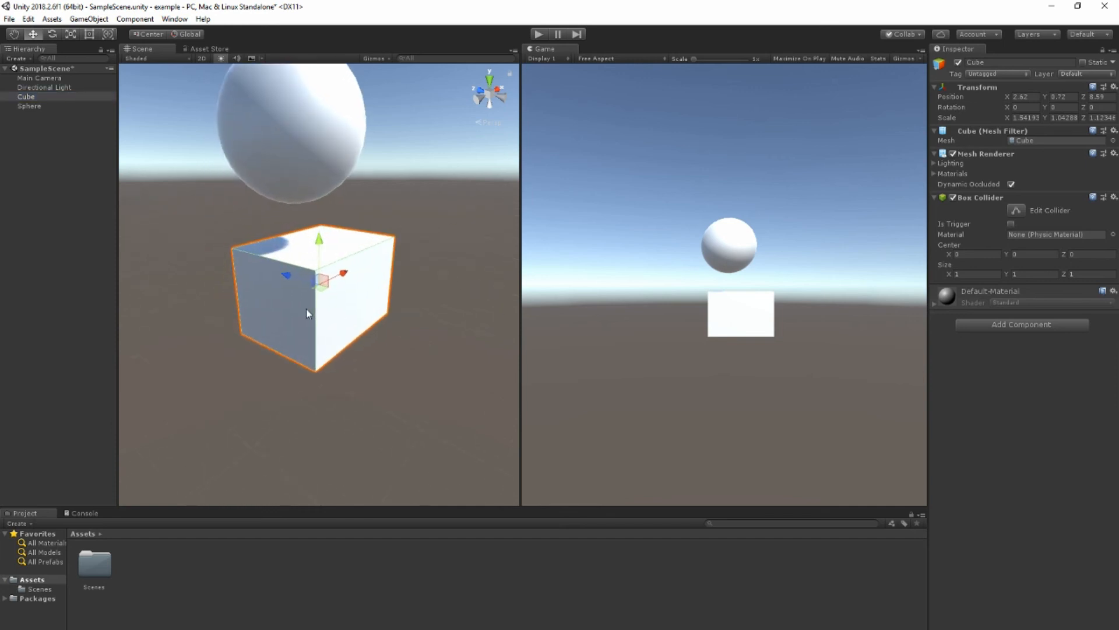
pyautogui.moveTo(447, 338)
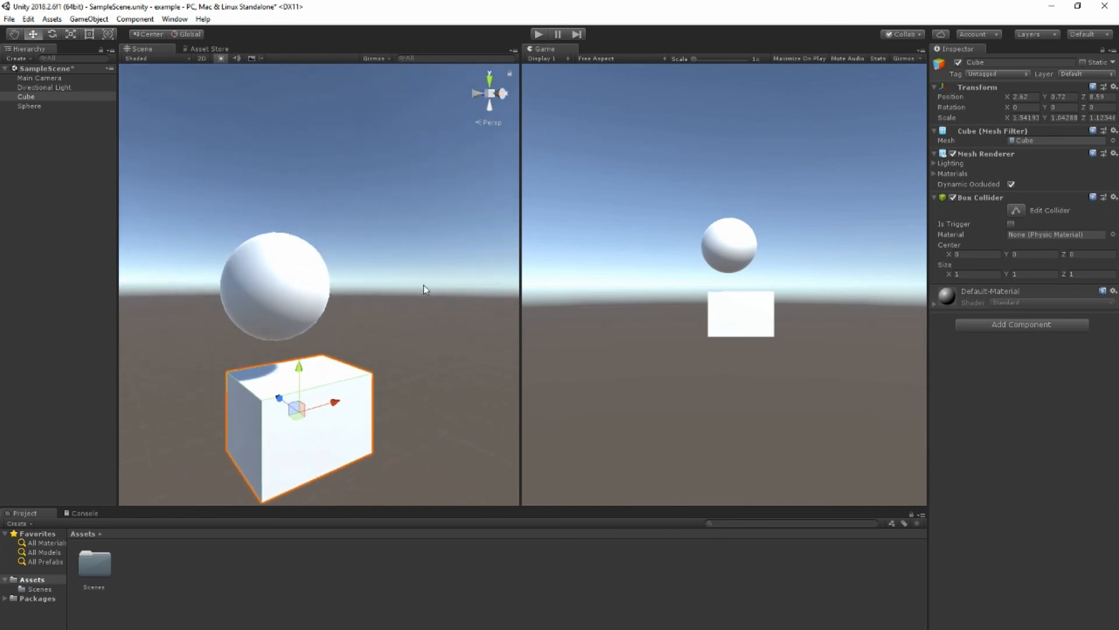
pyautogui.moveTo(409, 298)
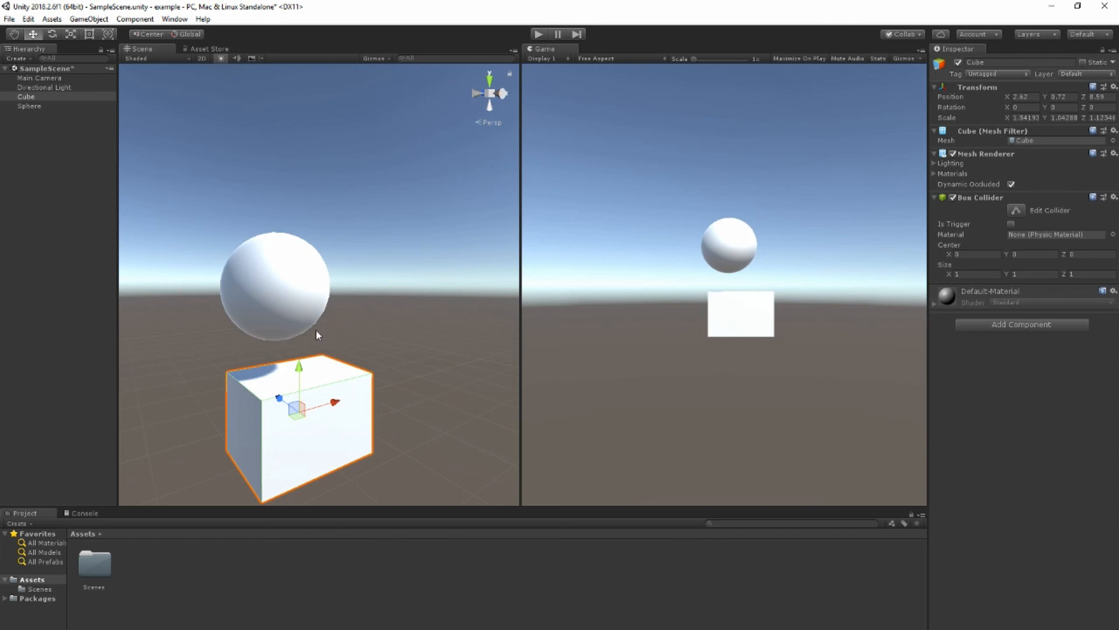
pyautogui.moveTo(257, 317)
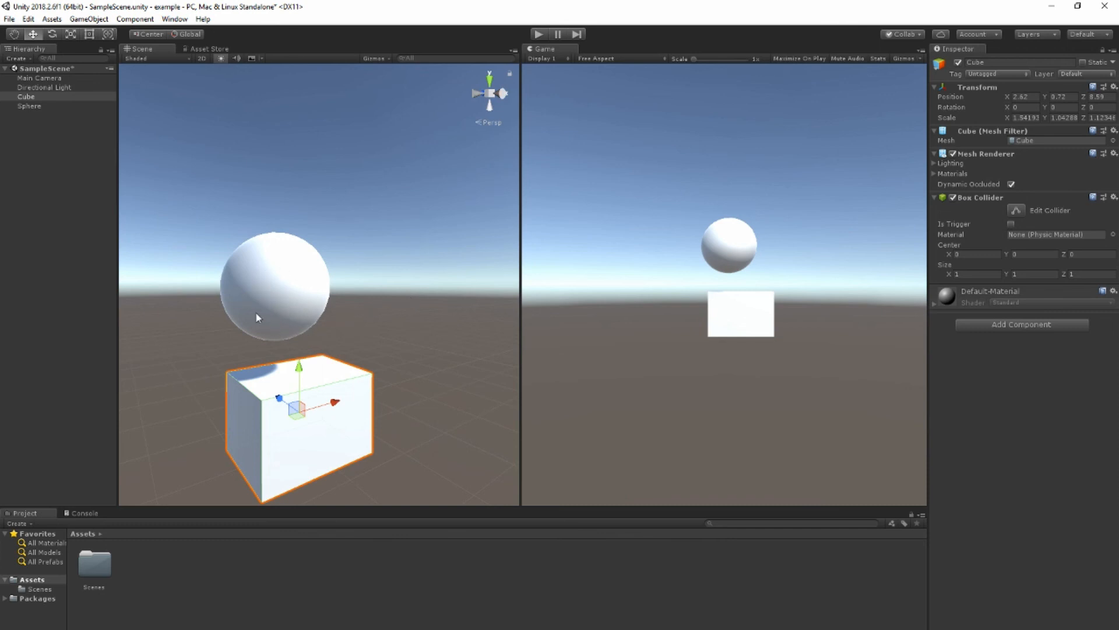
pyautogui.moveTo(425, 419)
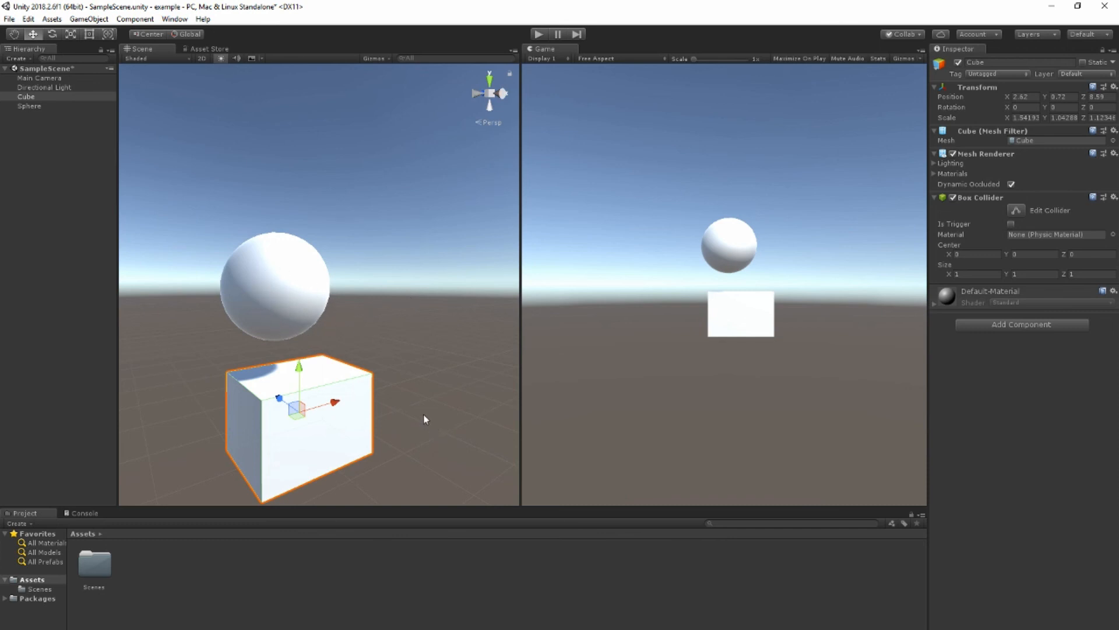
pyautogui.moveTo(430, 383)
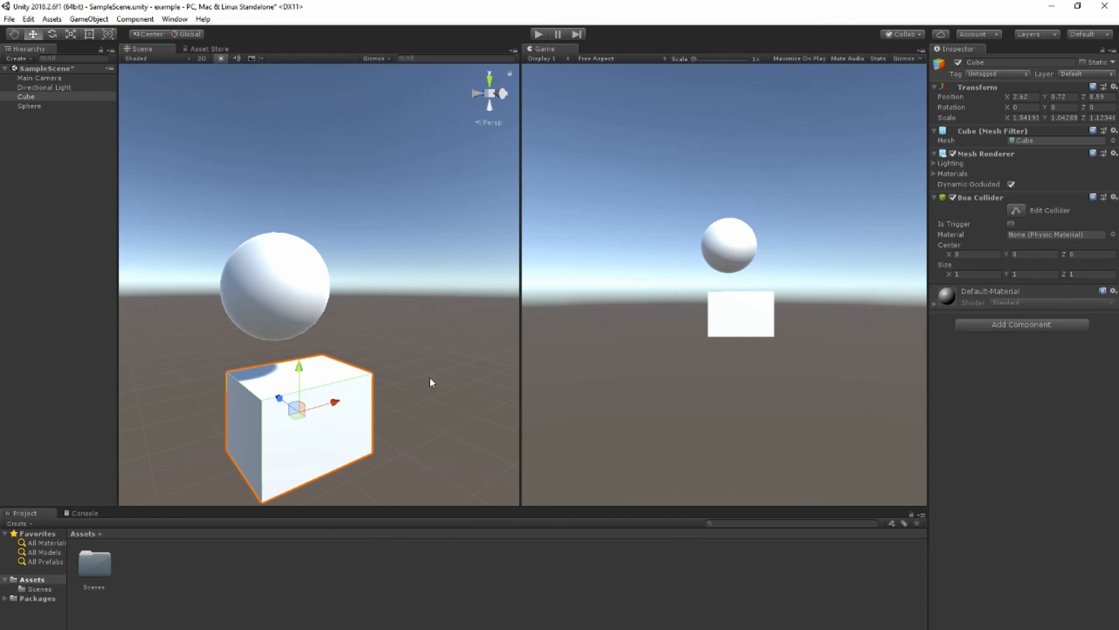